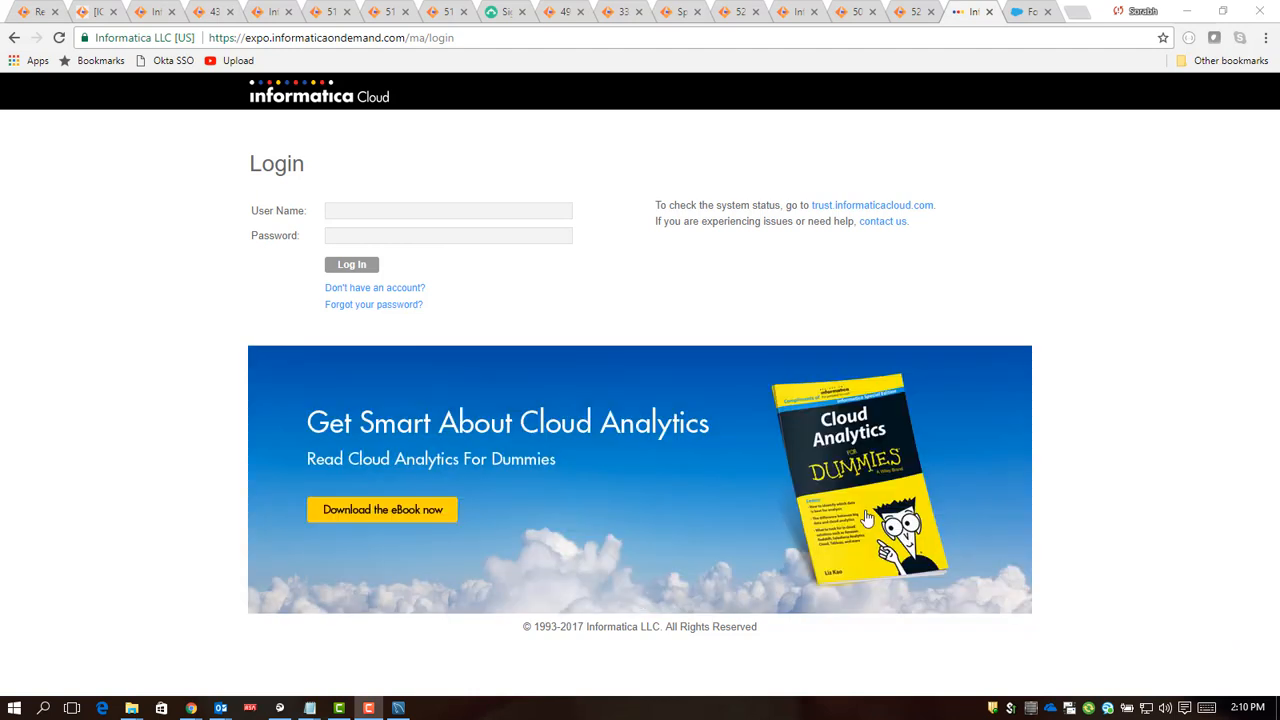
mouse_move(869, 323)
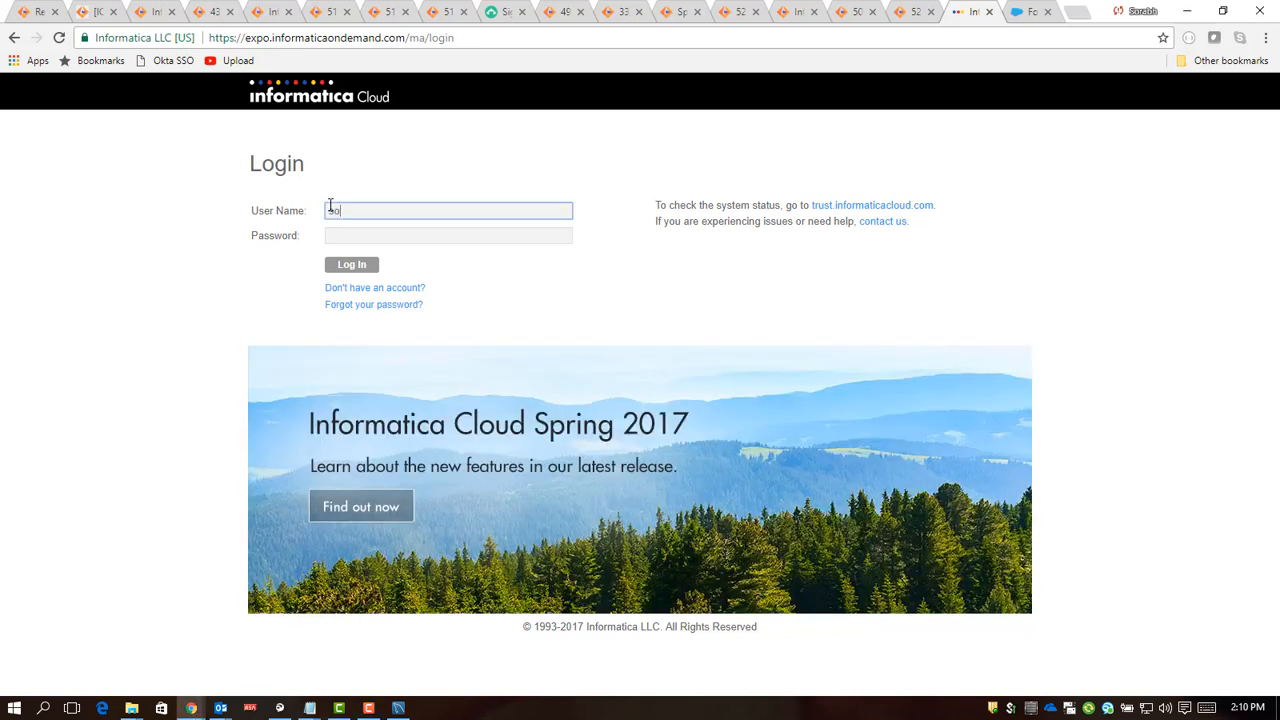
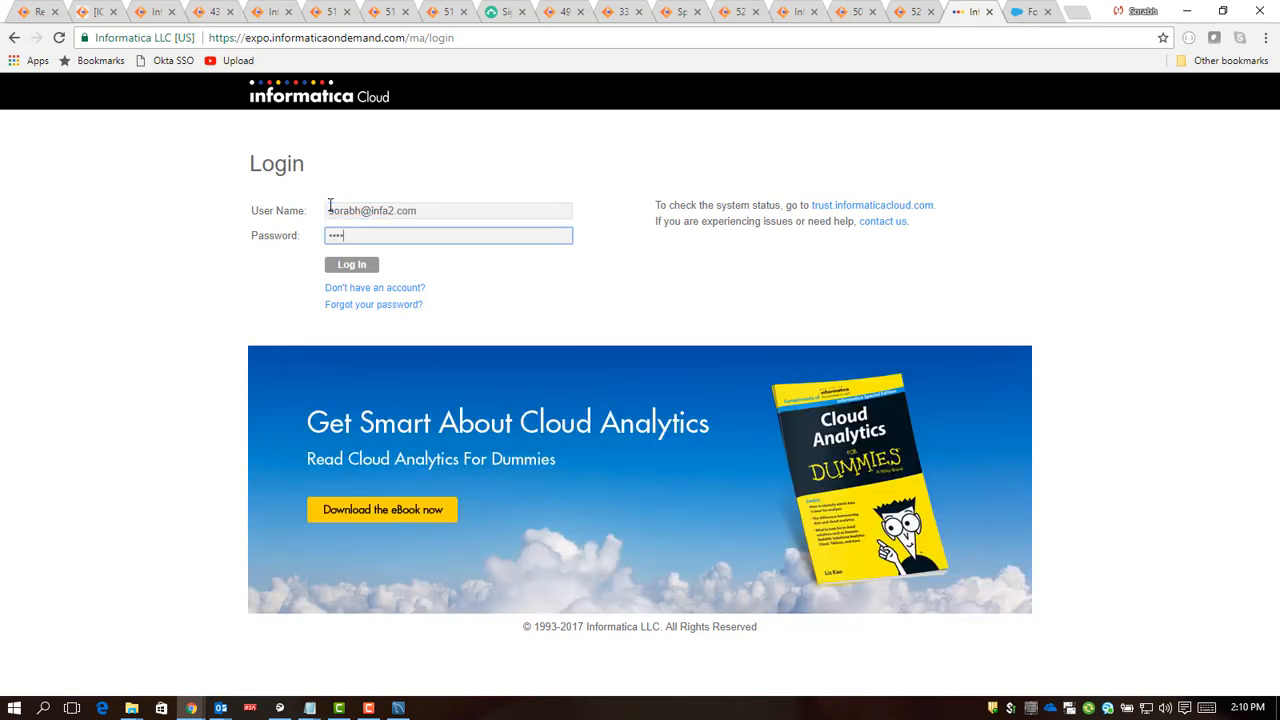
click(351, 264)
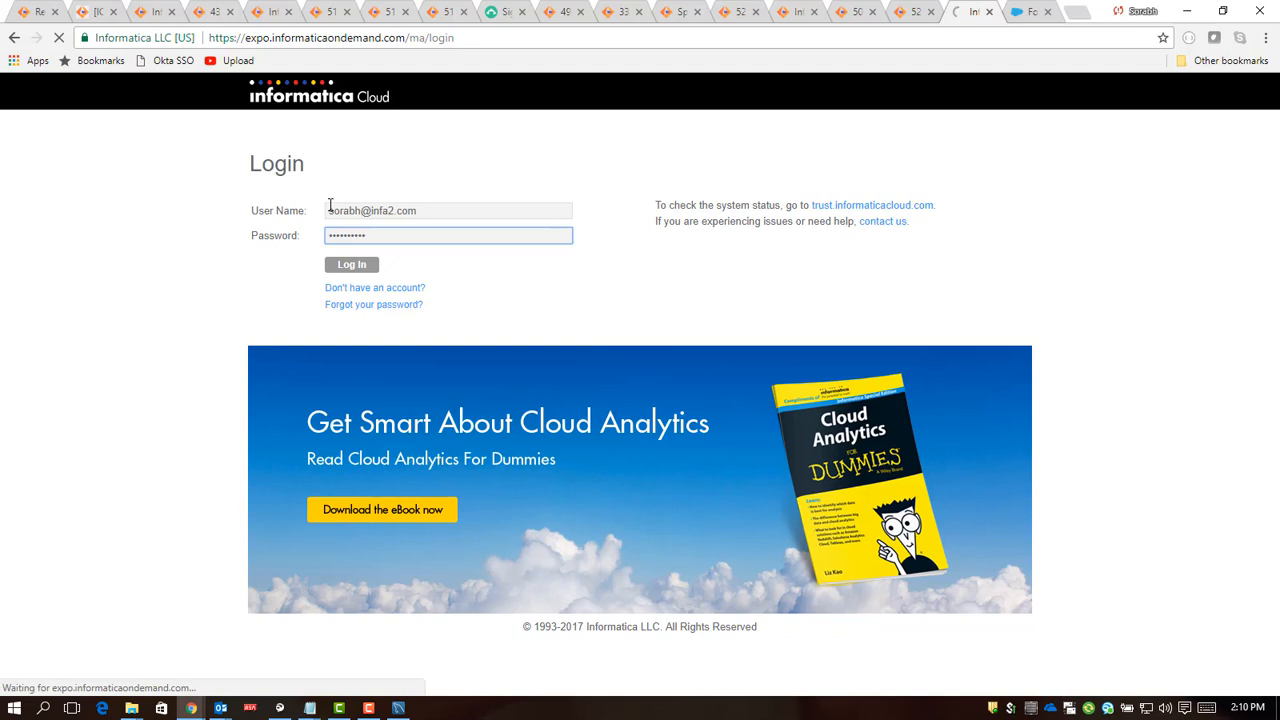
click(351, 264)
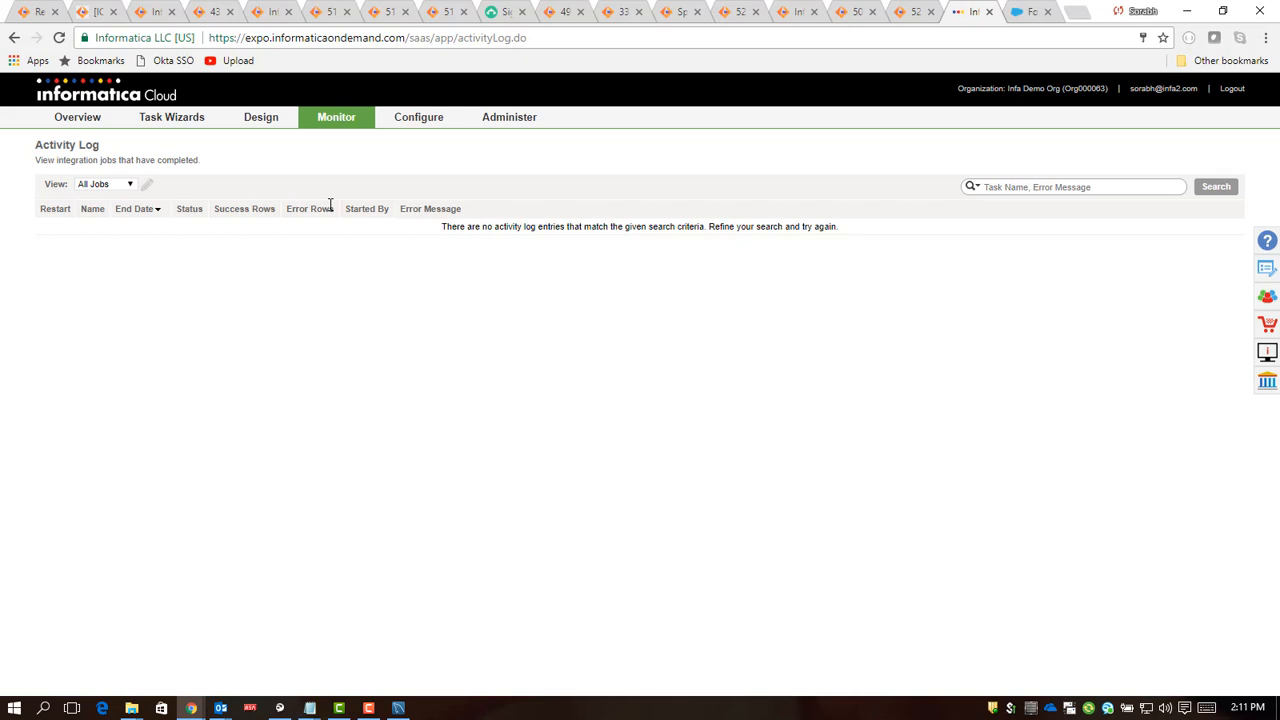
Launch the Services & Processes designer from the Design options
click(261, 117)
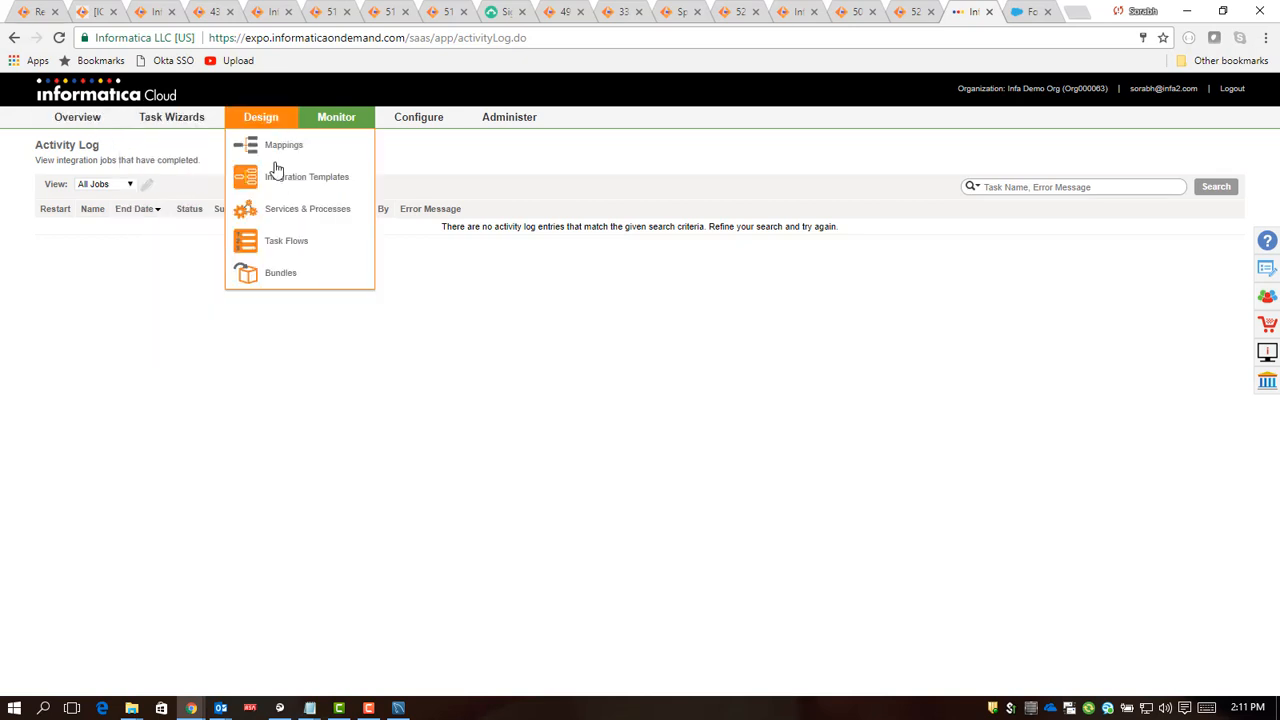
click(307, 208)
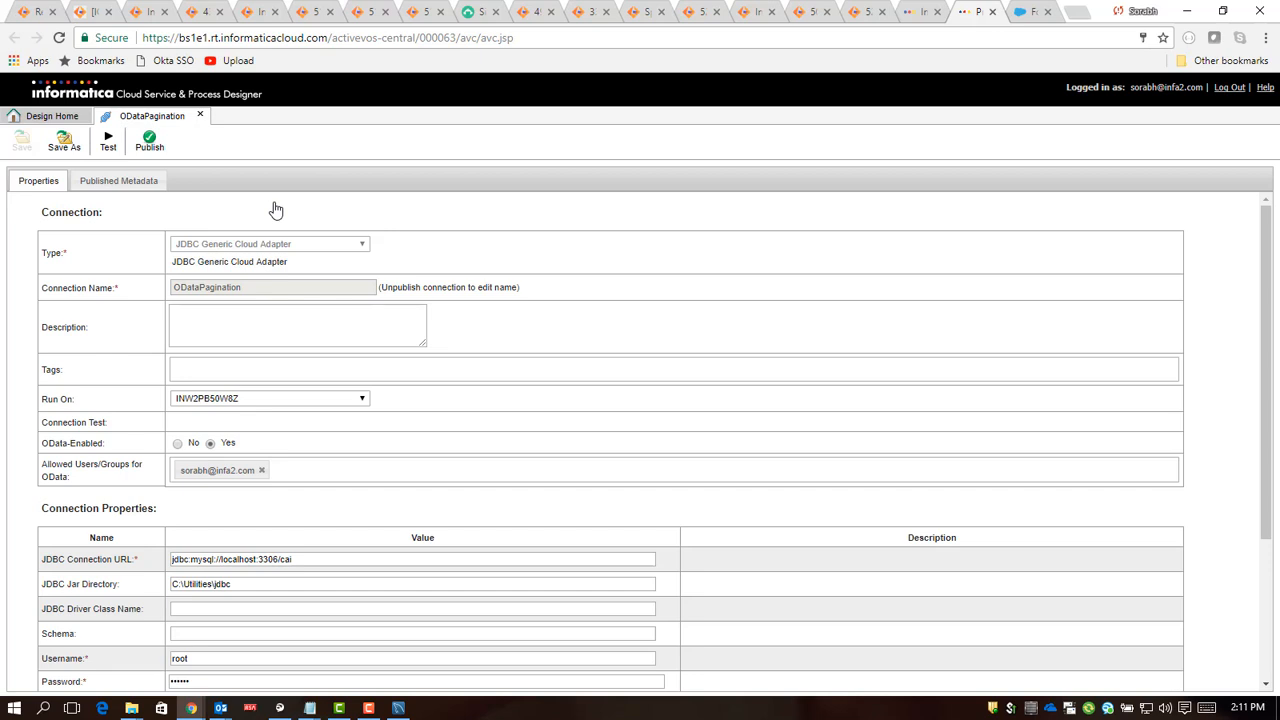
mouse_move(260, 290)
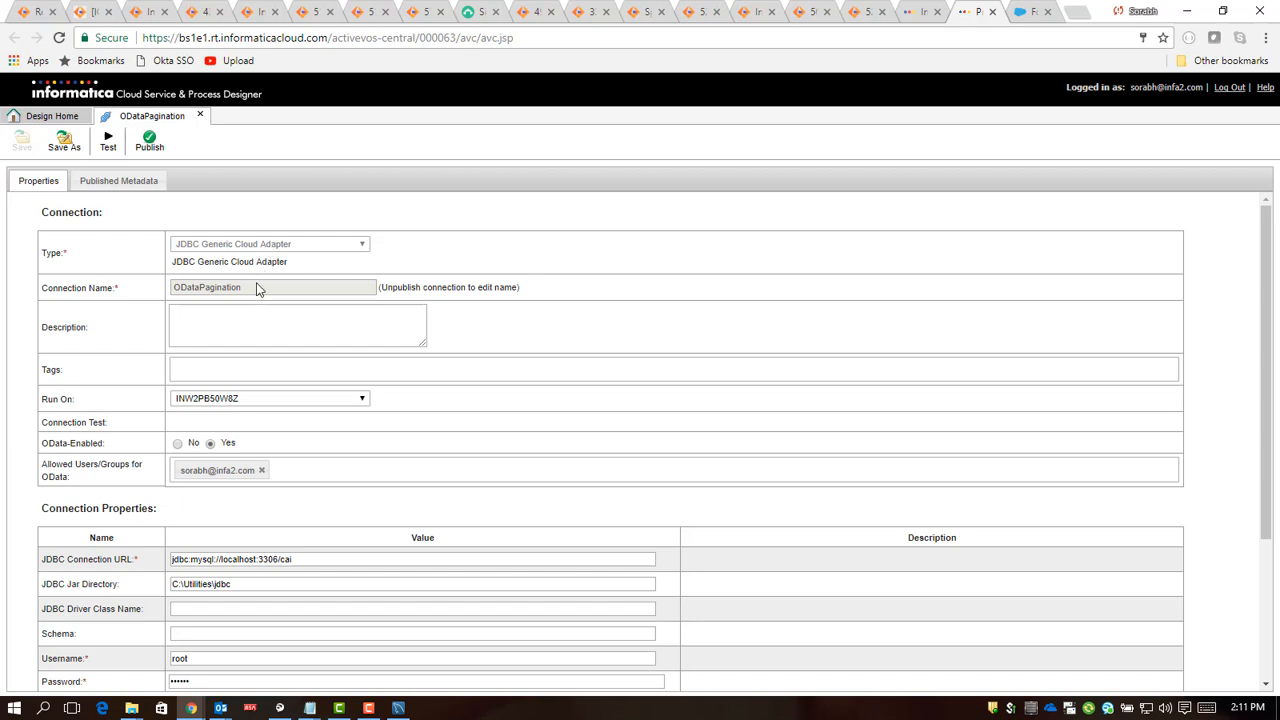
mouse_move(255, 293)
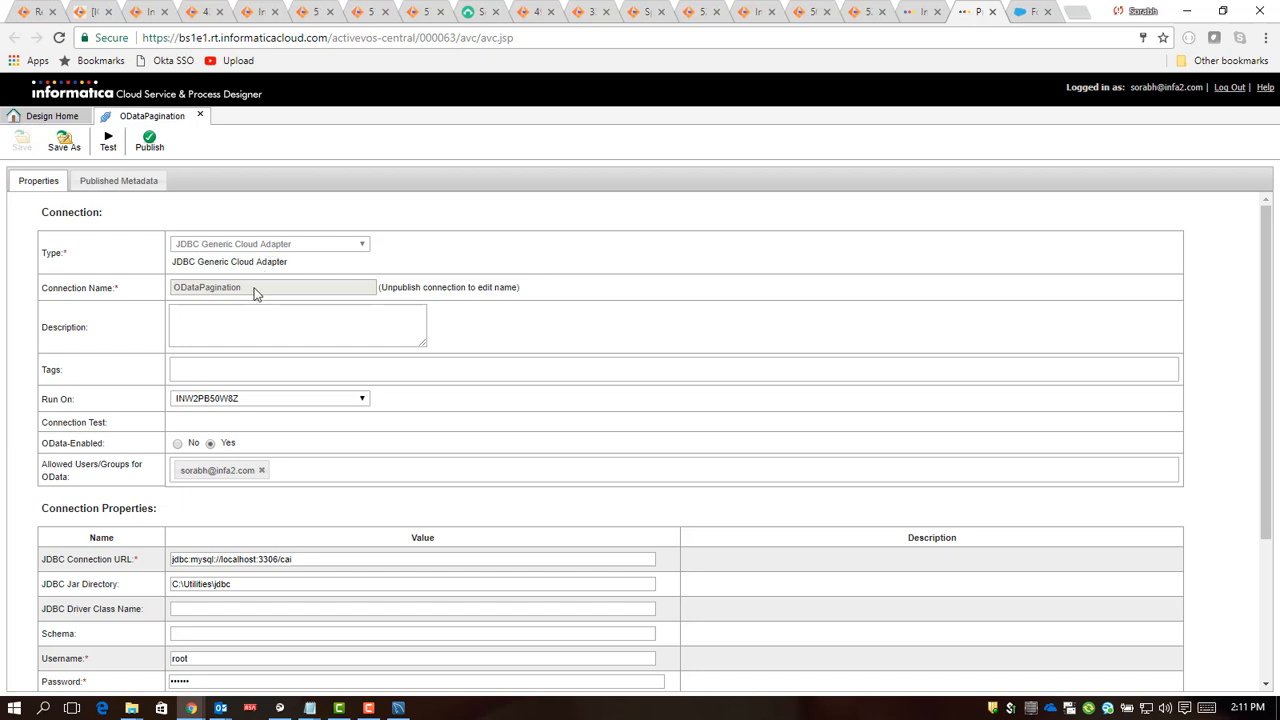
mouse_move(371, 386)
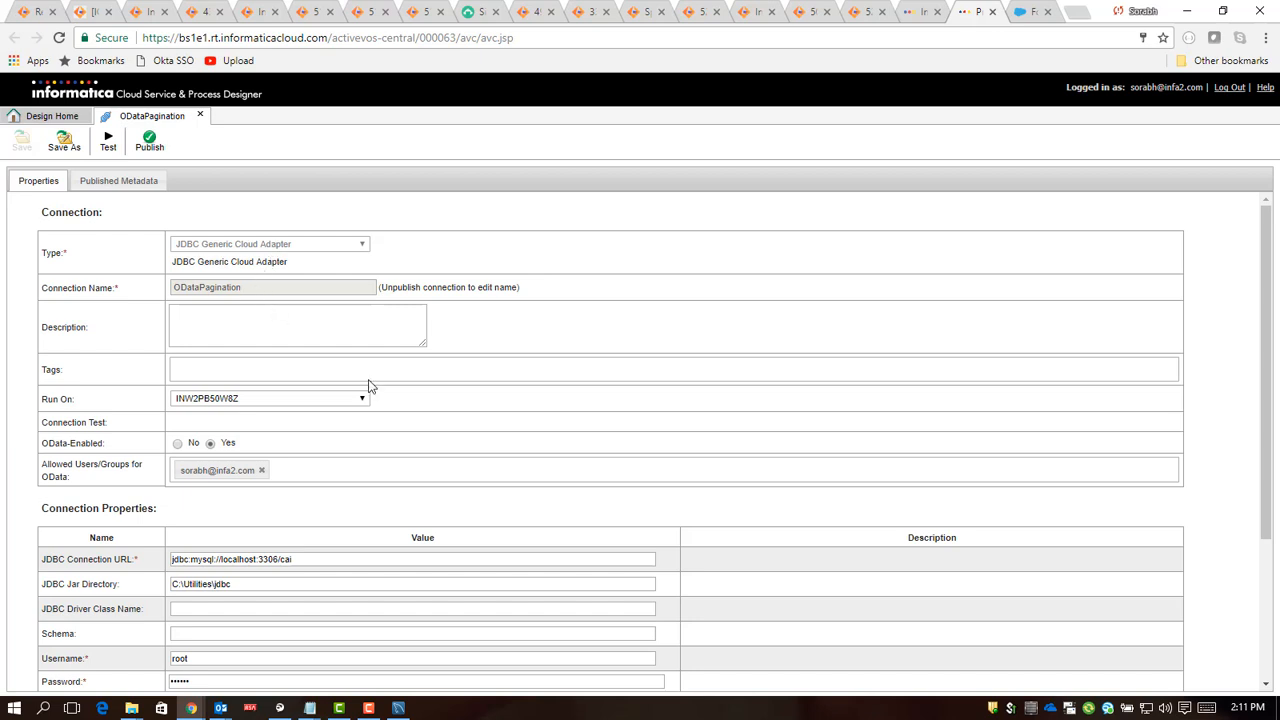
mouse_move(425, 405)
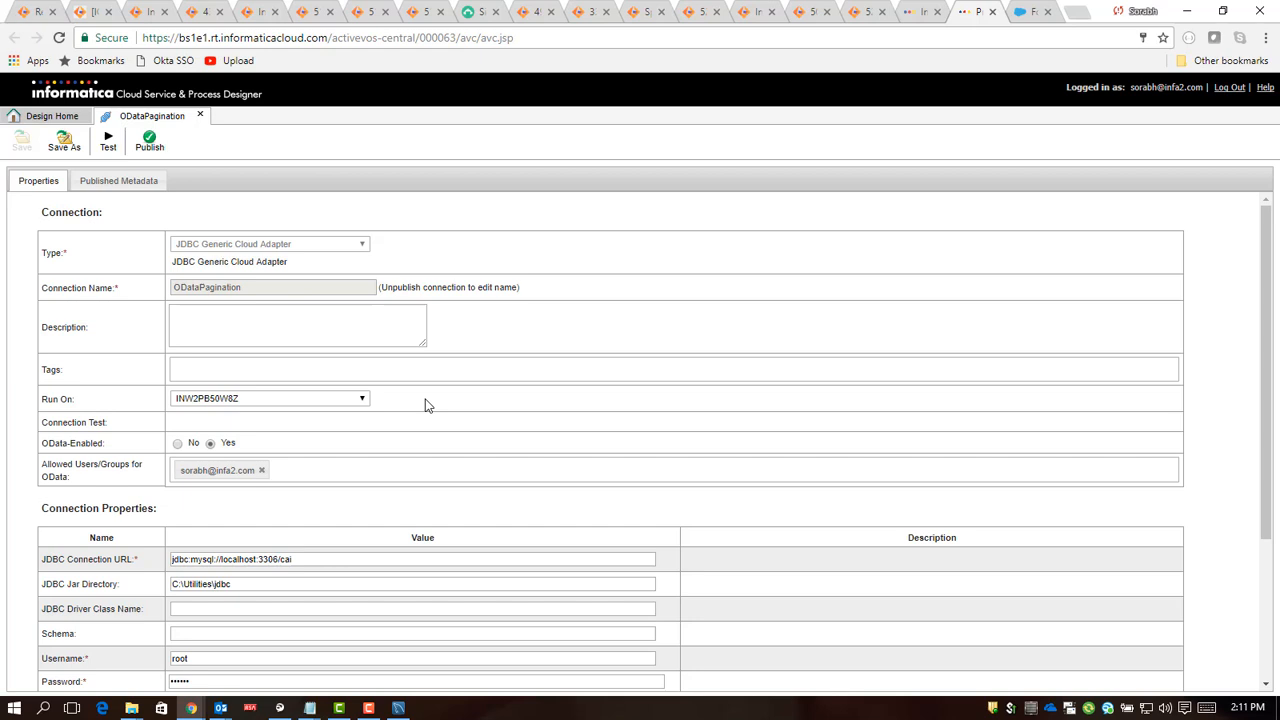
mouse_move(270, 478)
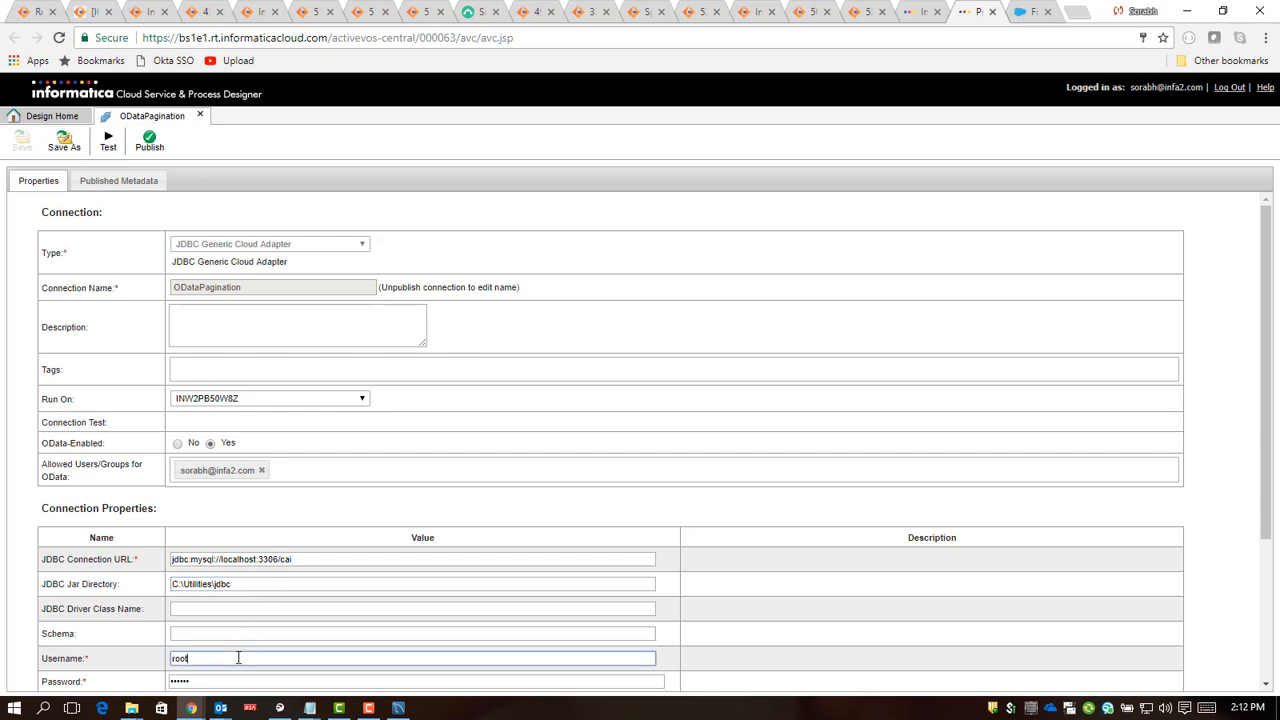
click(413, 681)
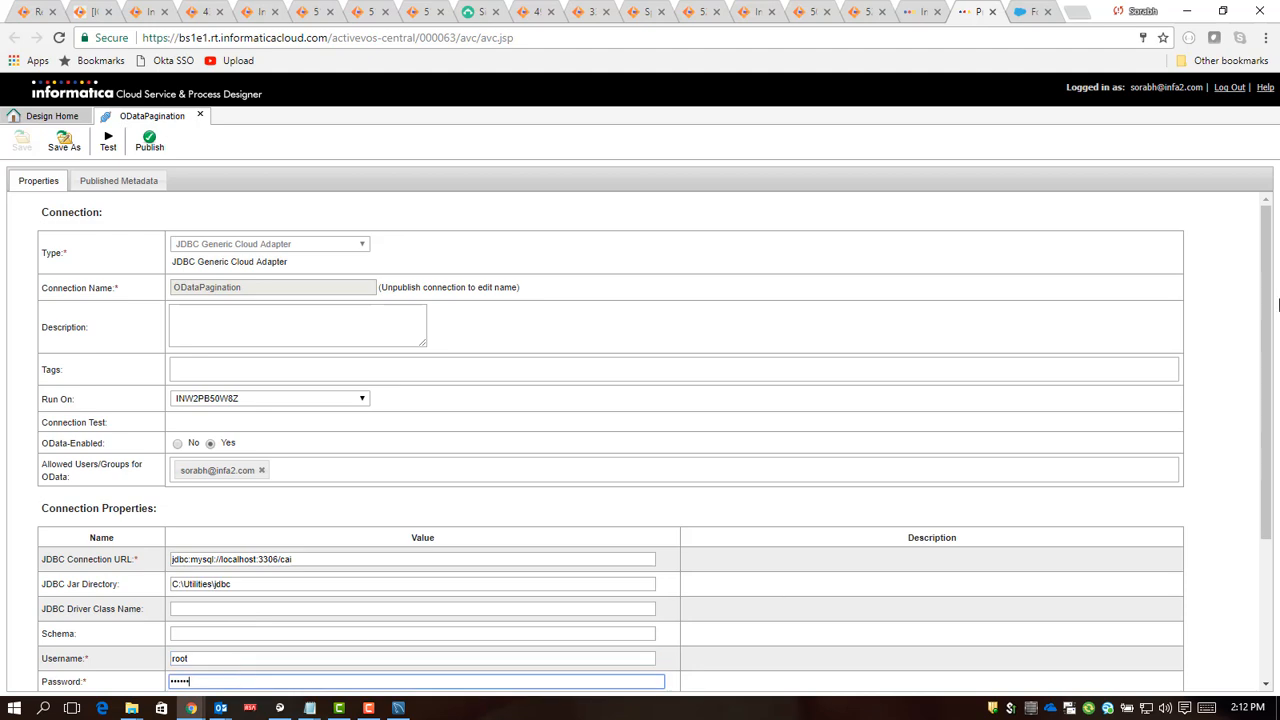
scroll(down, 3)
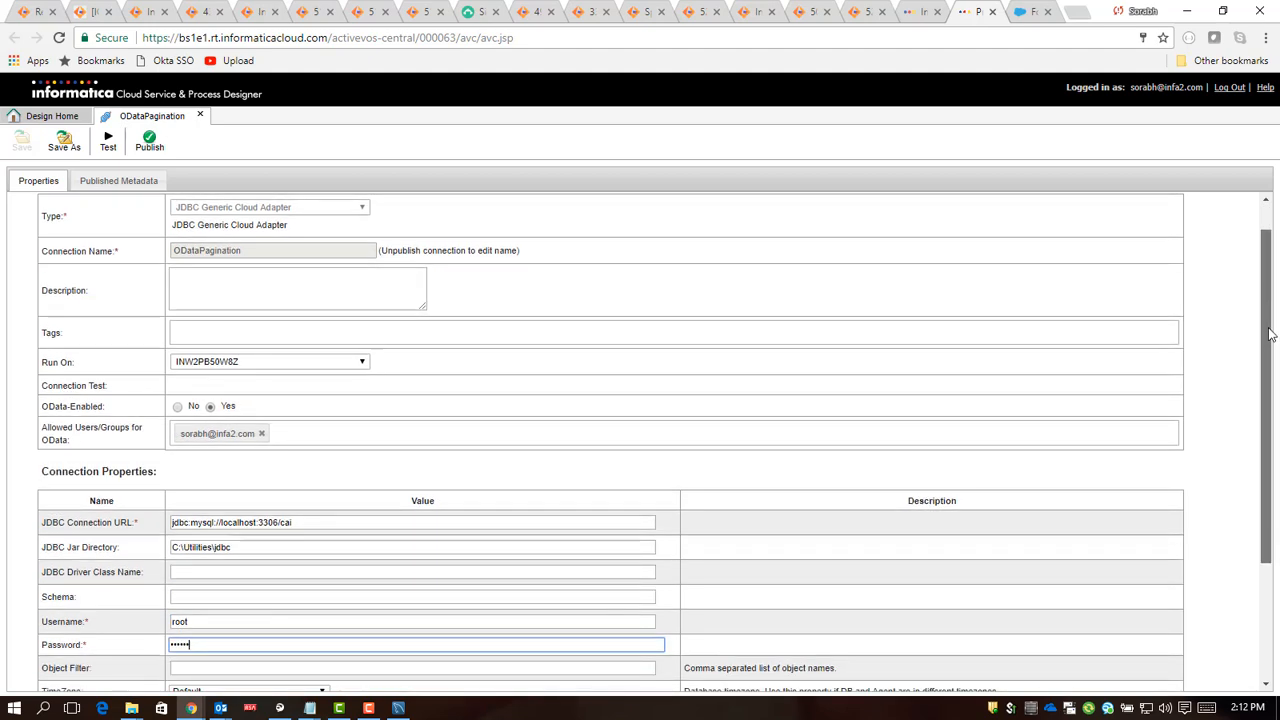
scroll(up, 3)
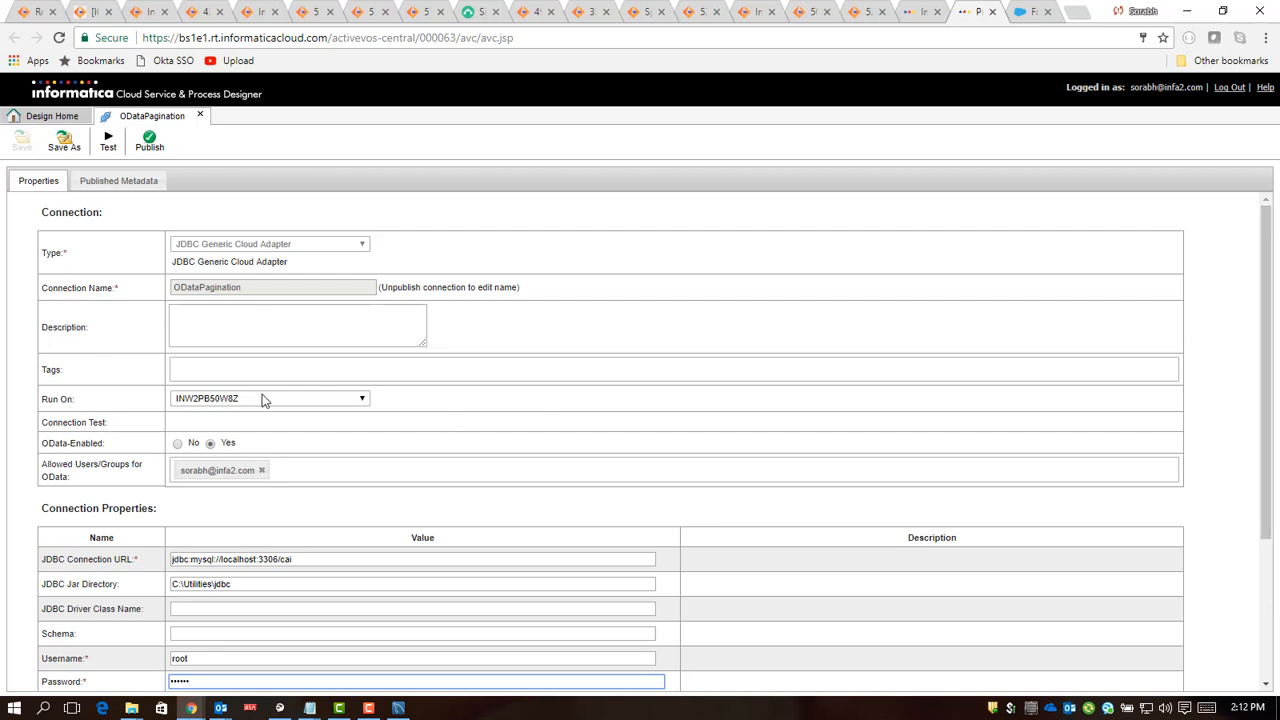
mouse_move(107, 140)
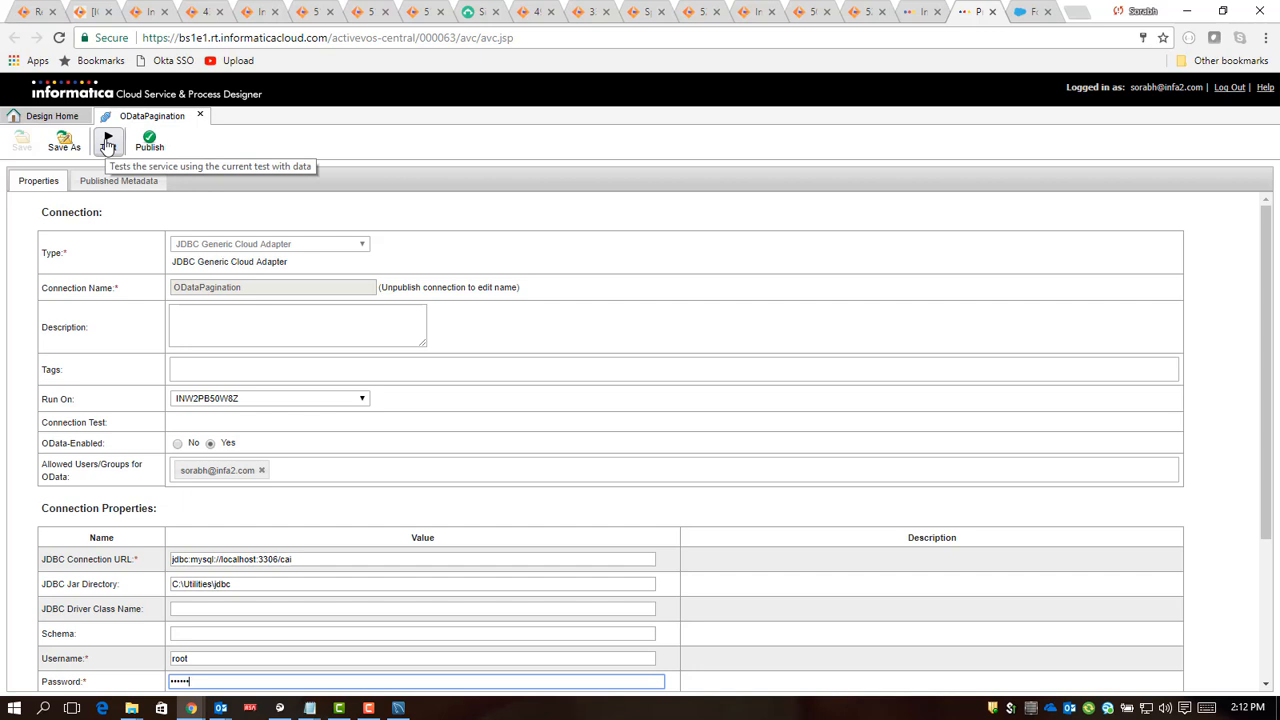
Test and publish the ODataPagination connection
click(108, 140)
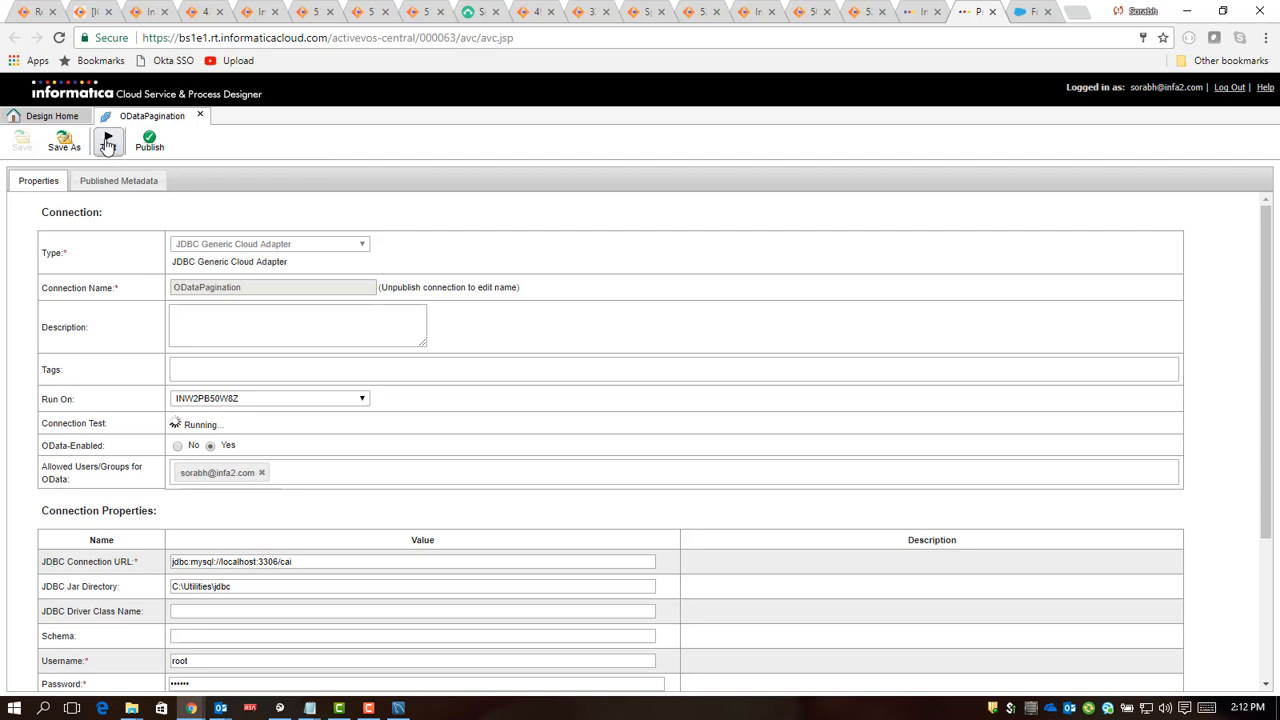
click(107, 137)
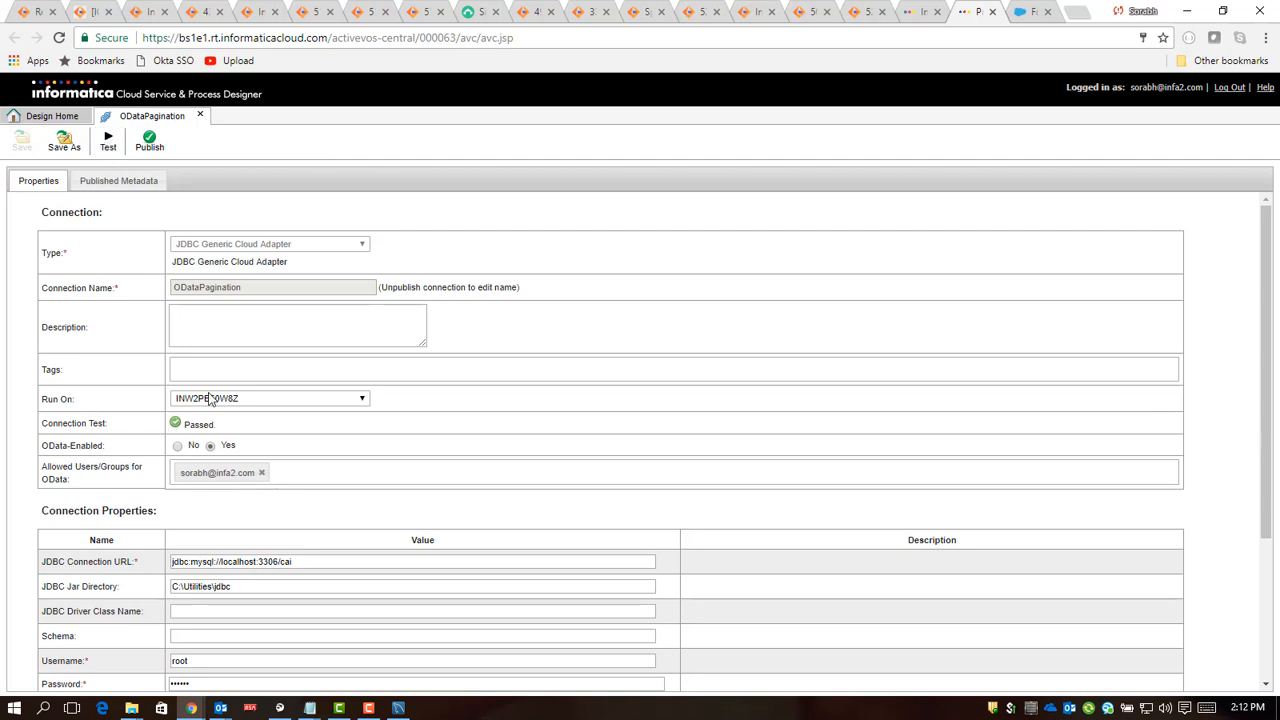
mouse_move(149, 141)
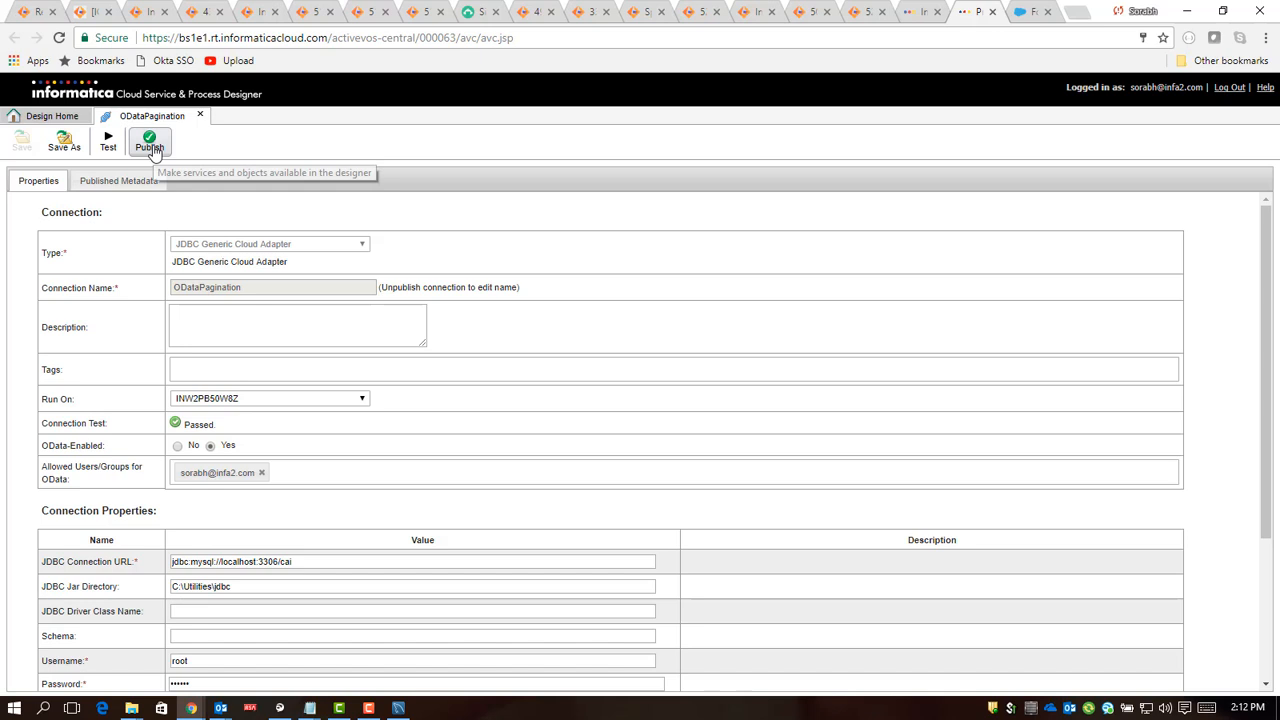
click(148, 142)
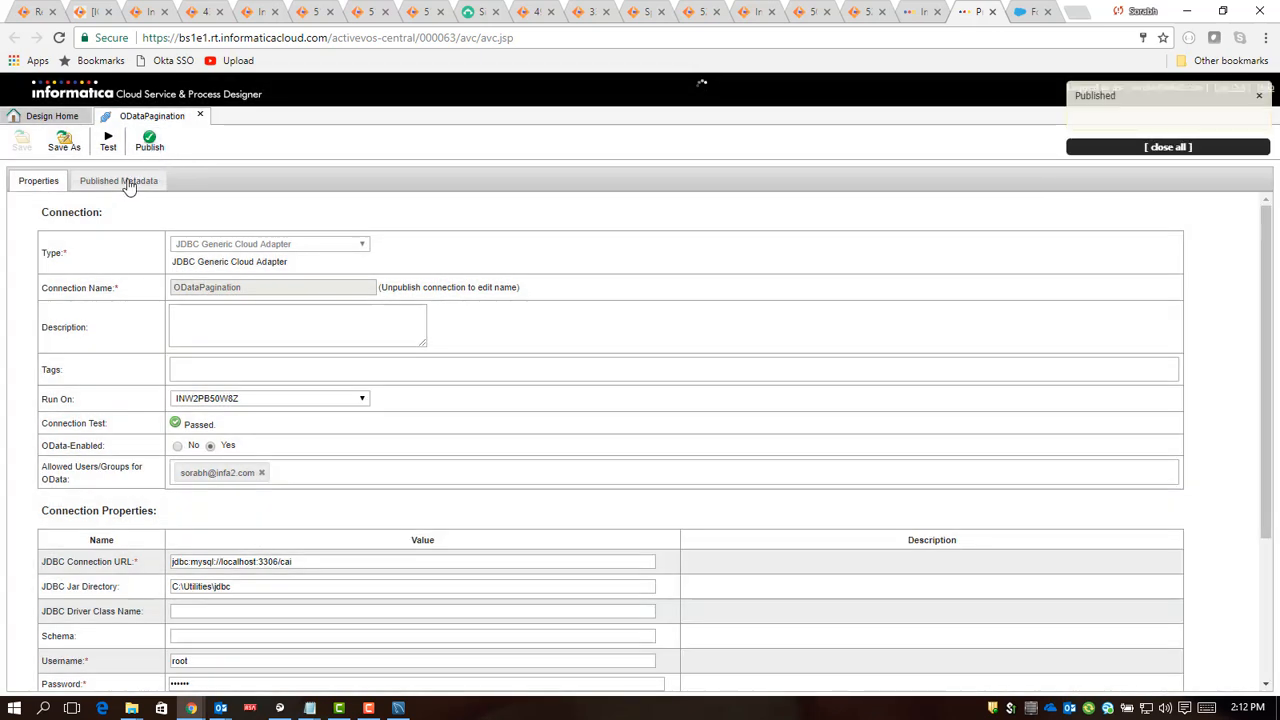
Preview odatapaginationtable's published metadata fields, then bring MySQL Workbench forward
click(119, 181)
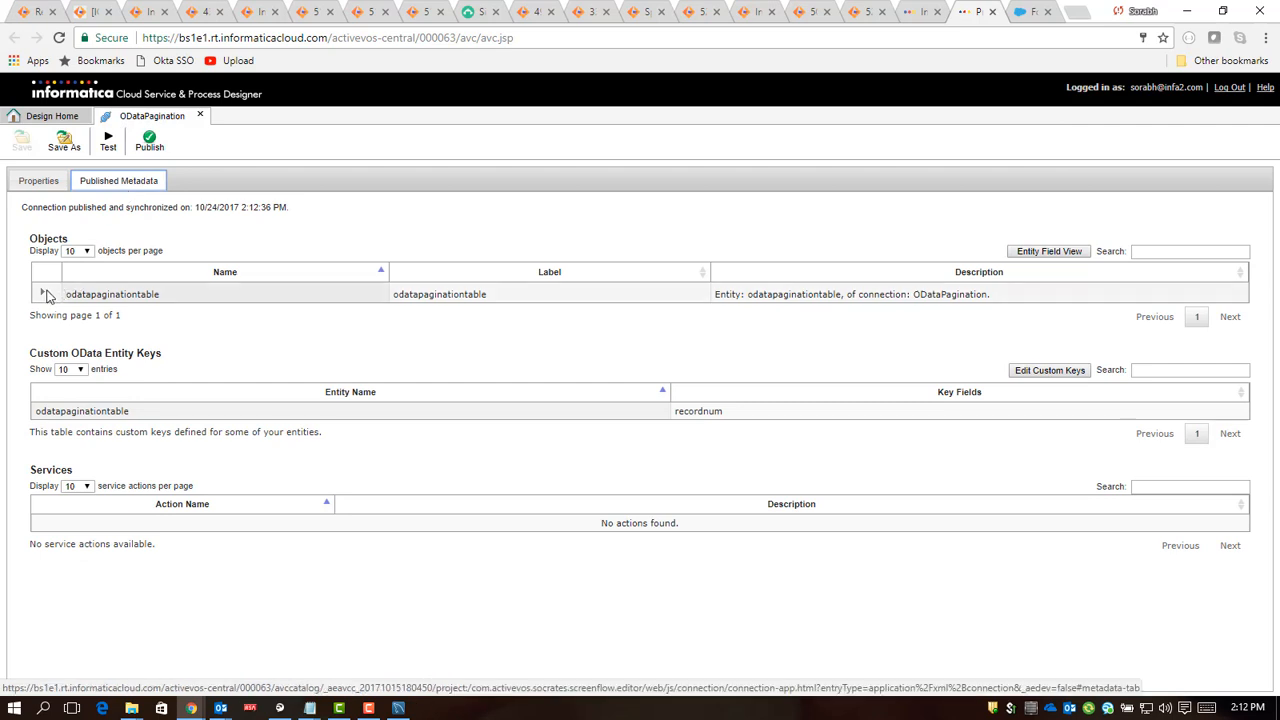
click(42, 294)
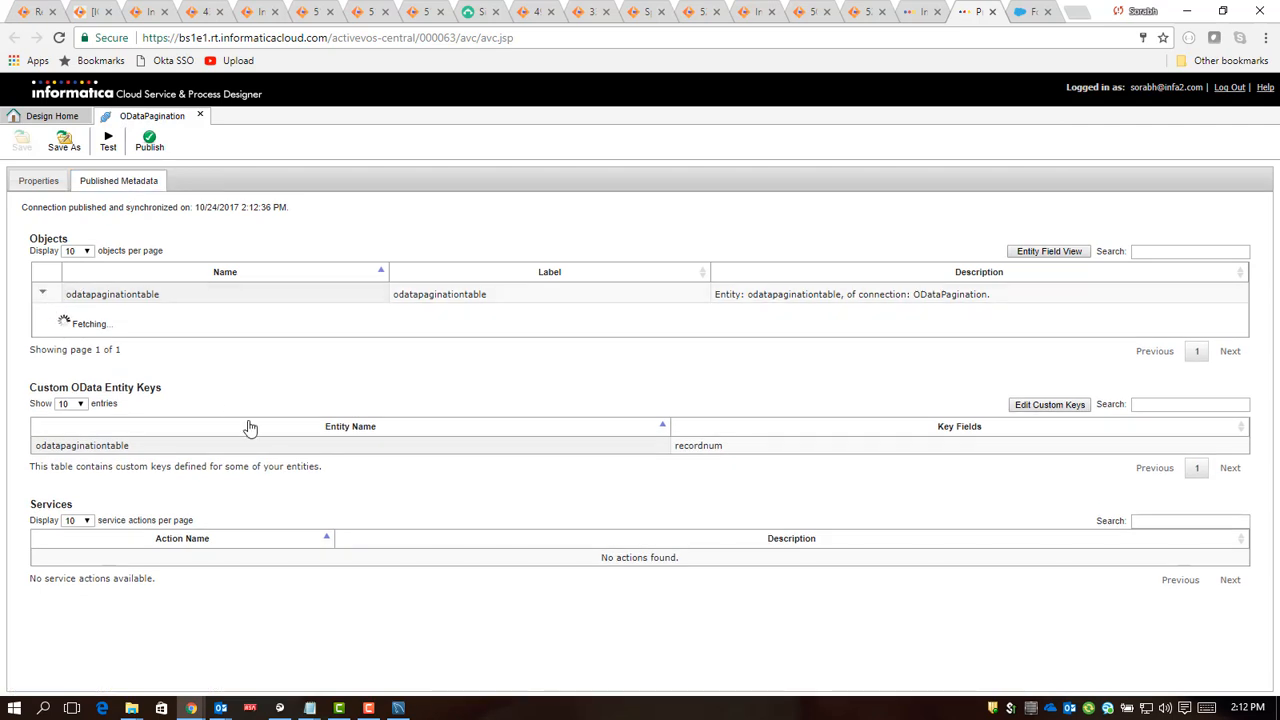
click(42, 293)
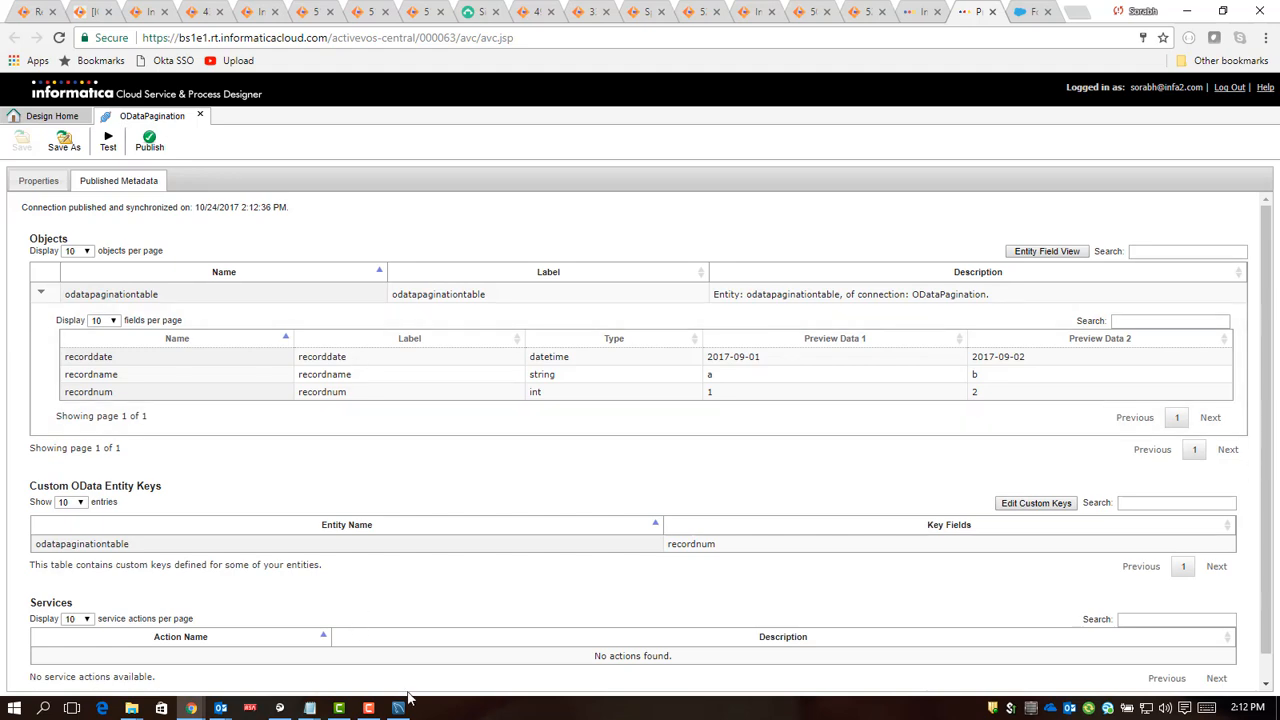
click(398, 708)
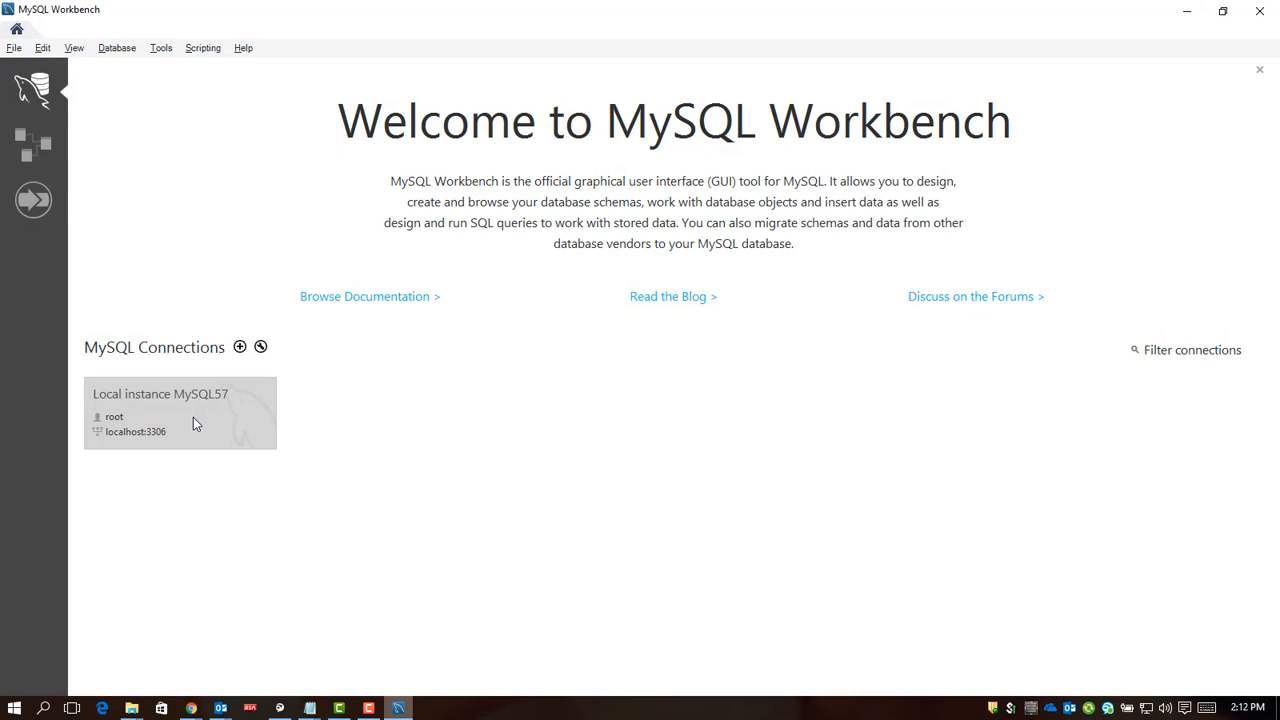
Query odatapaginationtable in MySQL Workbench for its 21 rows, then return to the Process Designer
double_click(180, 413)
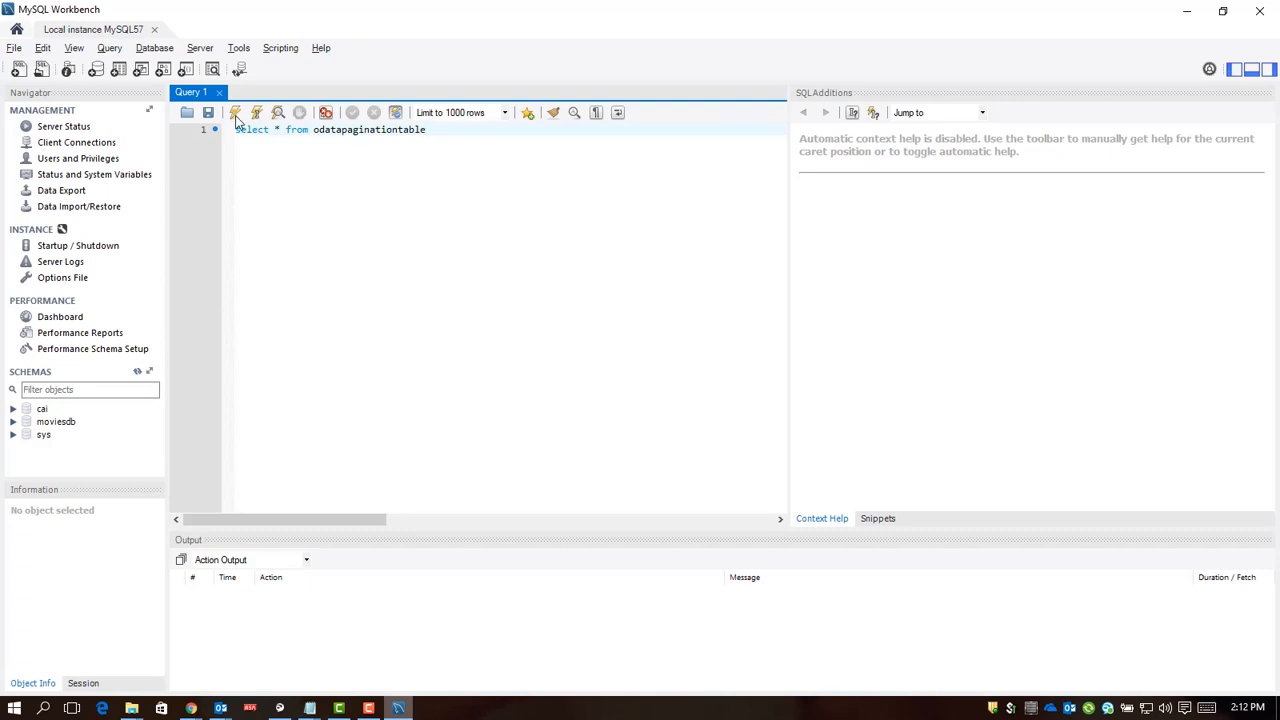
click(235, 112)
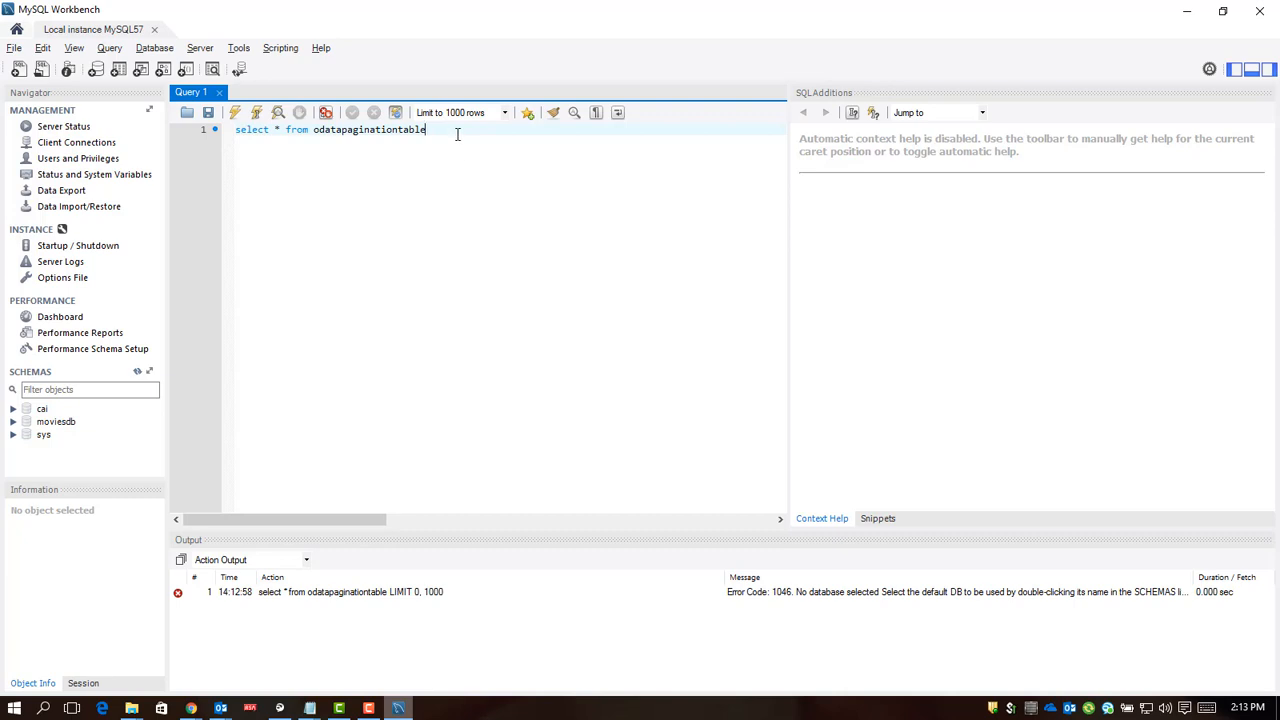
mouse_move(627, 474)
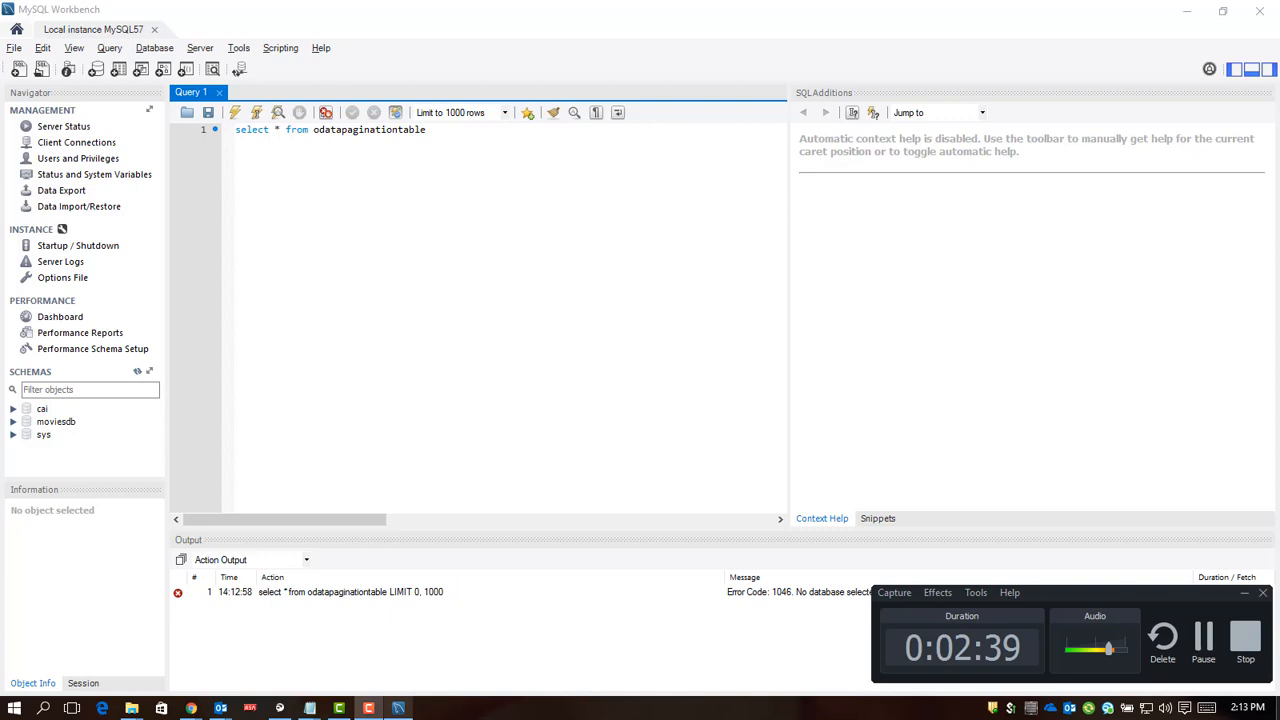
click(257, 112)
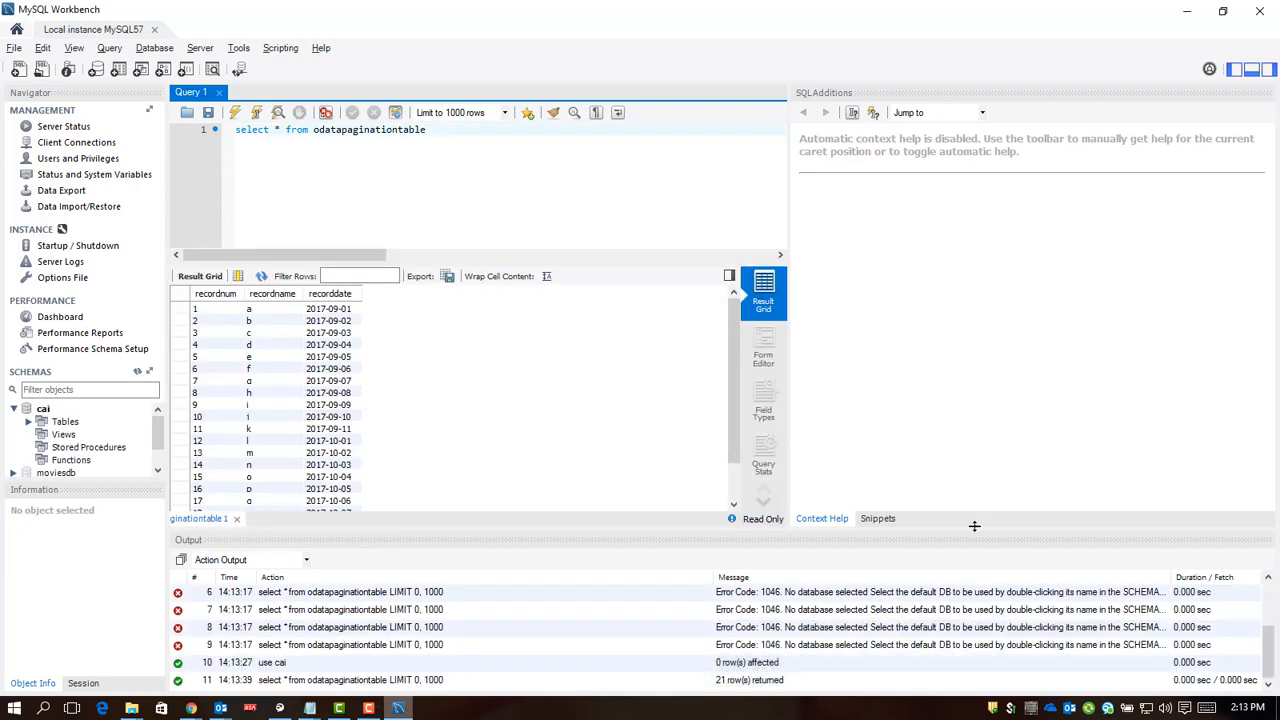
mouse_move(643, 352)
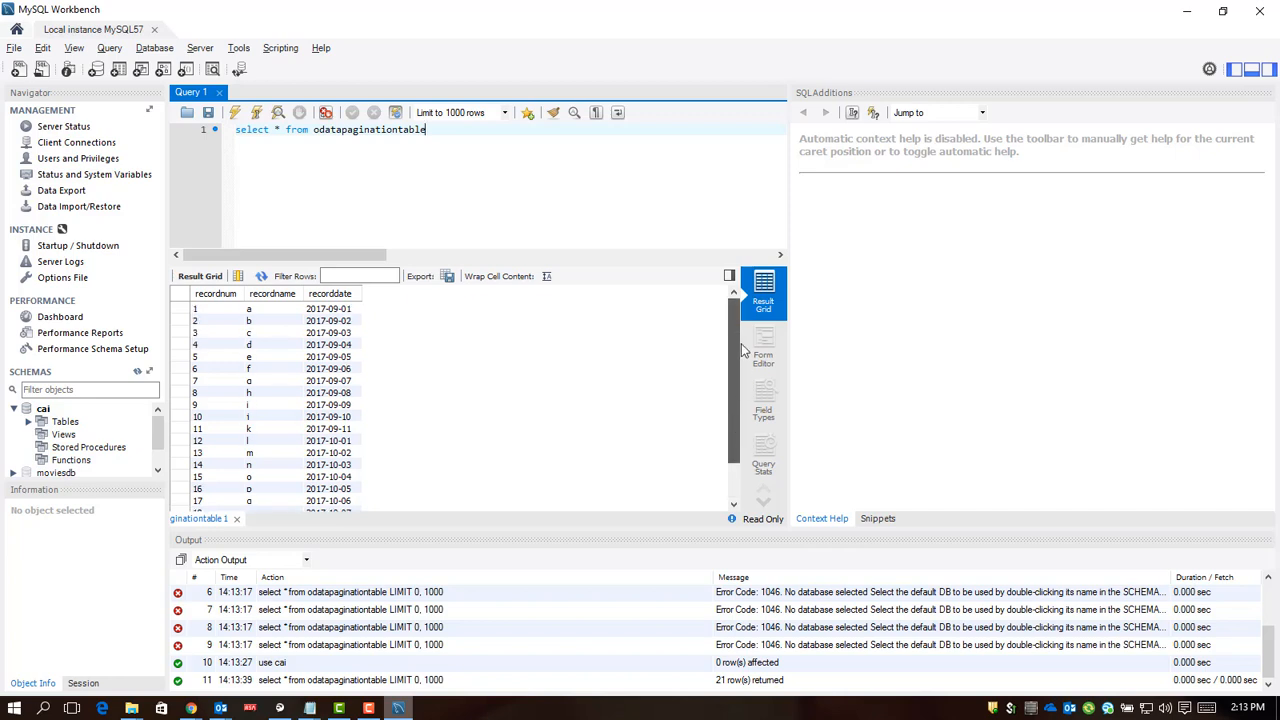
scroll(down, 3)
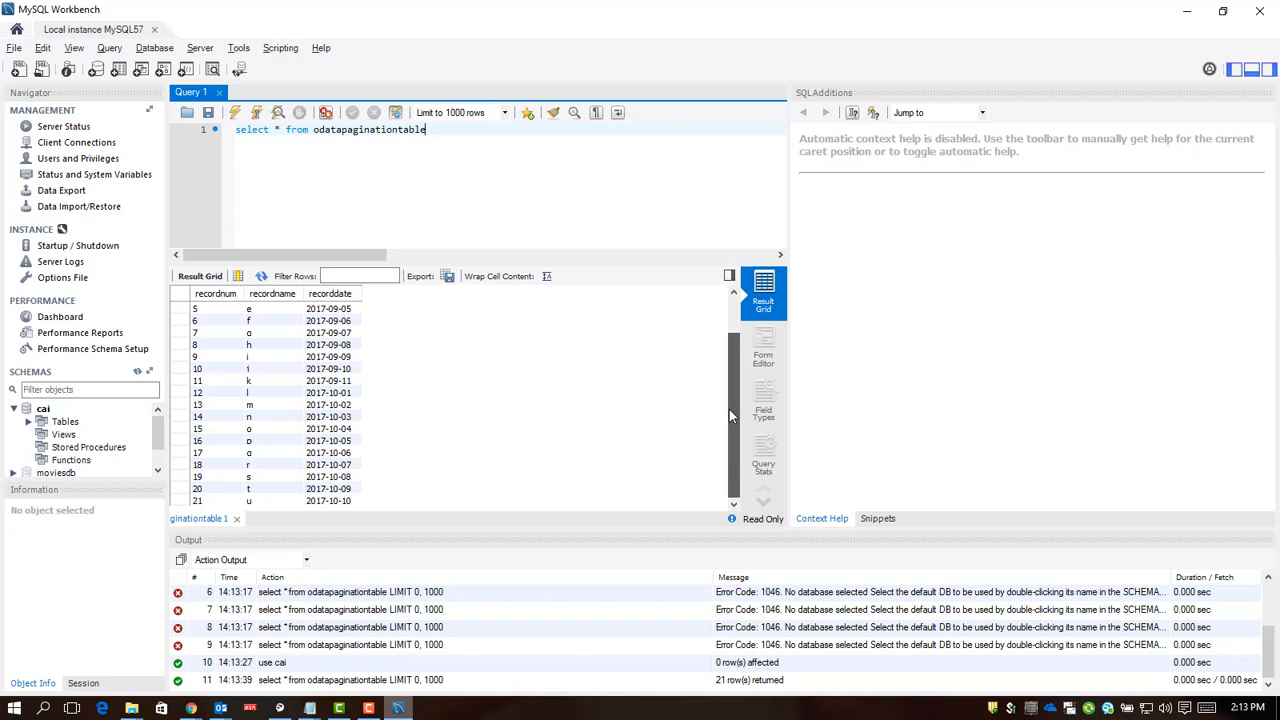
scroll(up, 3)
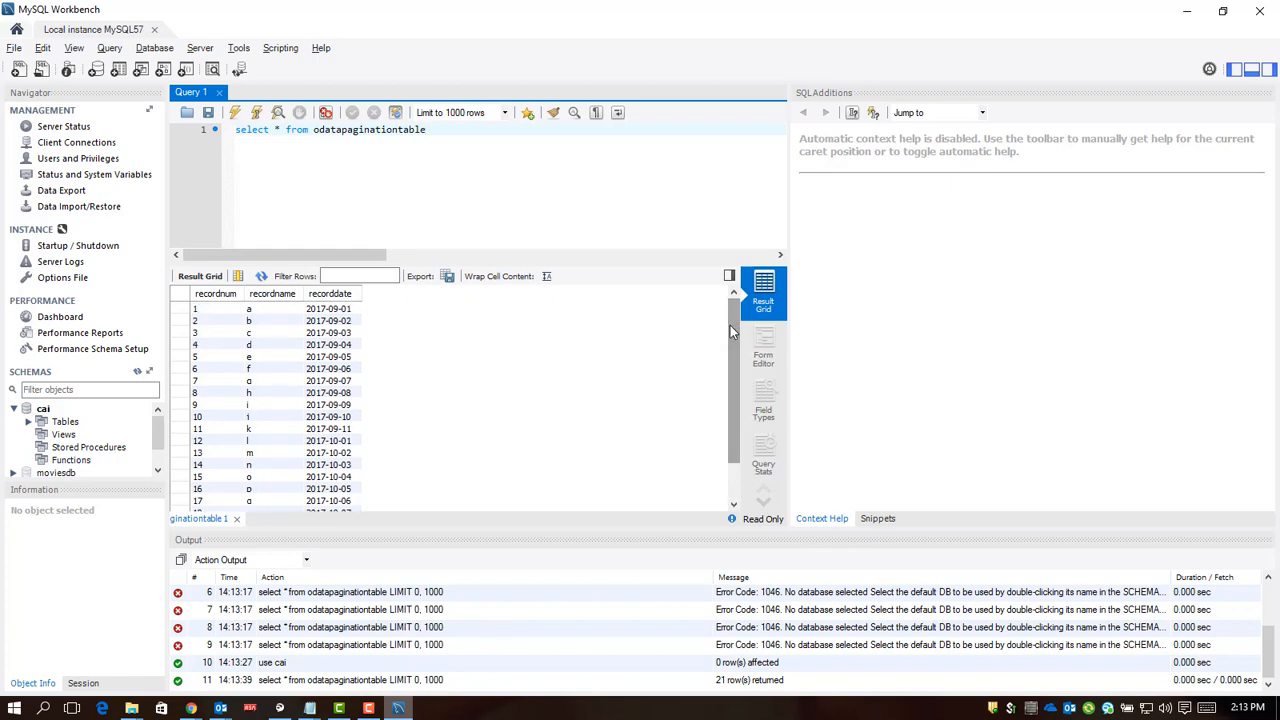
key(alt+tab)
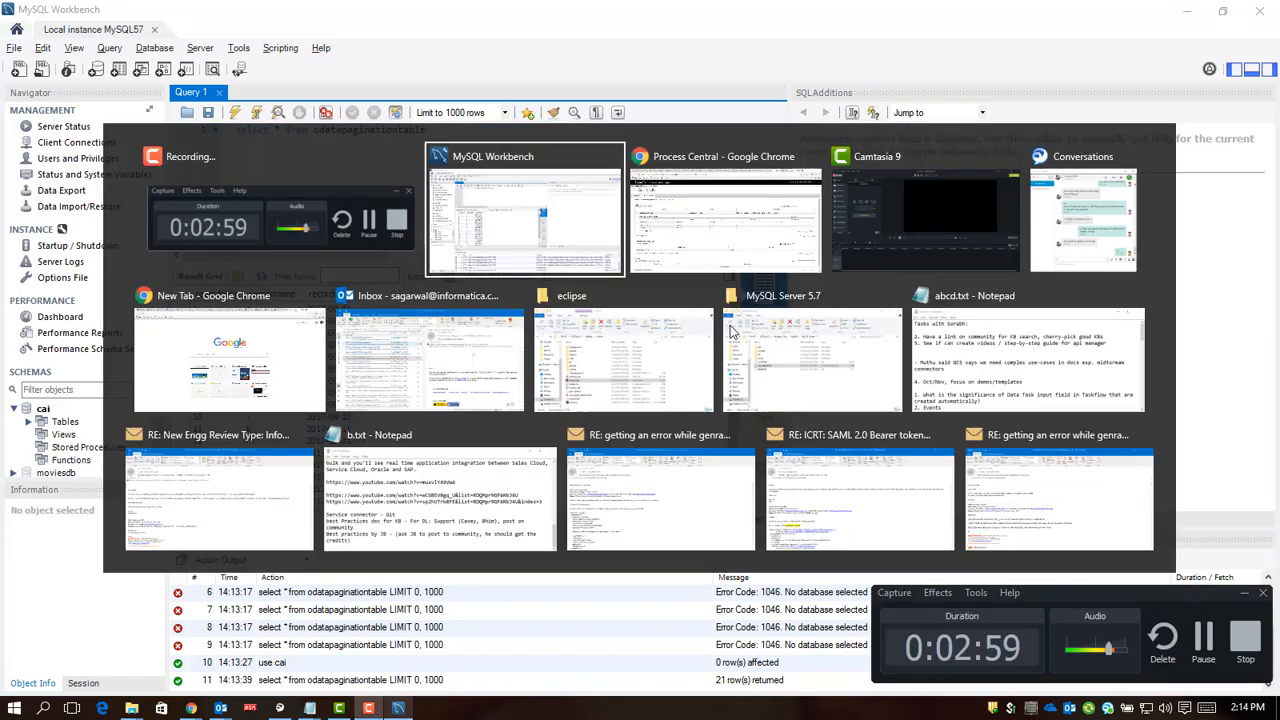
click(723, 210)
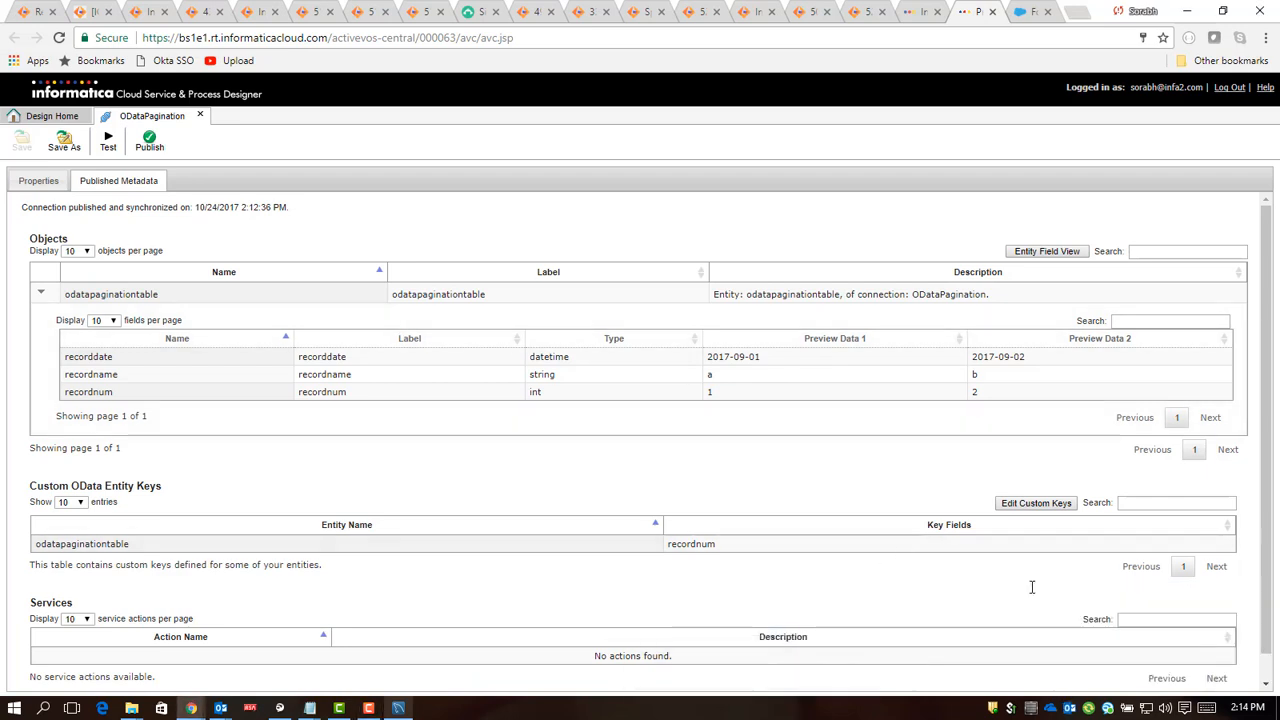
mouse_move(185, 366)
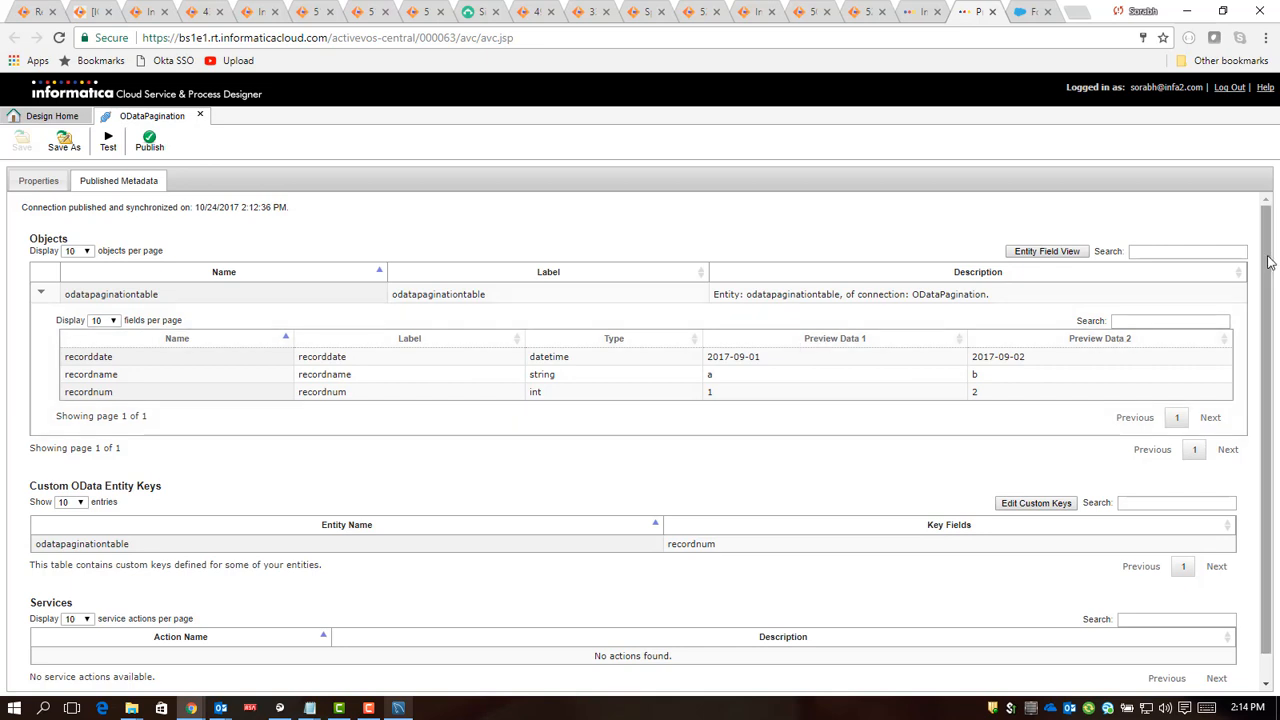
scroll(up, 3)
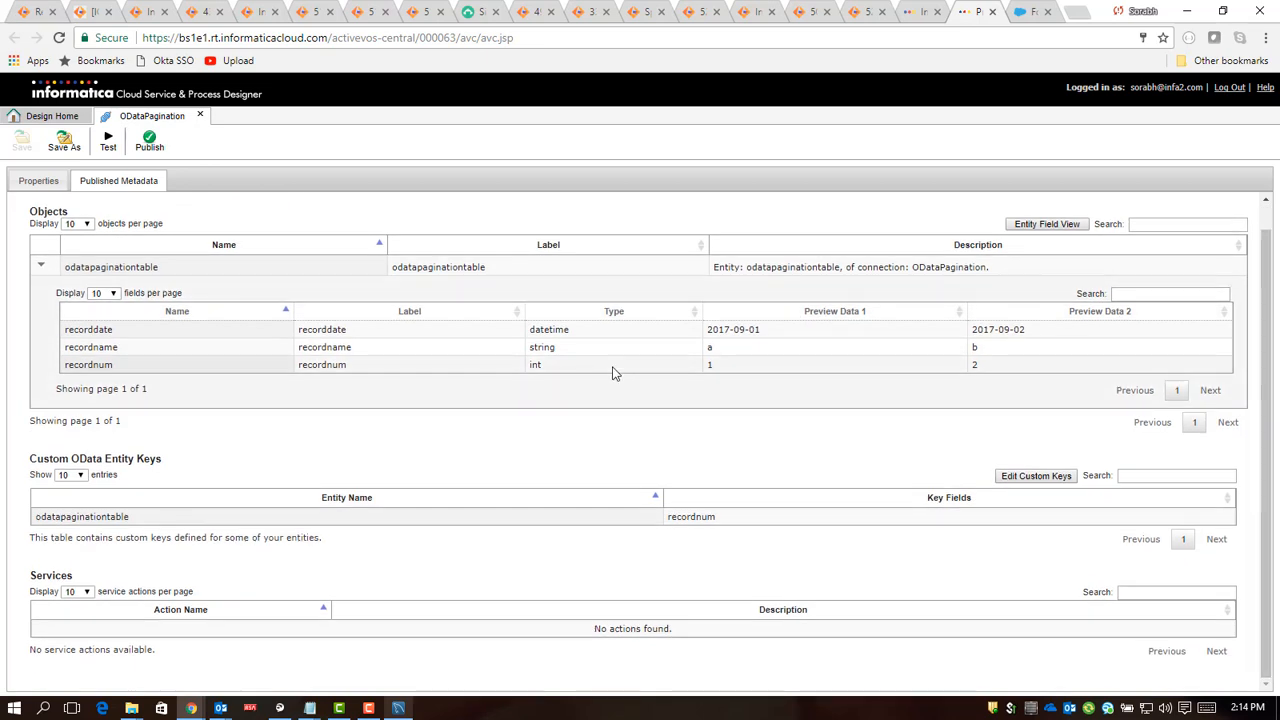
mouse_move(175, 466)
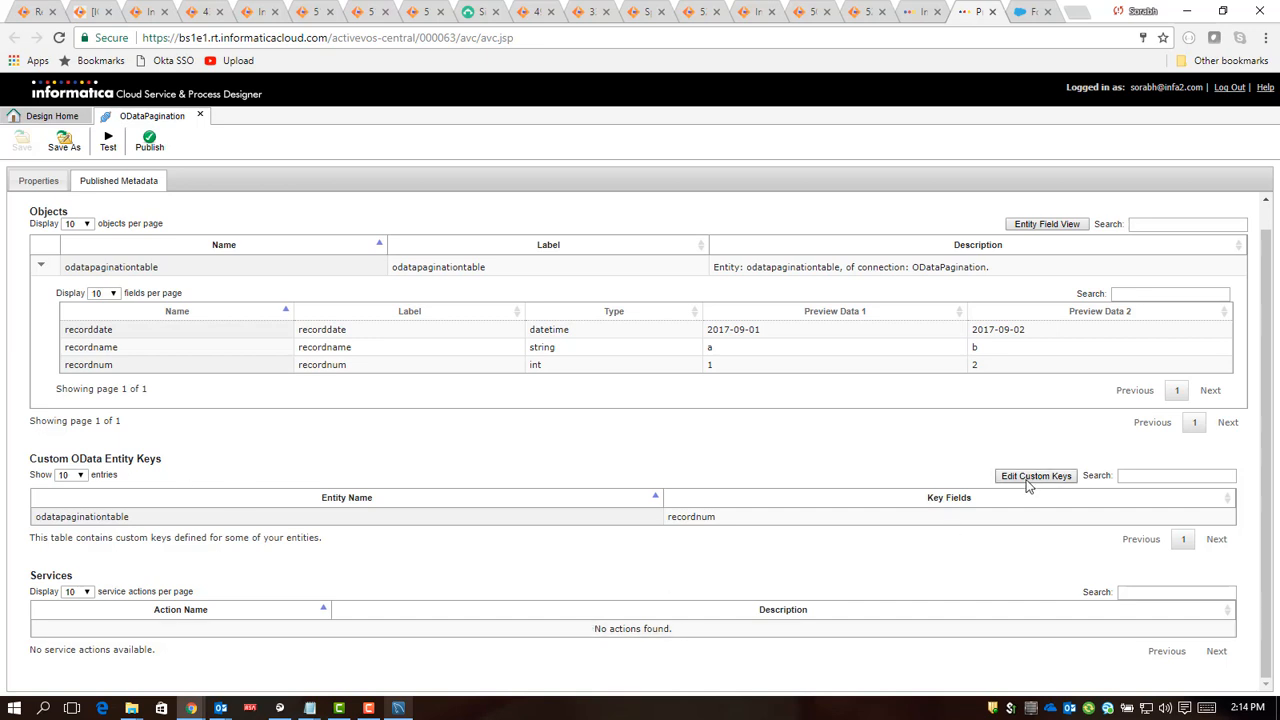
Search Design Home for 'odata' to surface ODataPagination's service URL, then open a new tab
click(1036, 475)
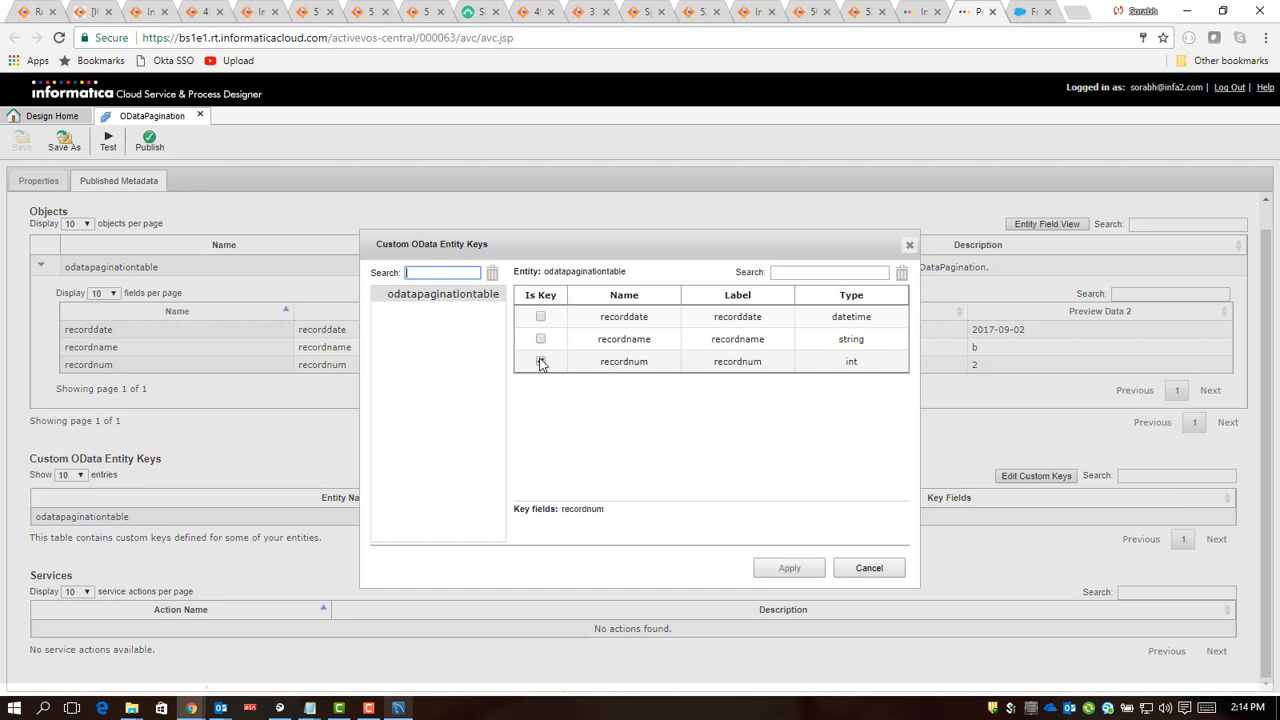
click(540, 361)
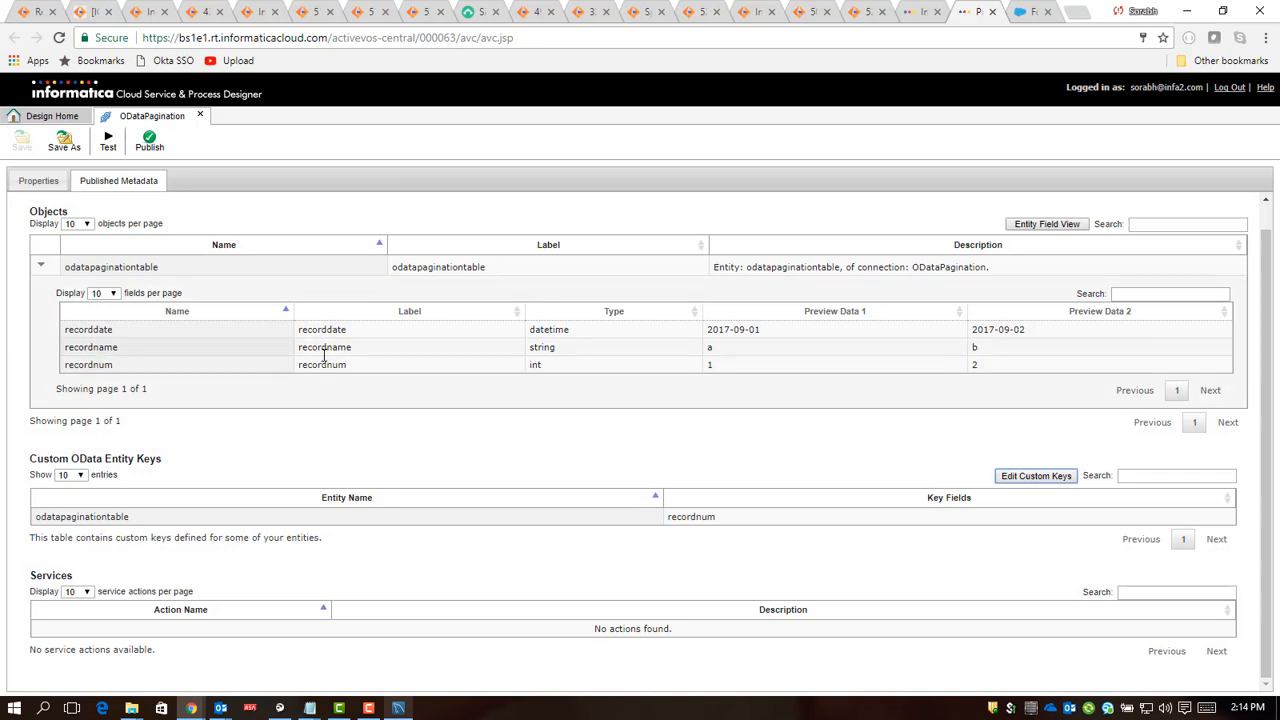
mouse_move(360, 364)
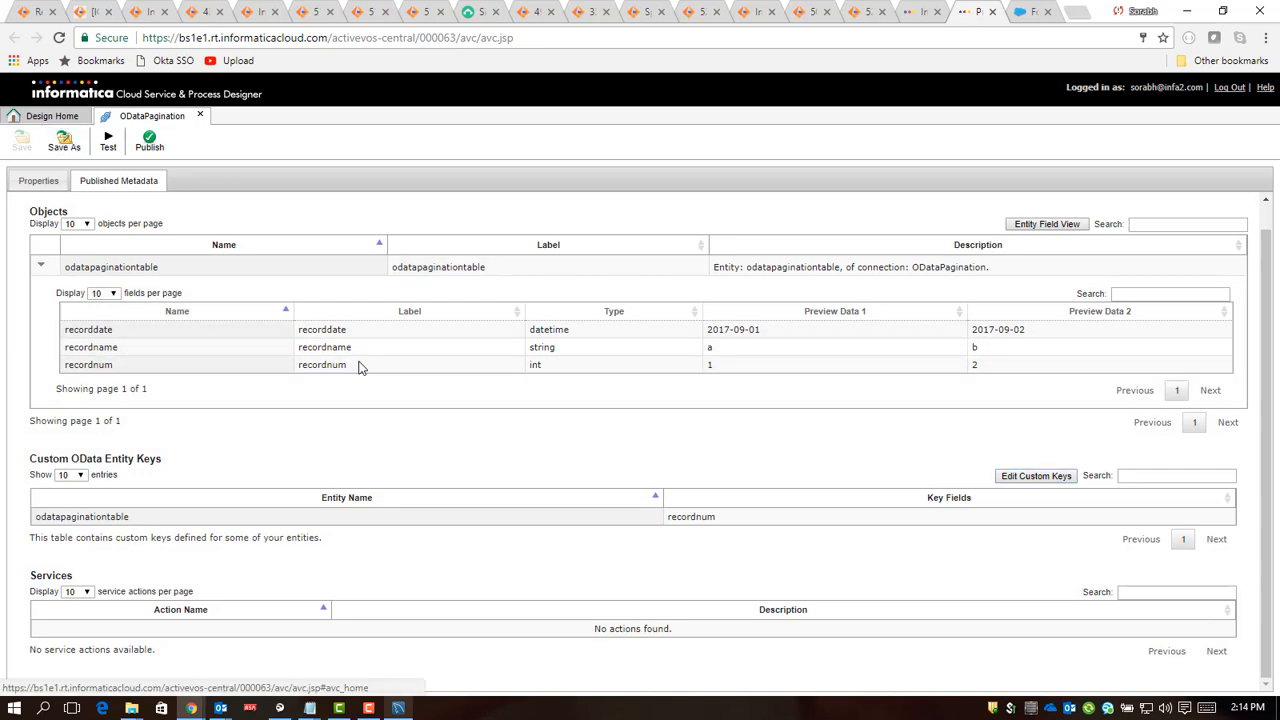
click(52, 115)
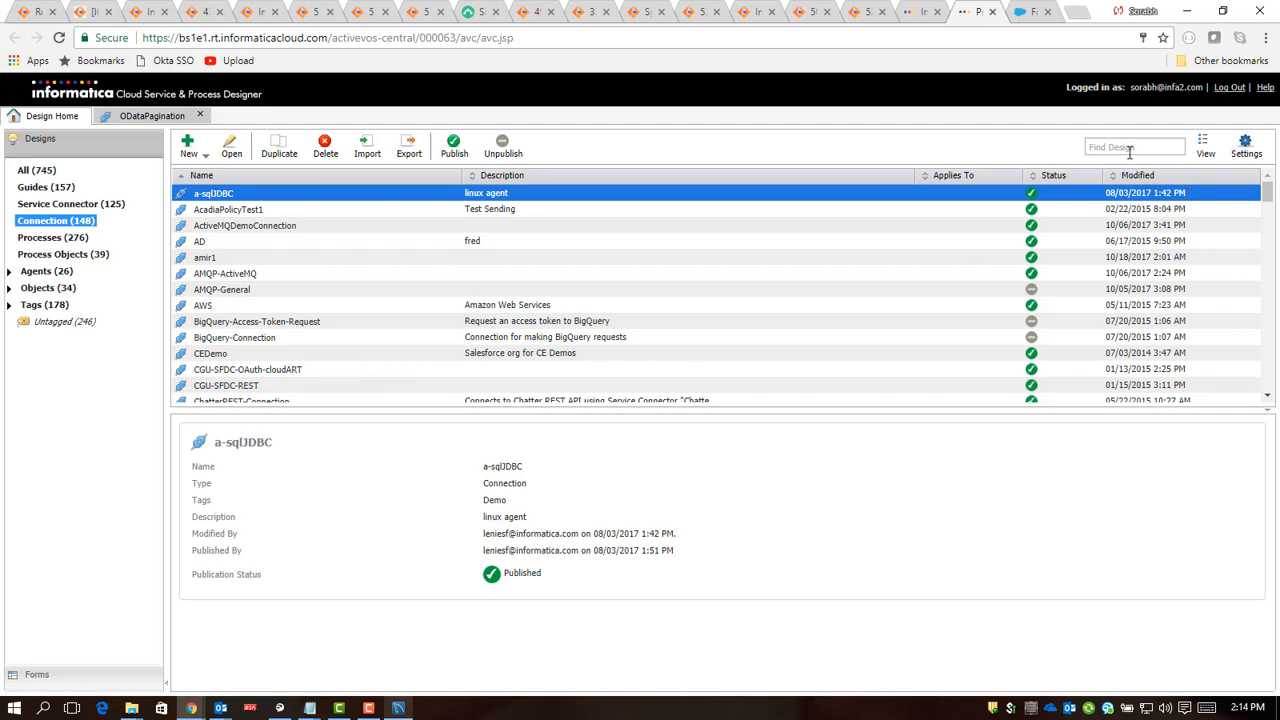
text(odata)
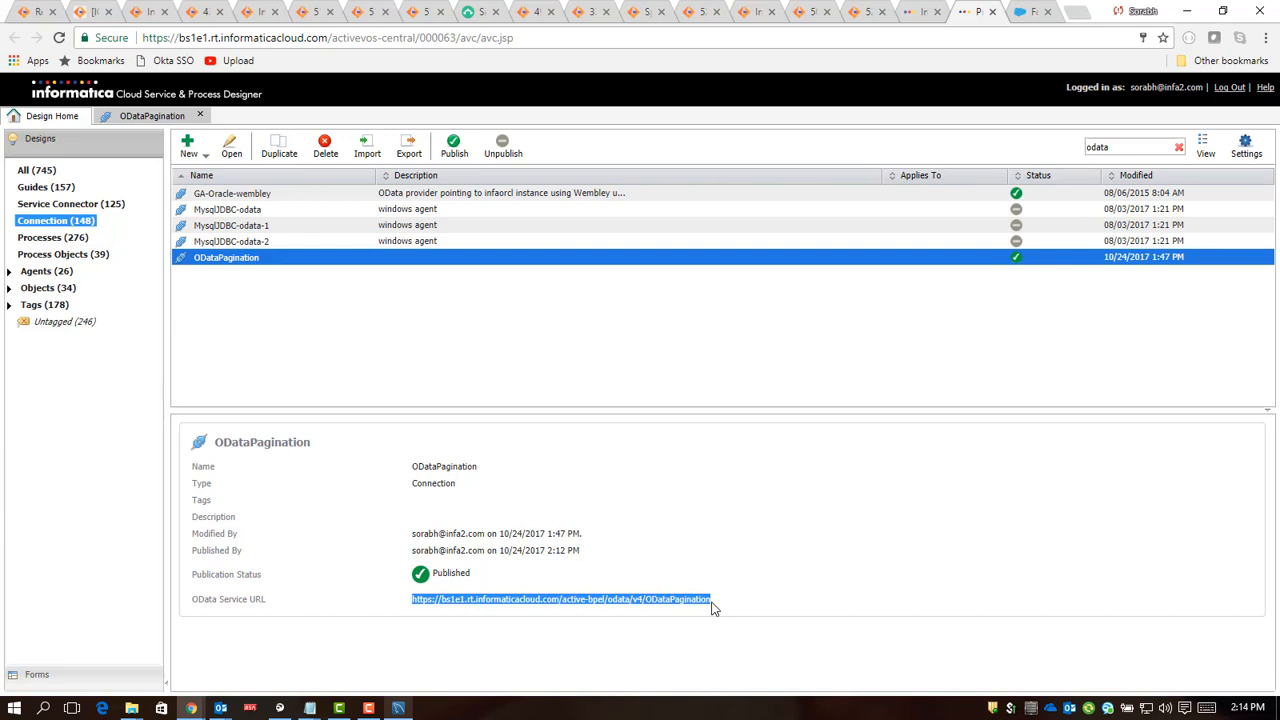
click(1071, 11)
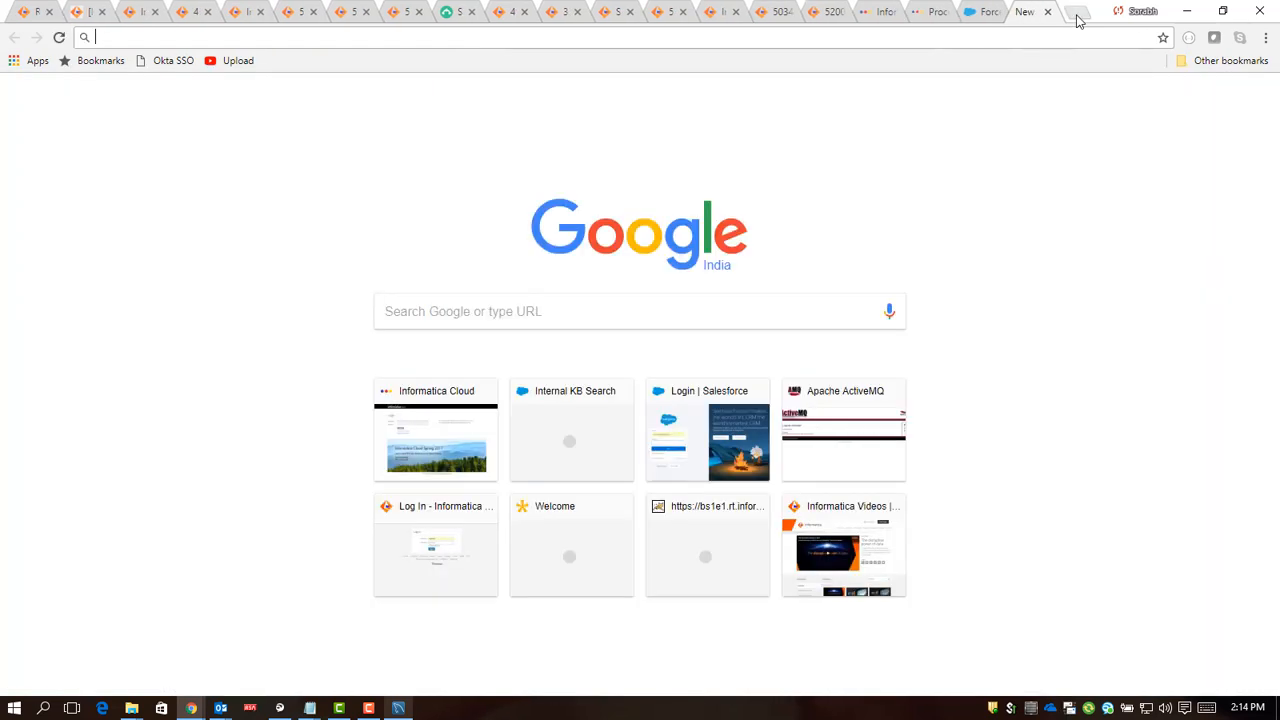
Load the ODataPagination odatapaginationtable feed with $skip=2 in Chrome's address bar
text(https://bs1e1.rt.informaticacloud.com/active-bpel/odata/v4/ODataPagination)
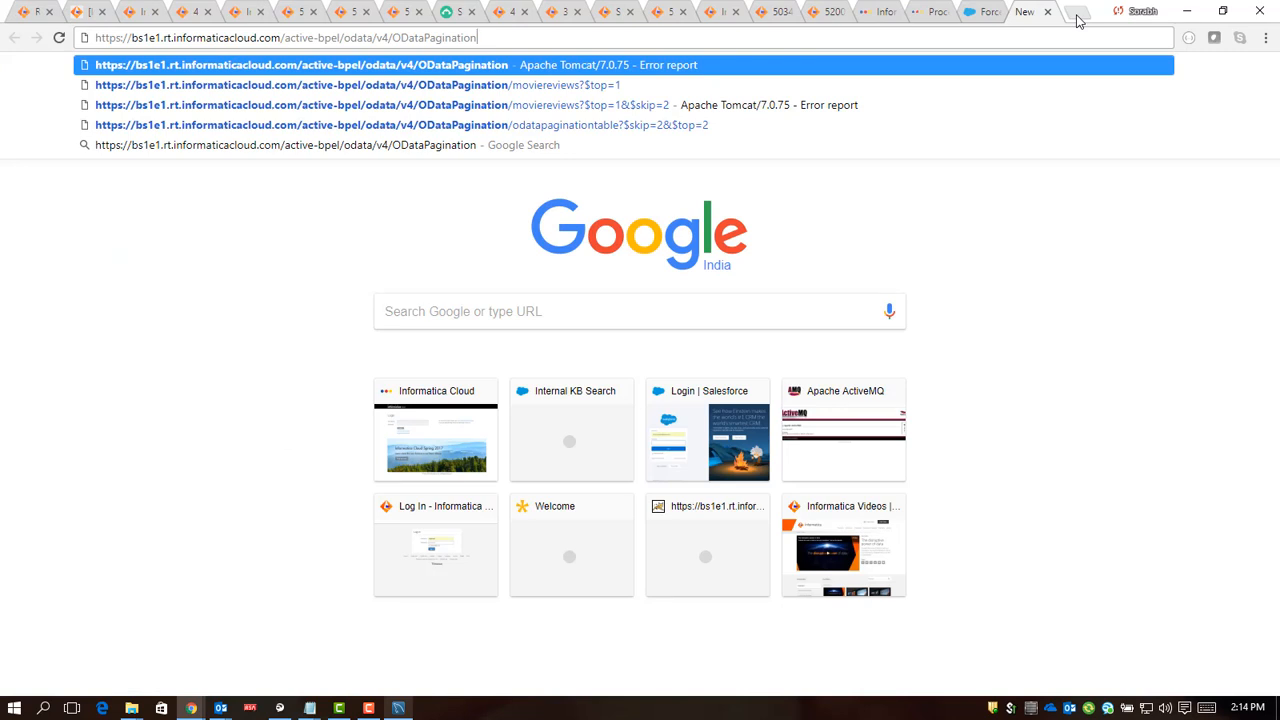
text(o)
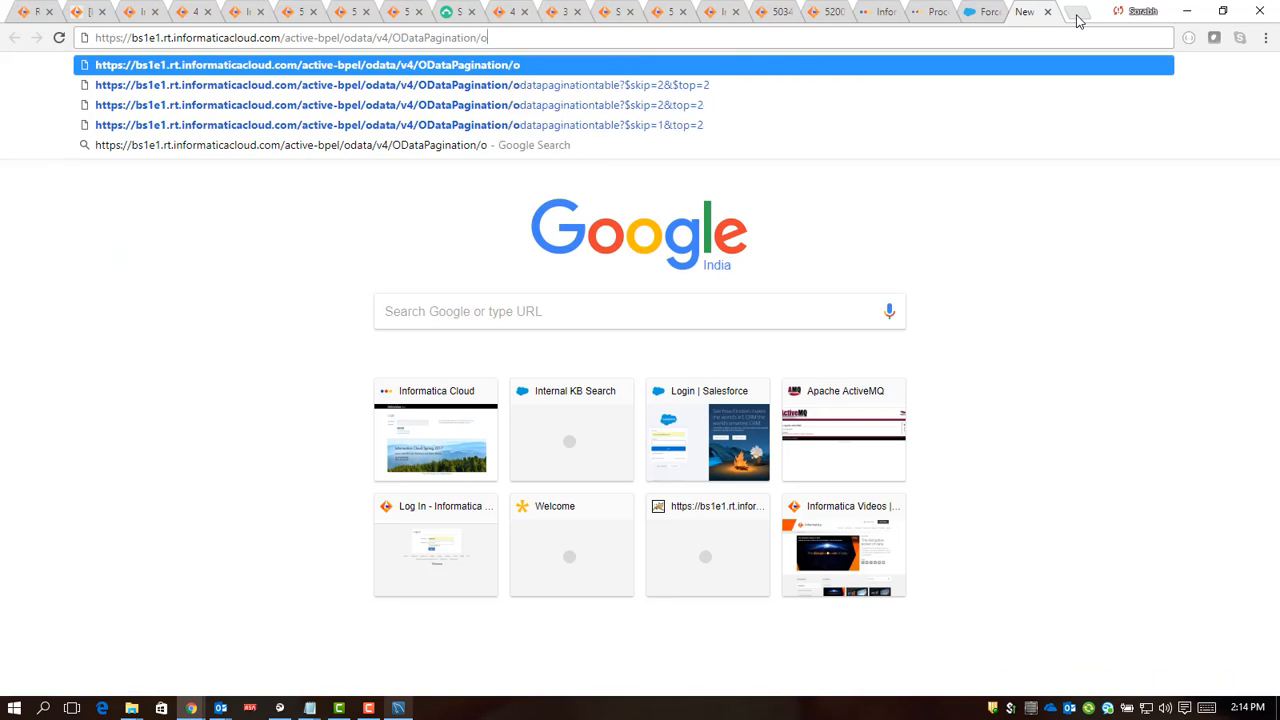
text(datapag)
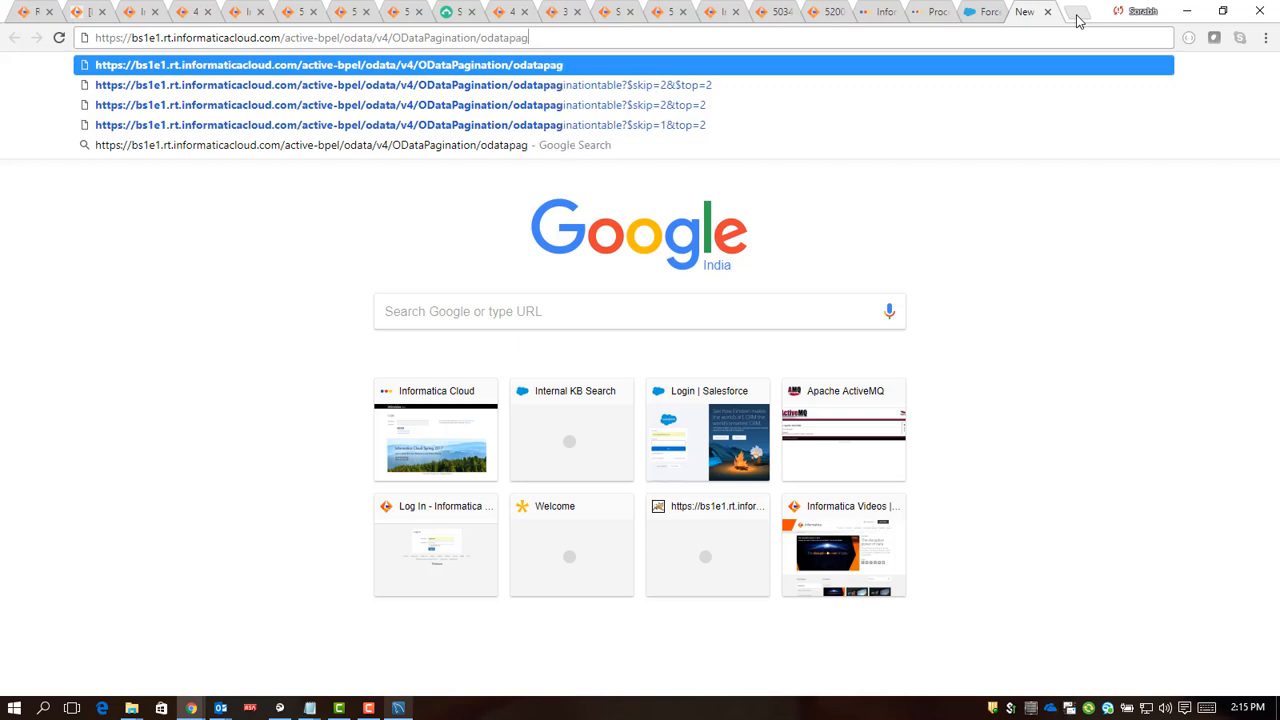
text(ination)
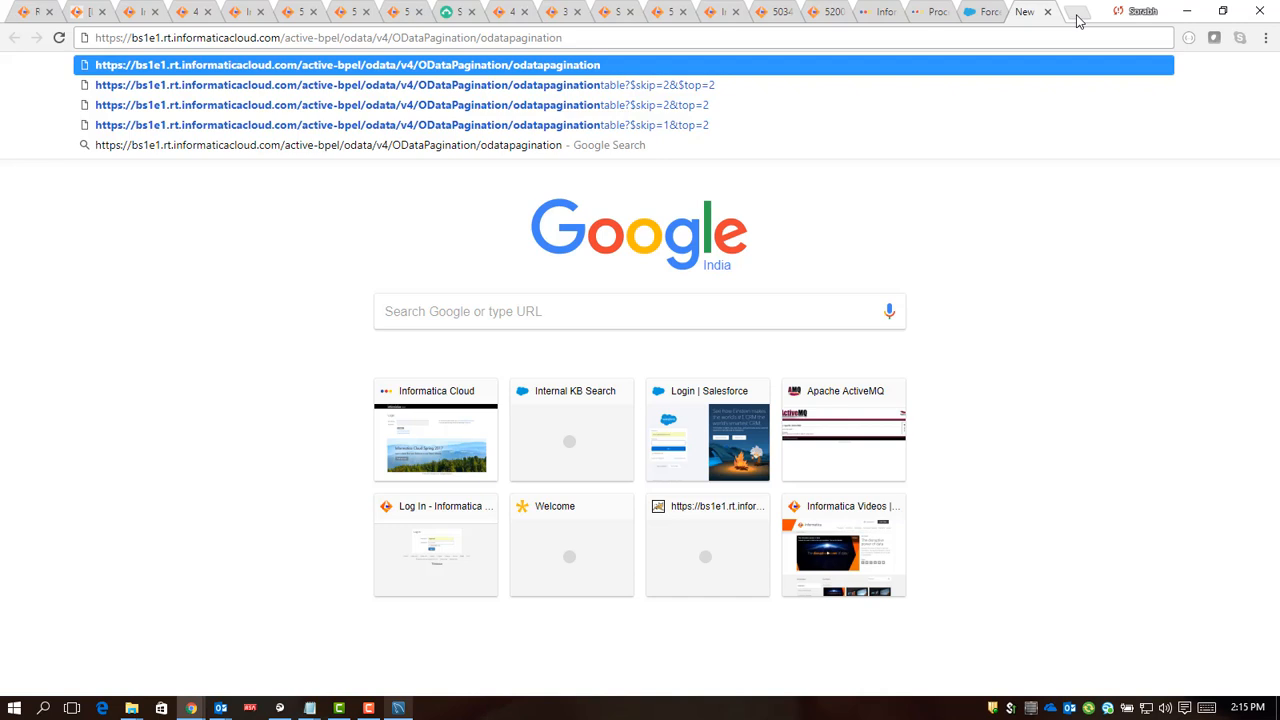
text(tab;le)
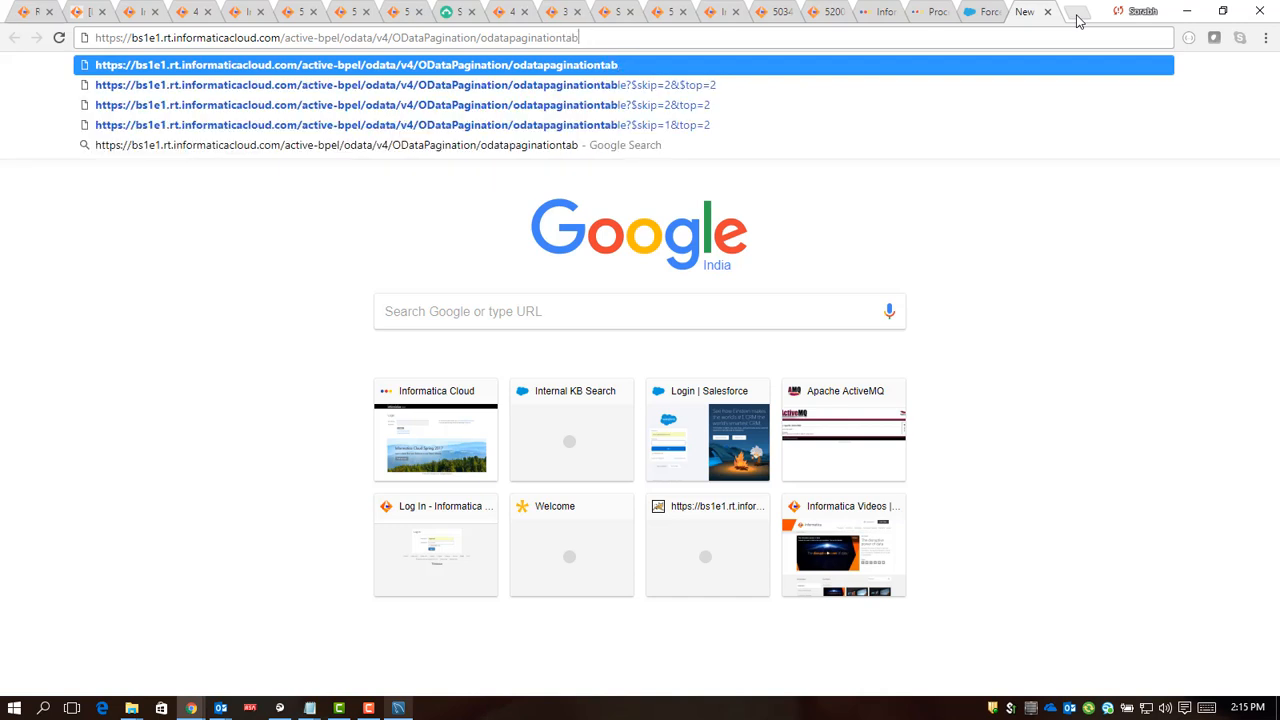
text(?)
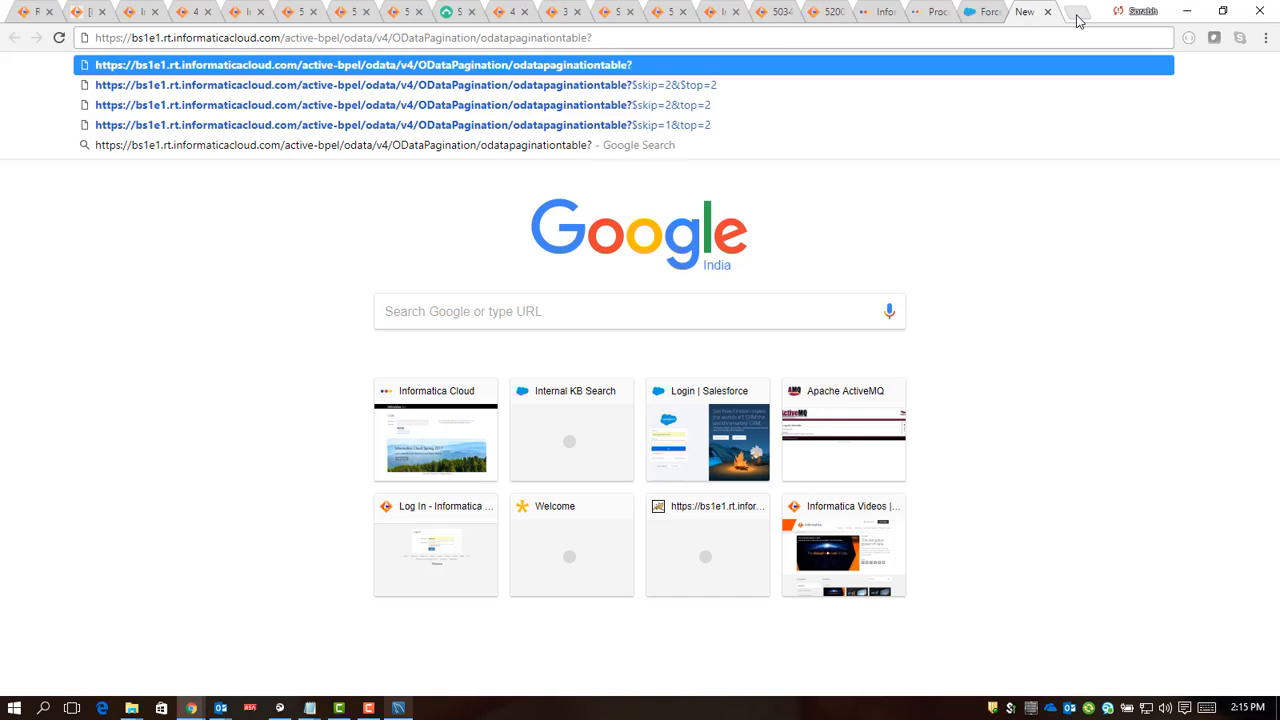
text($sk)
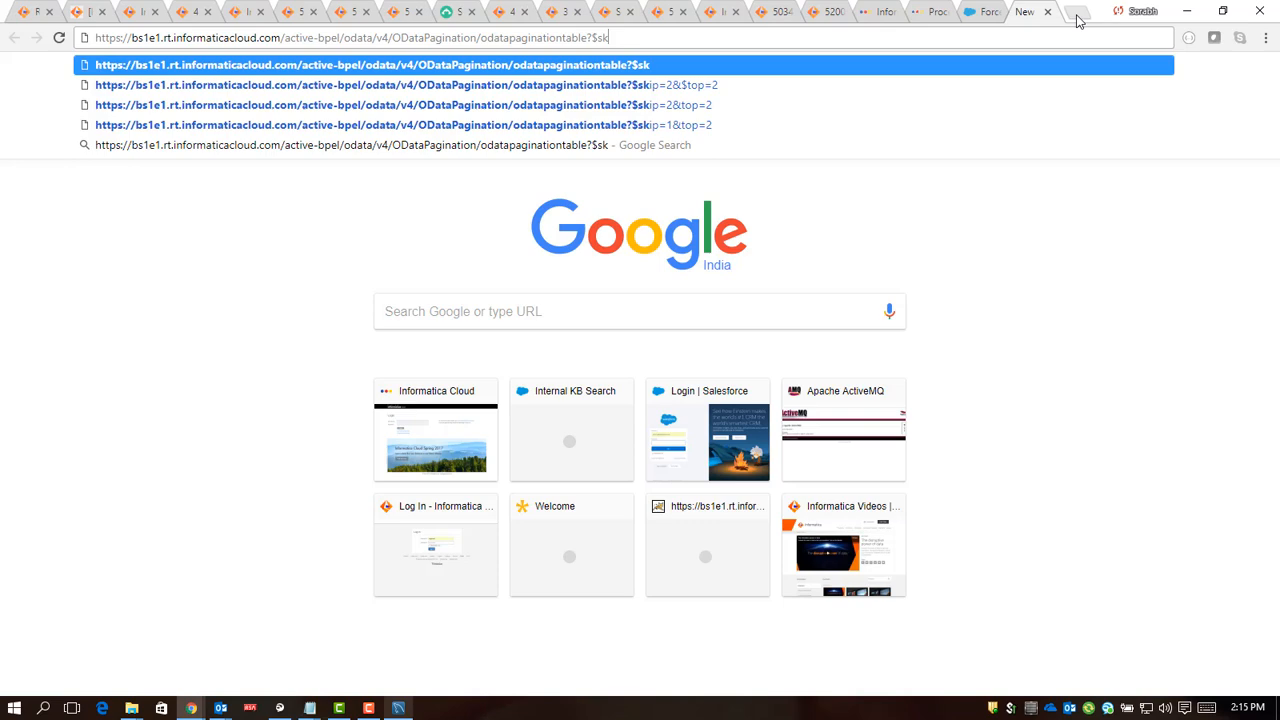
text(ip=2)
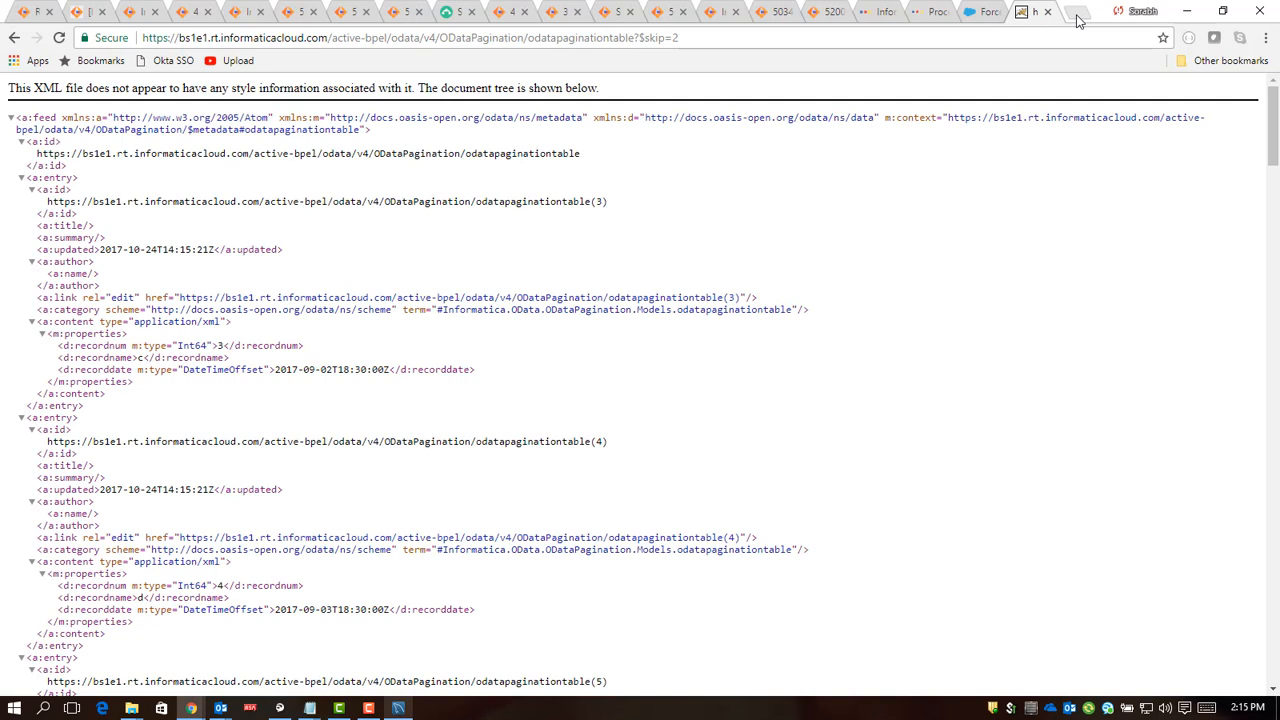
mouse_move(544, 233)
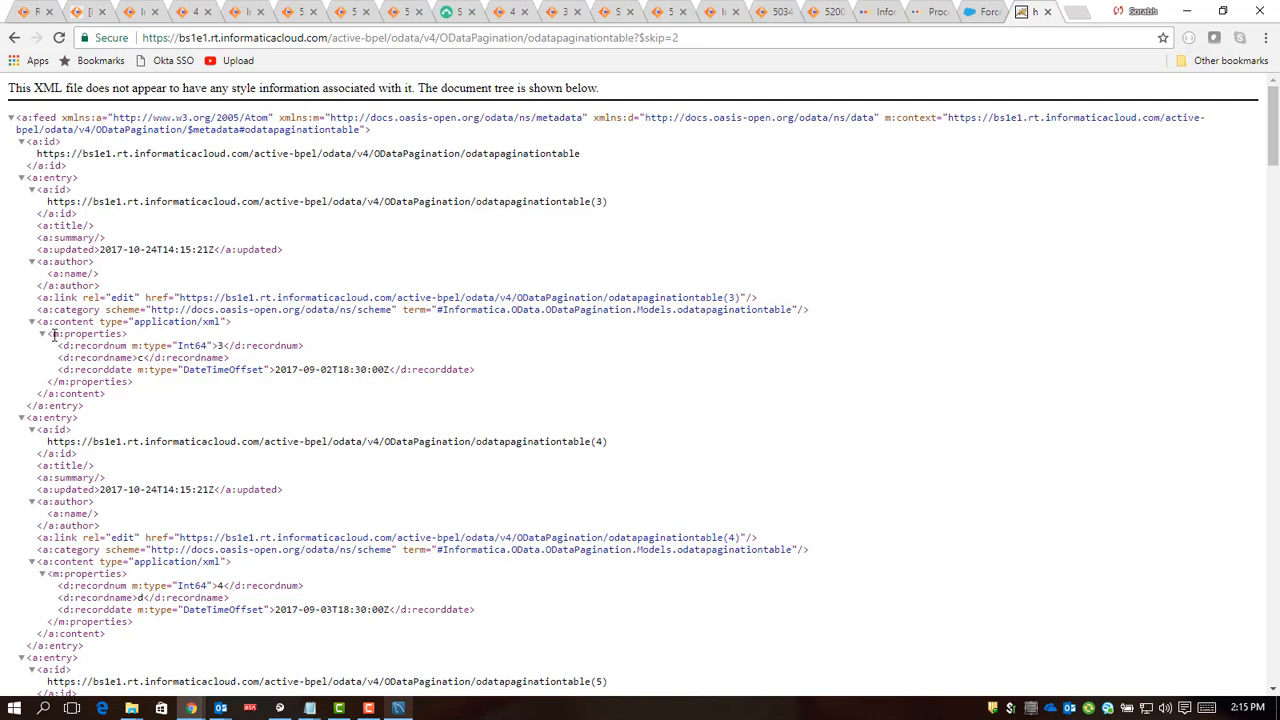
Highlight record 4's properties and scroll the feed down to record 21 and back
drag(60, 345, 350, 369)
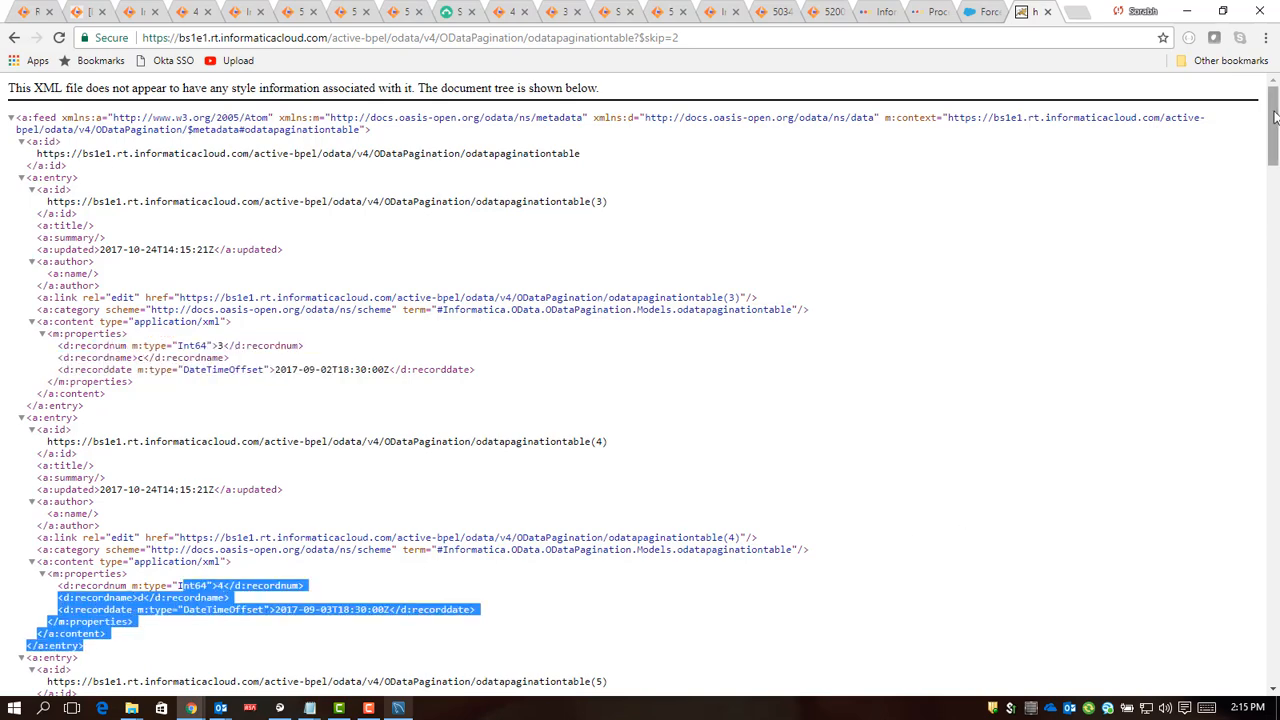
scroll(down, 3)
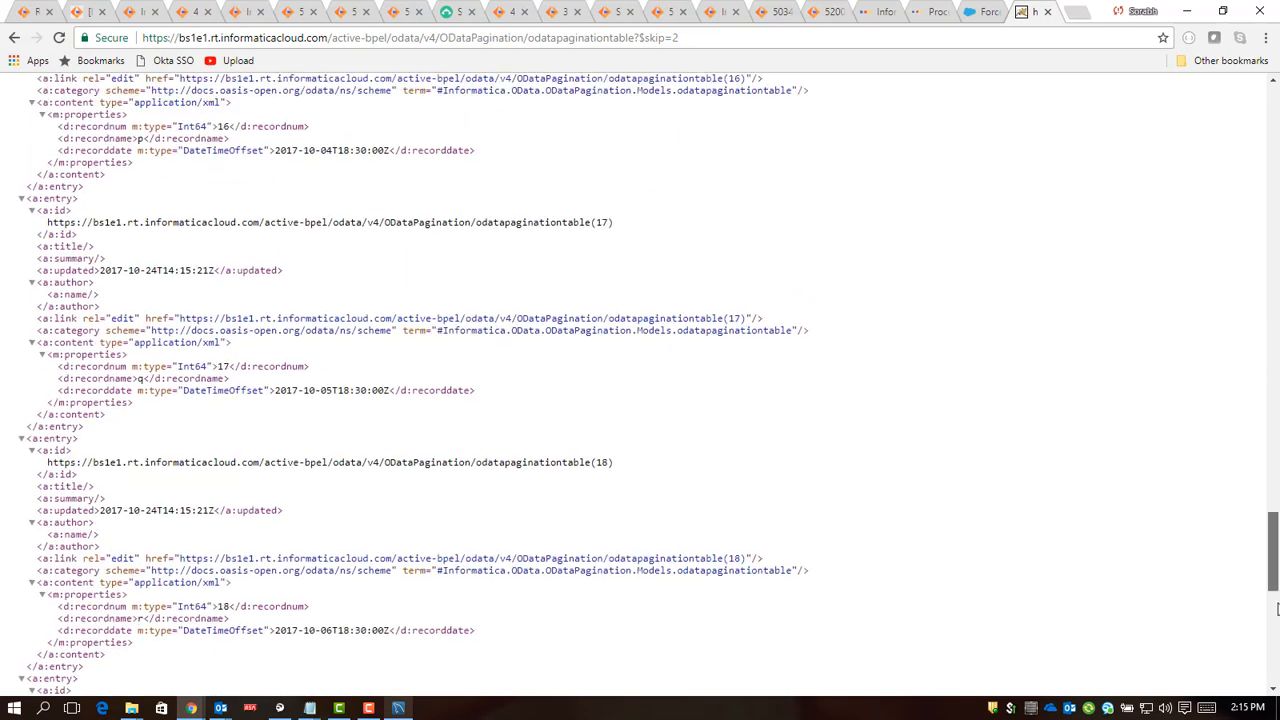
scroll(down, 3)
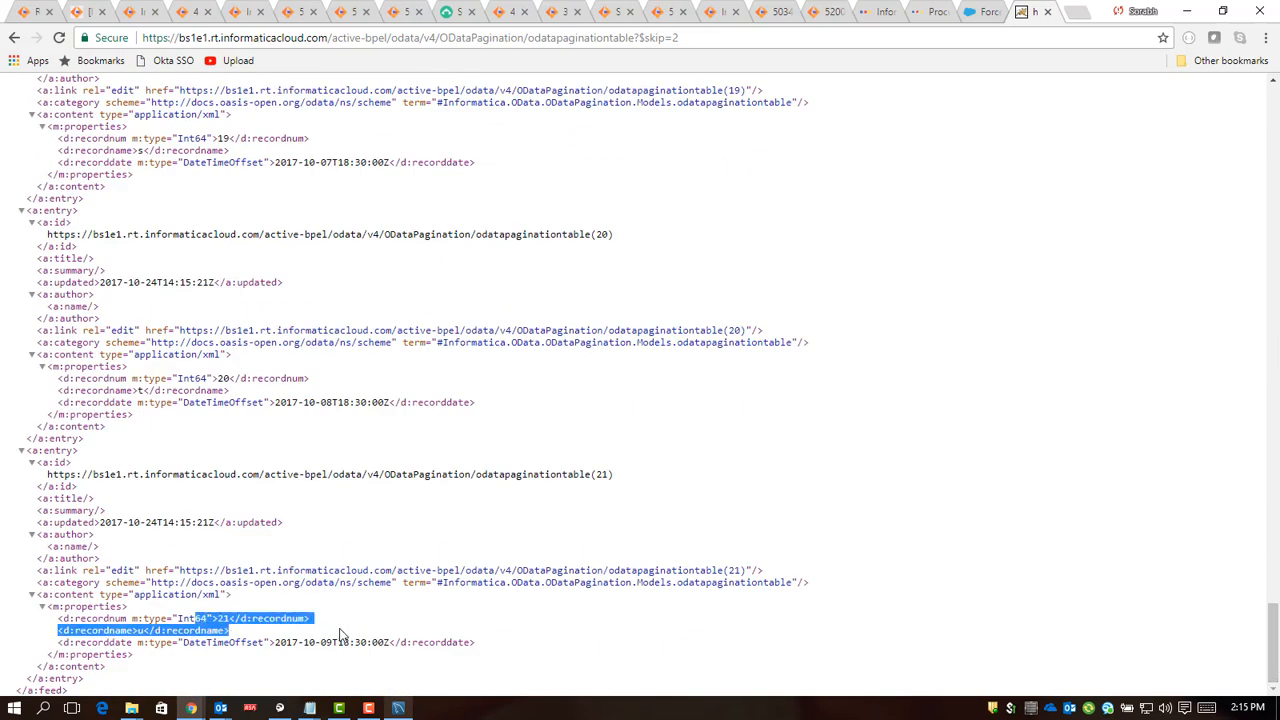
scroll(up, 3)
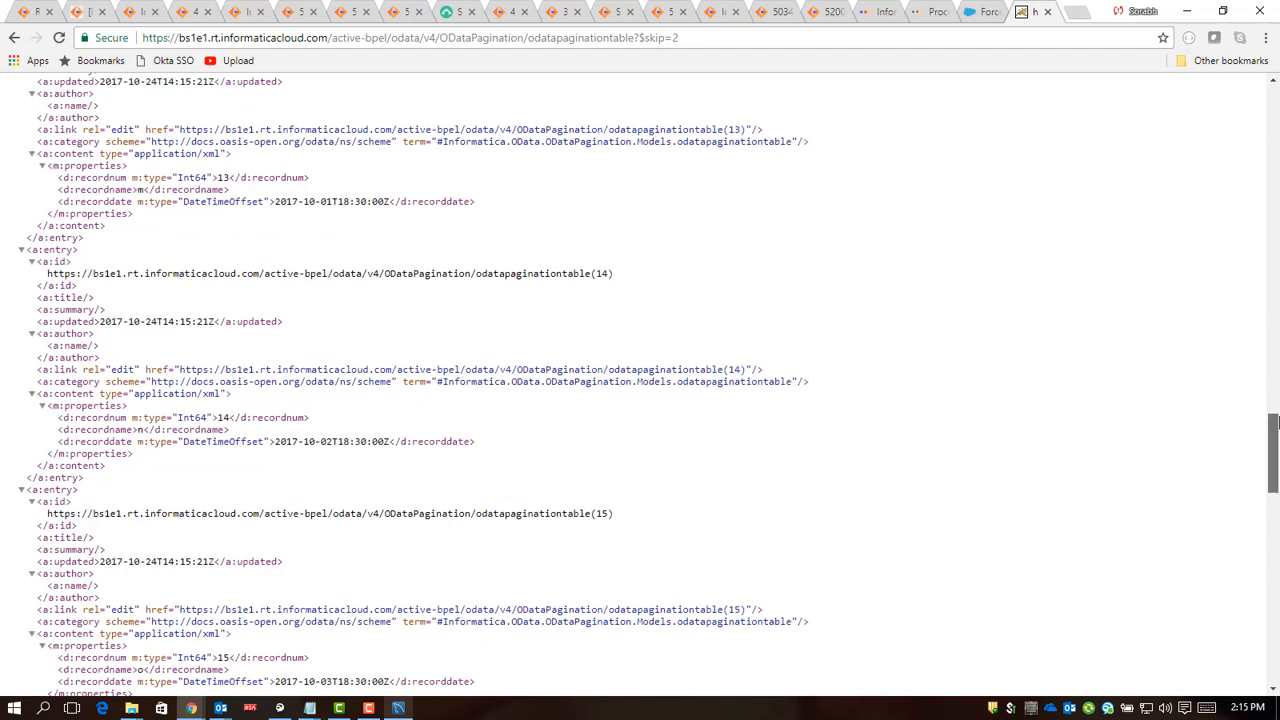
scroll(up, 3)
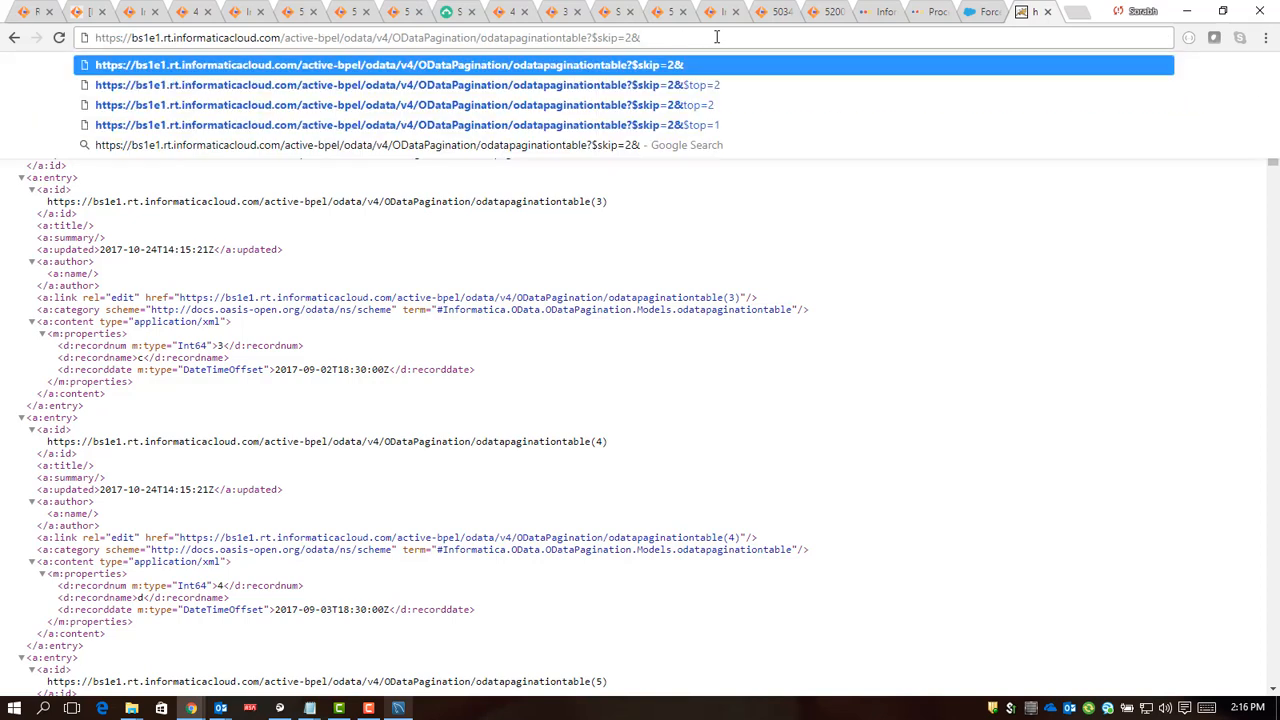
Add &$top=2 to the feed URL so only records 3 and 4 return
text($top)
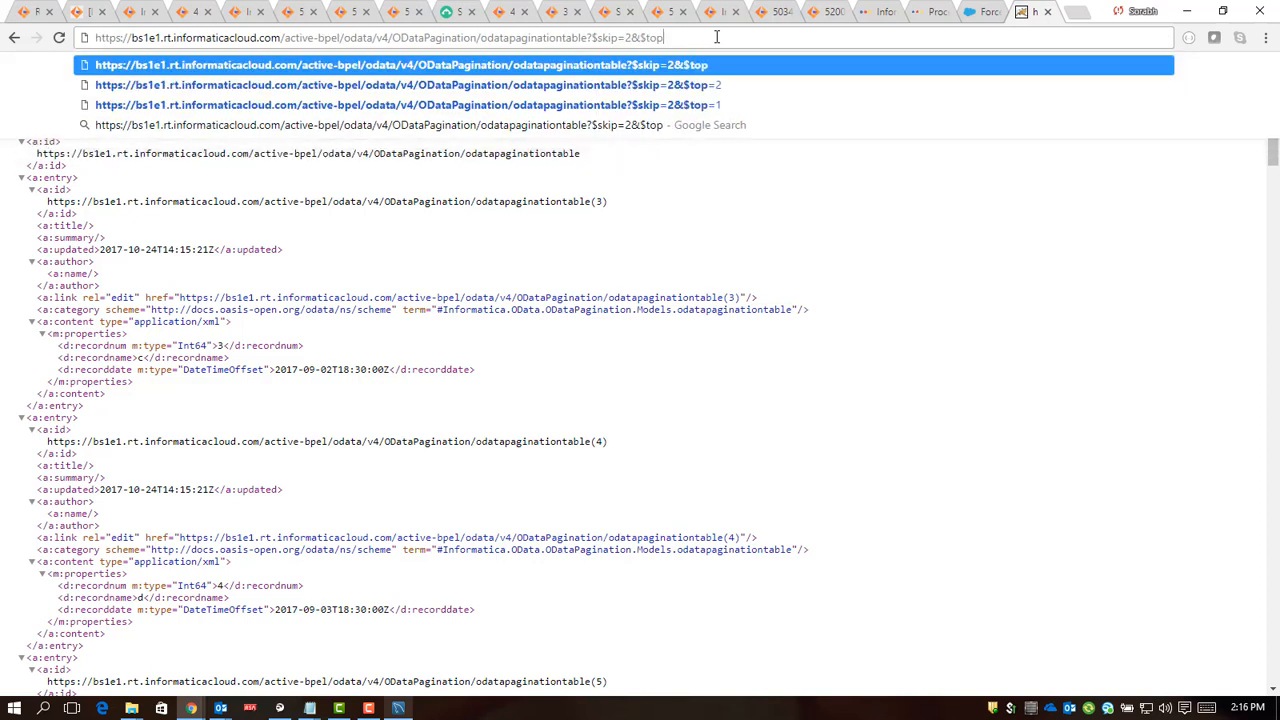
text(=2)
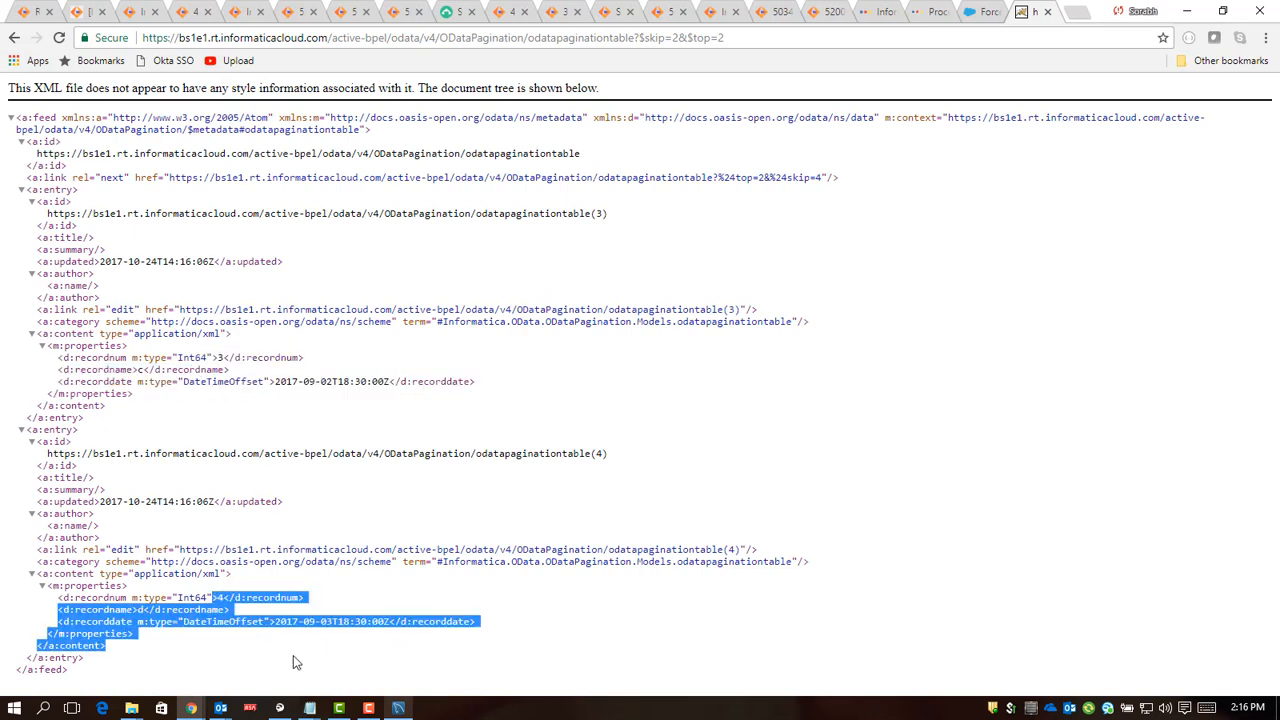
click(635, 620)
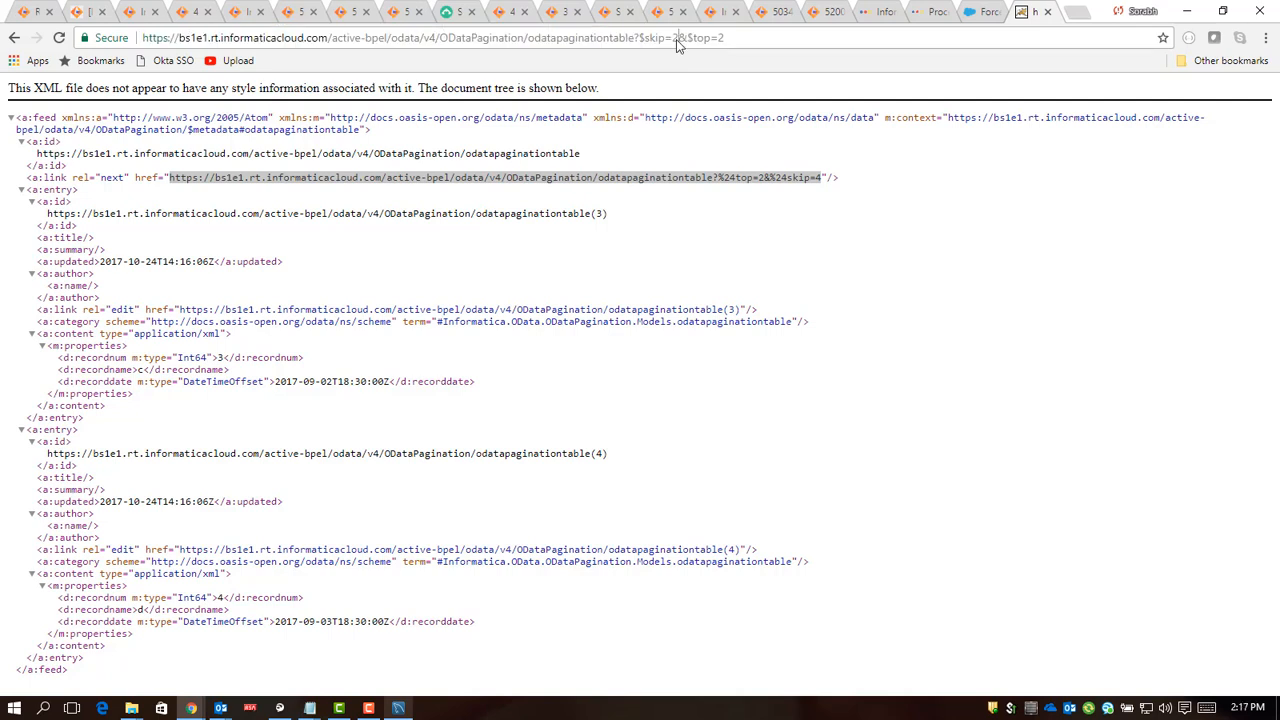
Load the $skip=0&$top=2 feed (records 1 and 2) and select its skip=2 next link
click(640, 37)
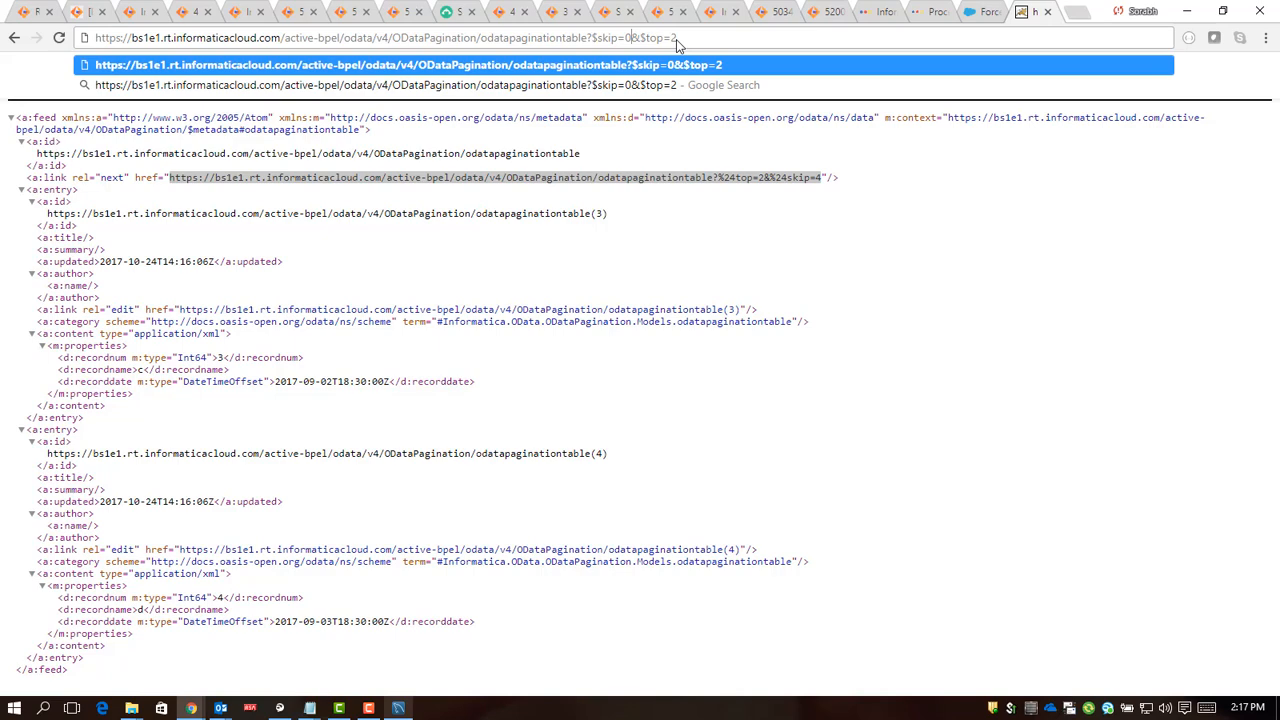
key(Return)
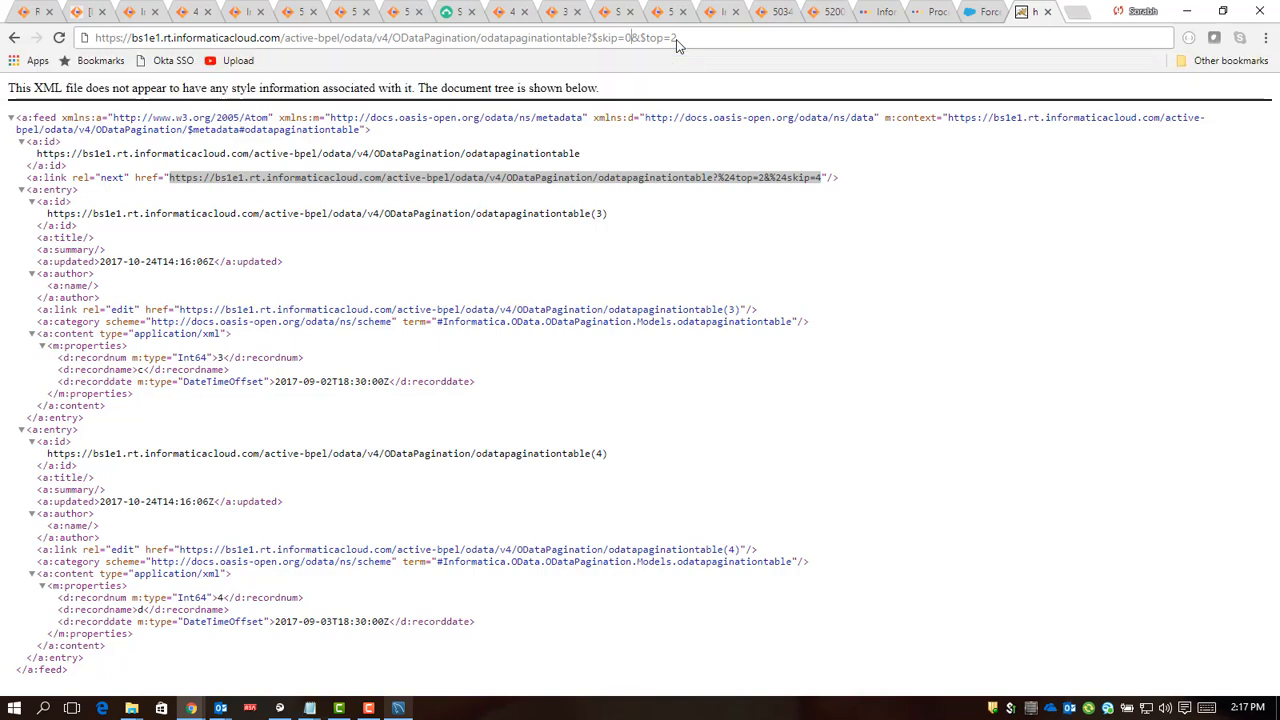
key(Return)
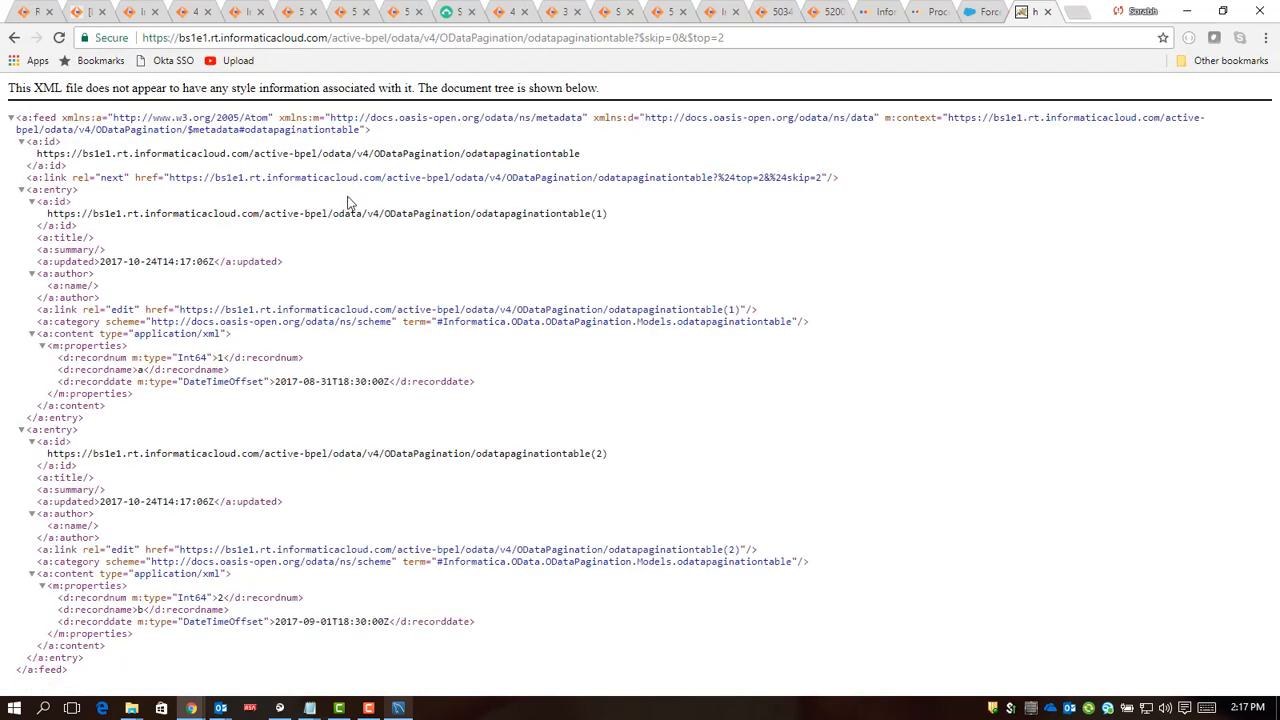
double_click(500, 177)
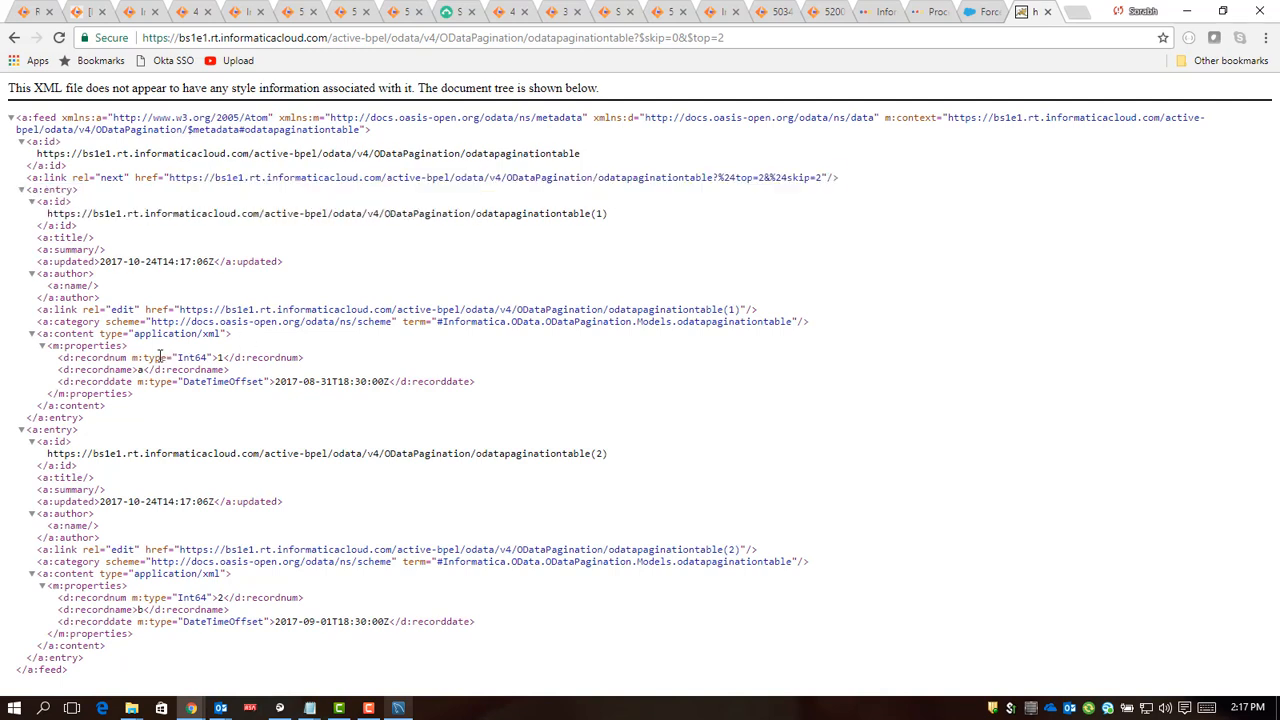
drag(160, 357, 130, 393)
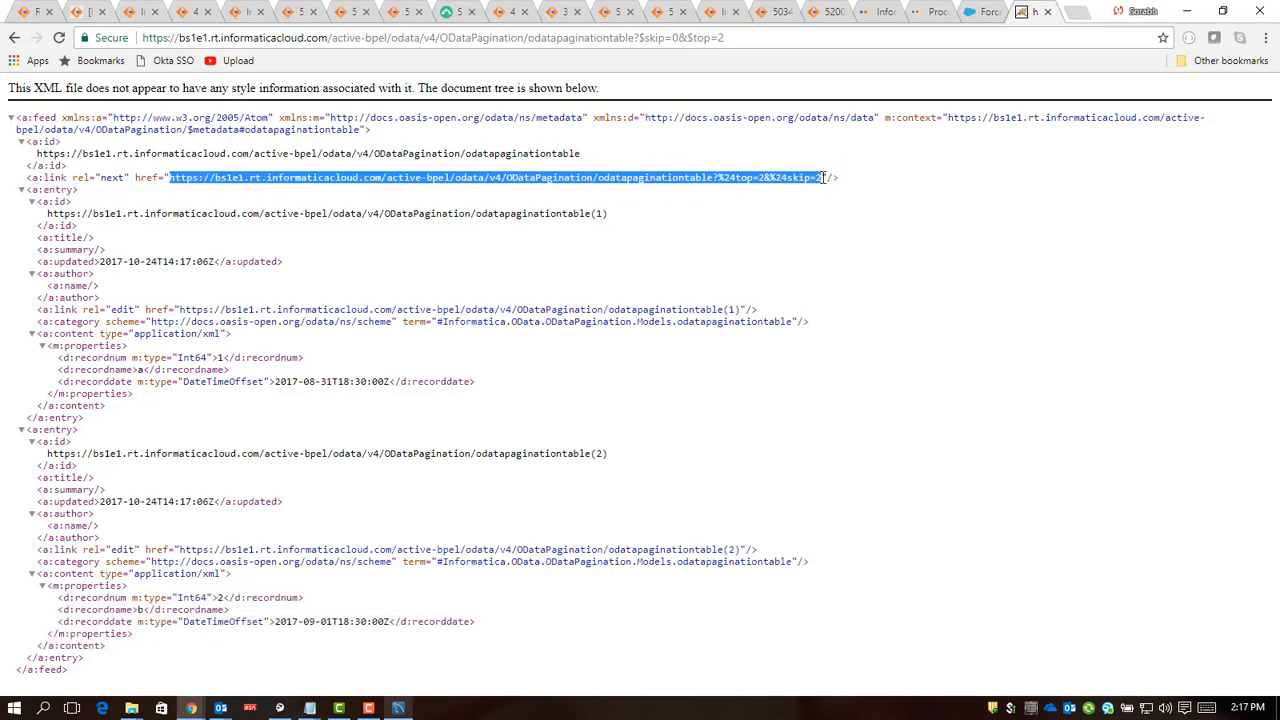
Follow the copied next link in the address bar to load records 3 and 4
click(430, 38)
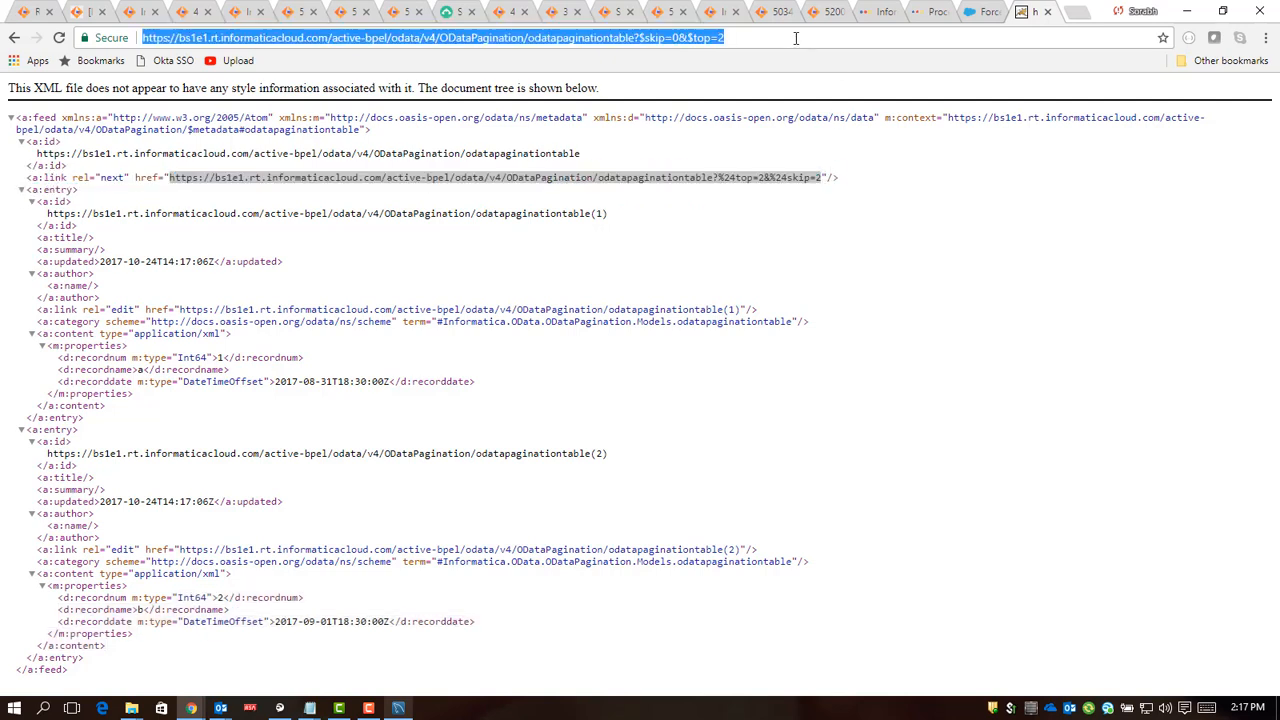
click(495, 177)
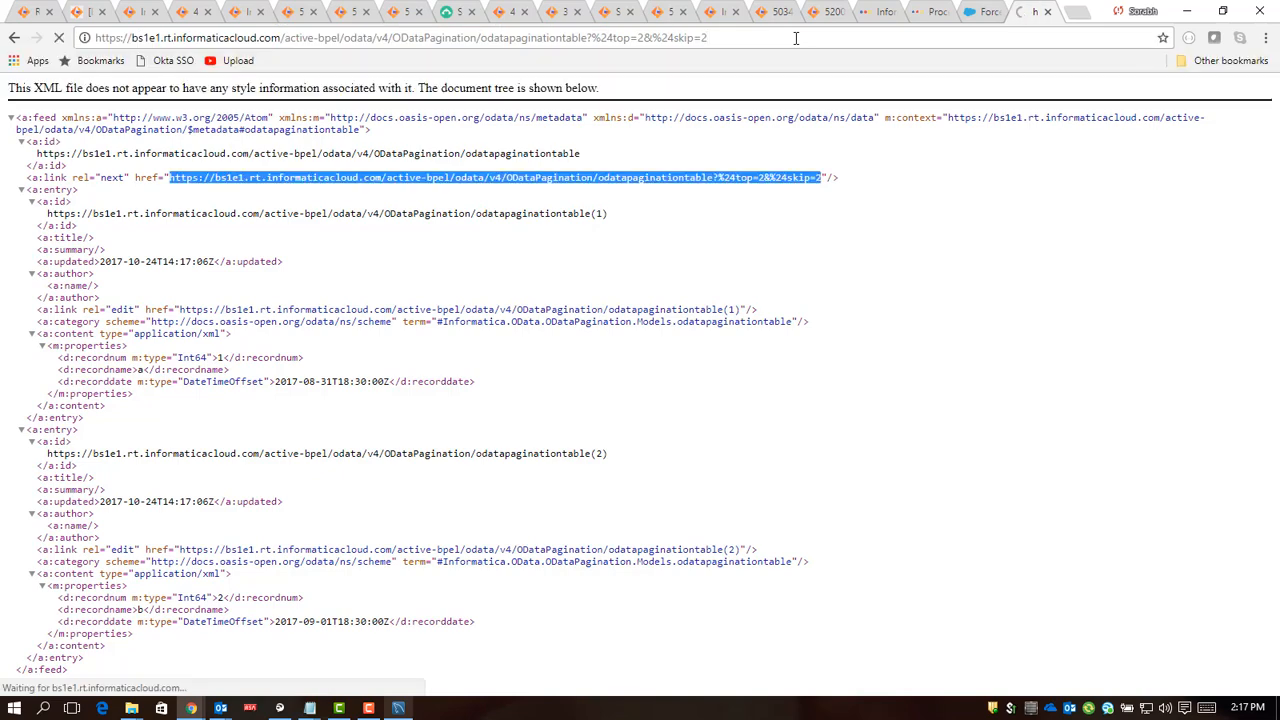
click(495, 177)
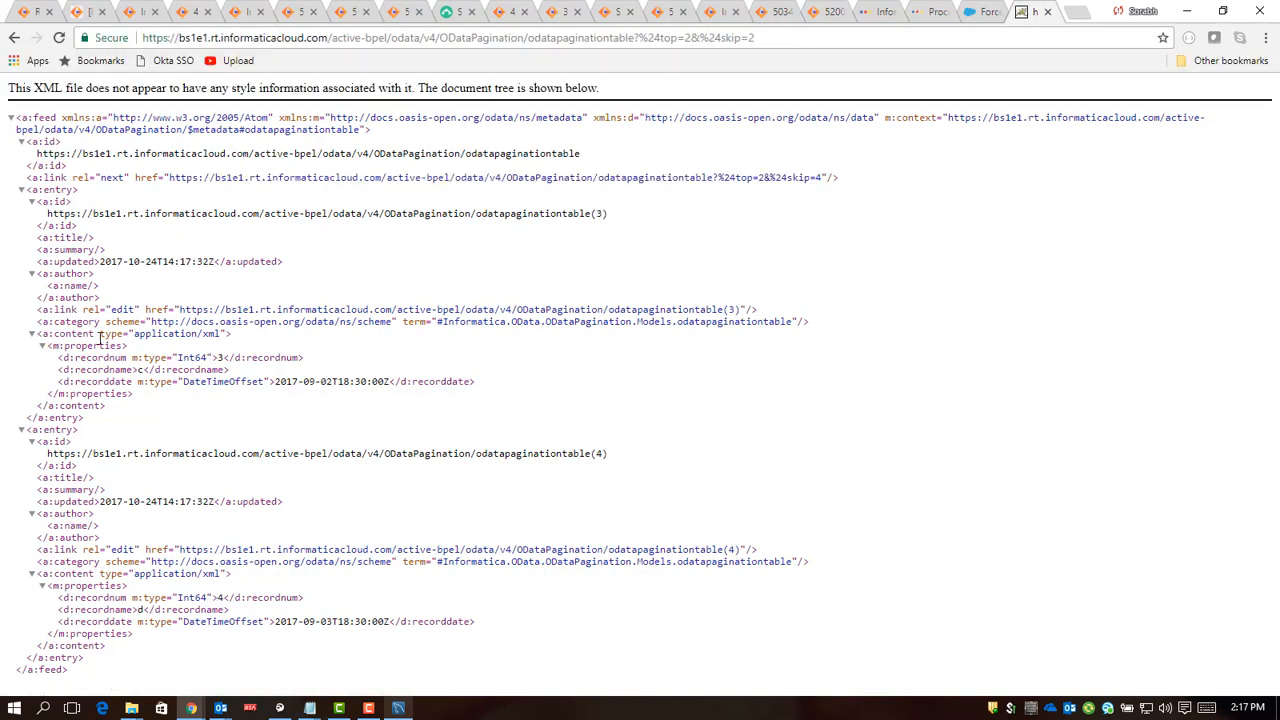
drag(85, 357, 133, 393)
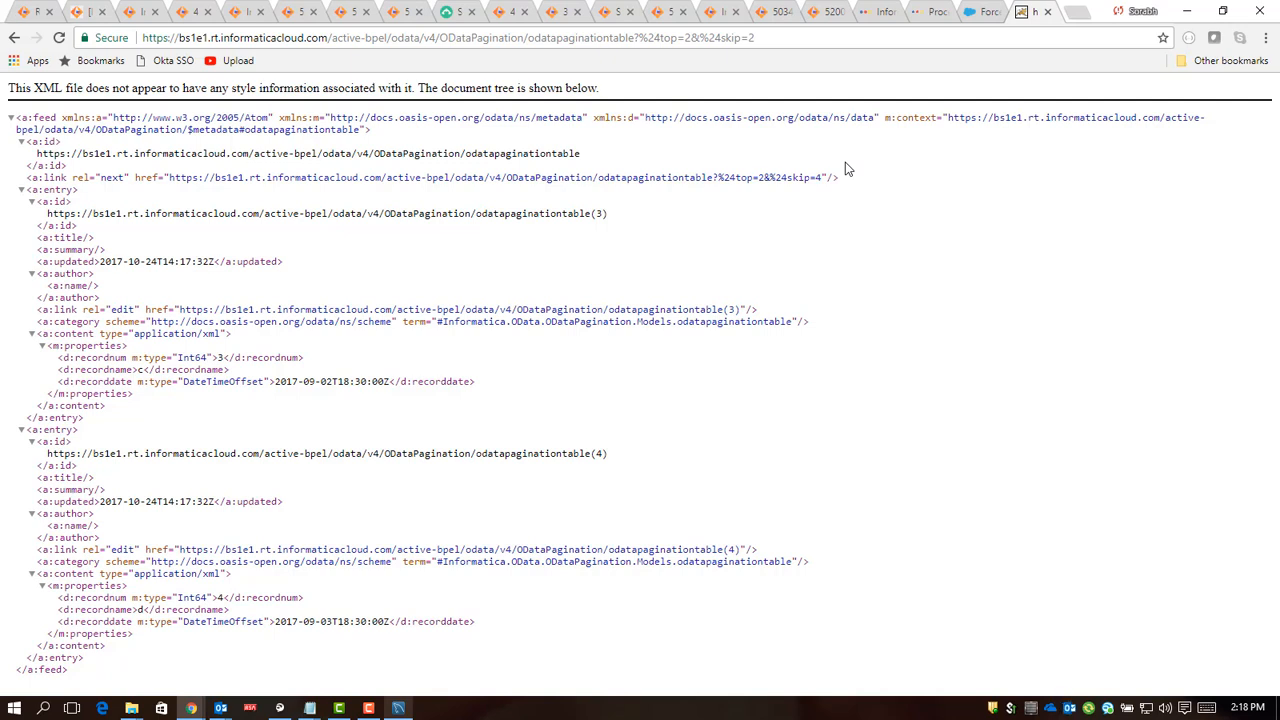
mouse_move(980, 11)
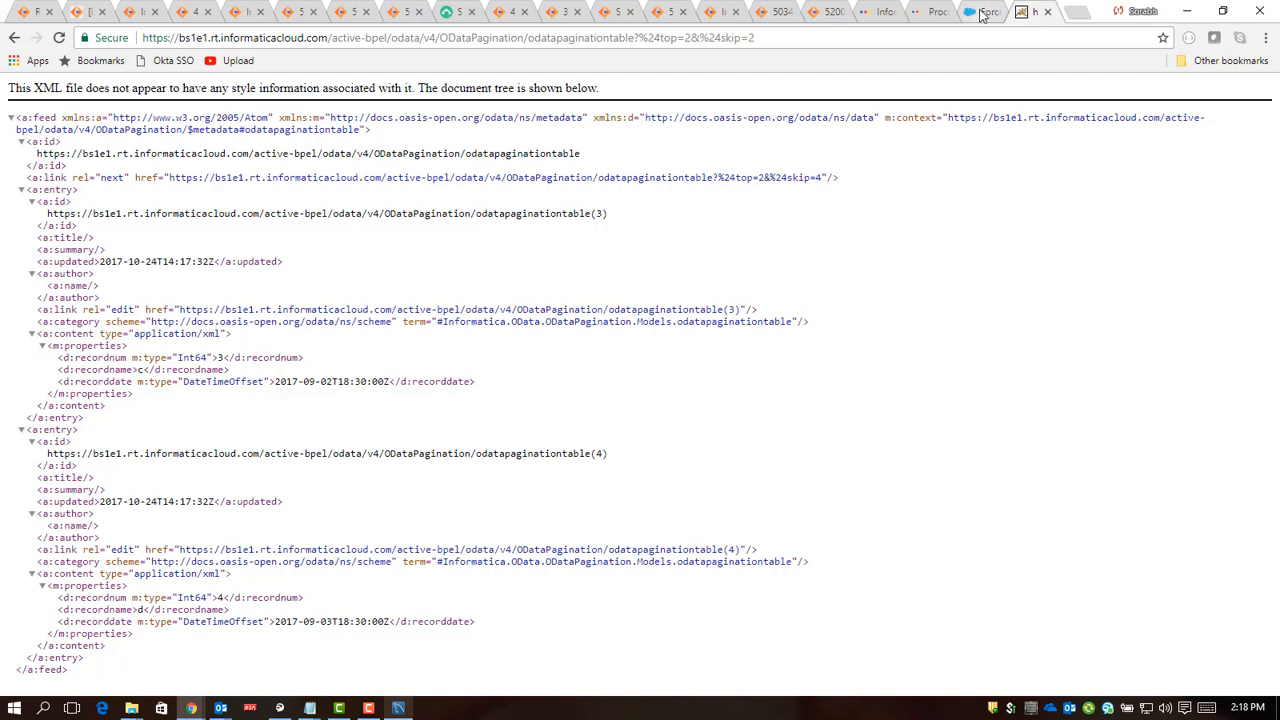
Back in Salesforce Setup, open the MySQL external data source from Recent Items
click(983, 11)
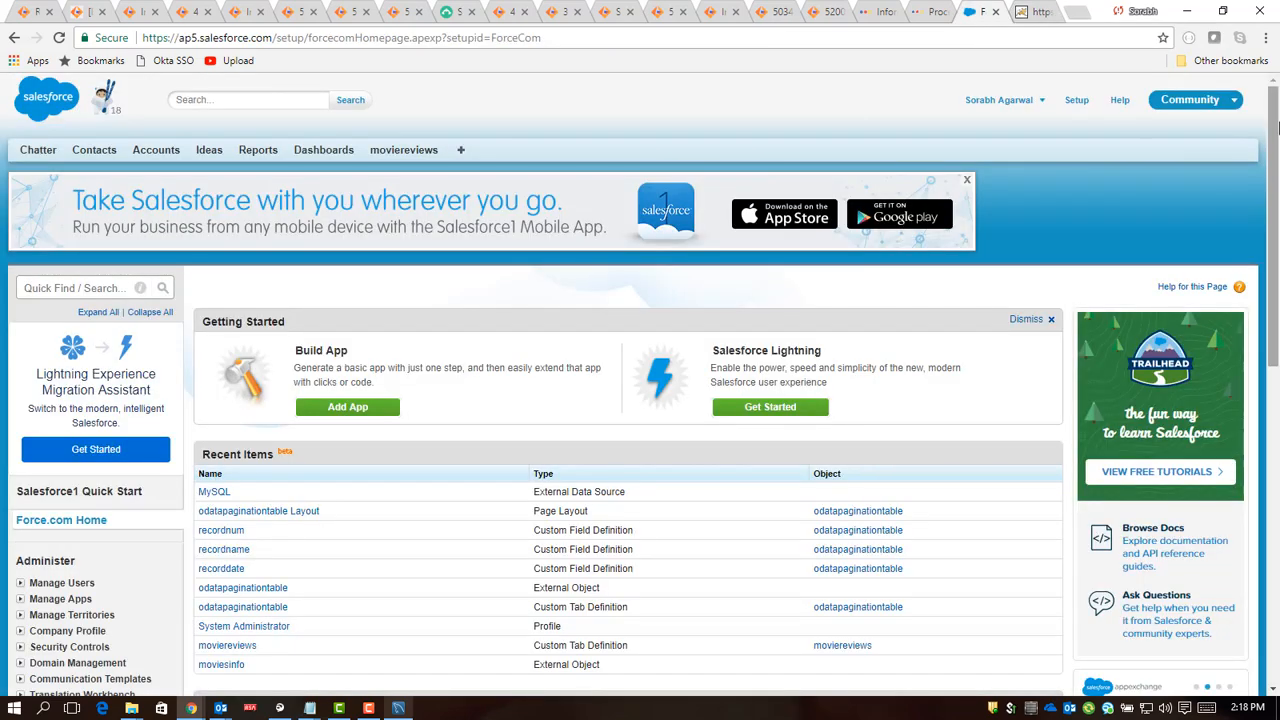
scroll(down, 3)
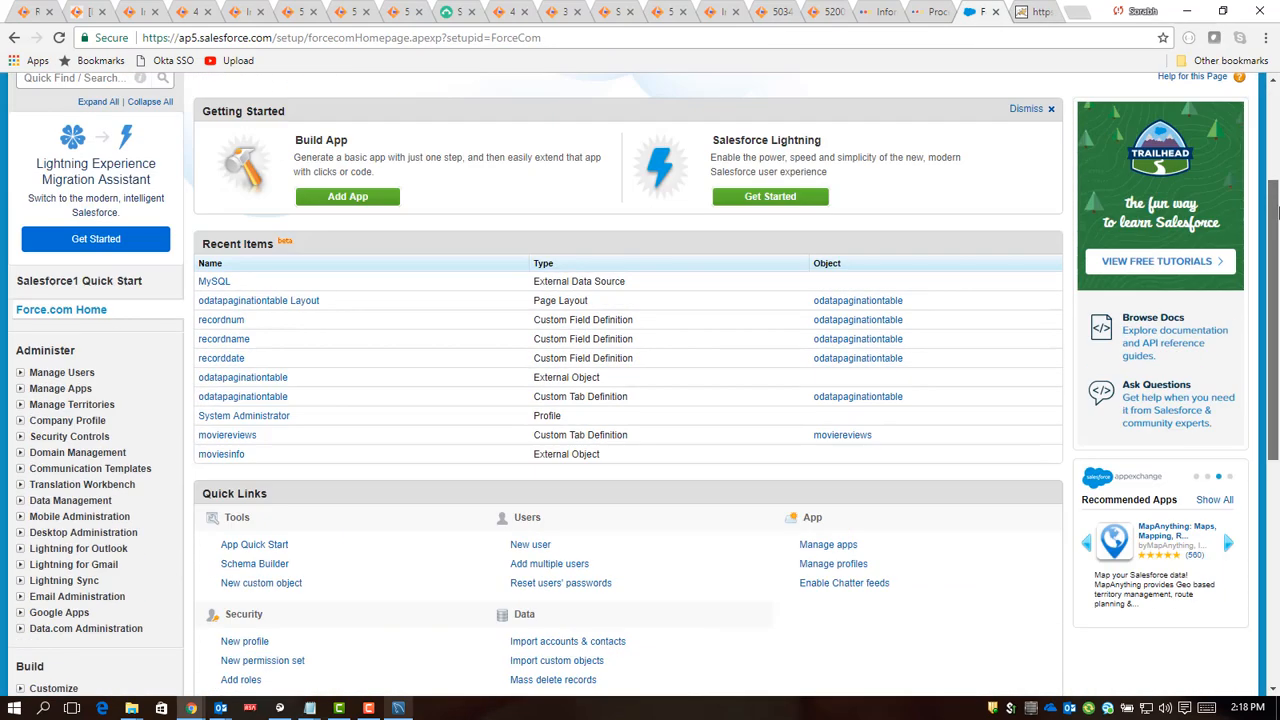
scroll(up, 3)
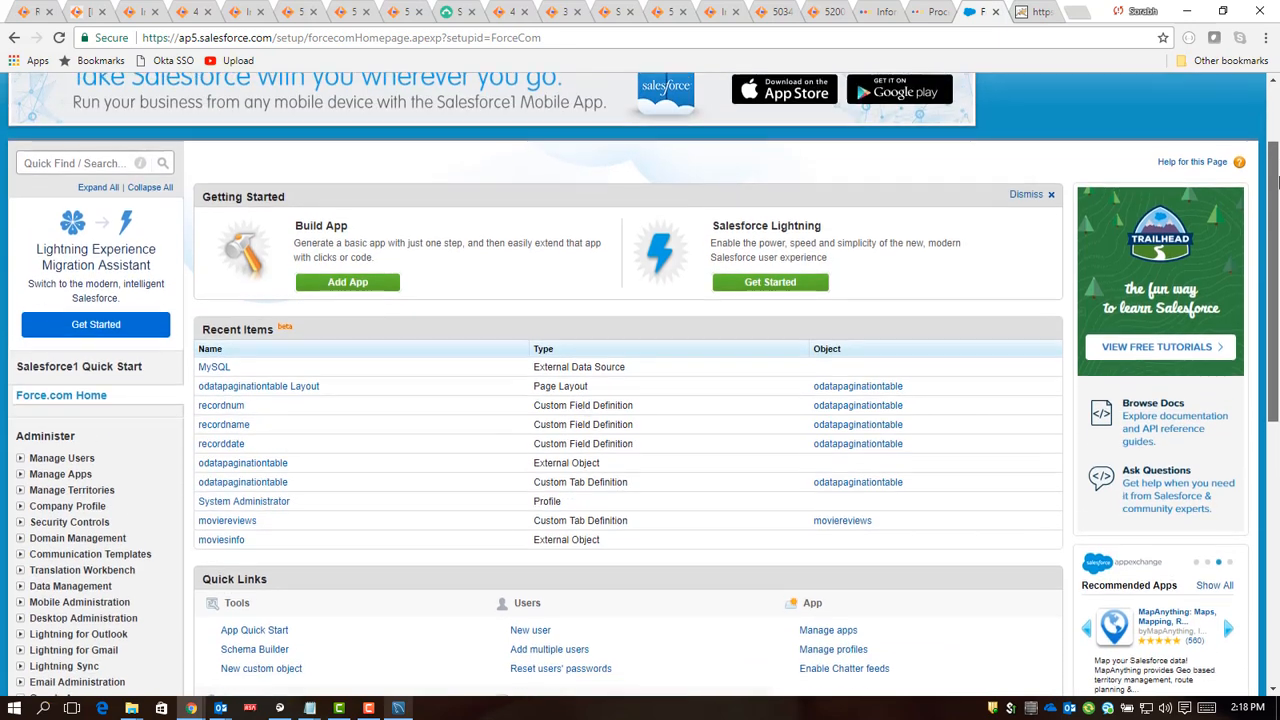
scroll(up, 3)
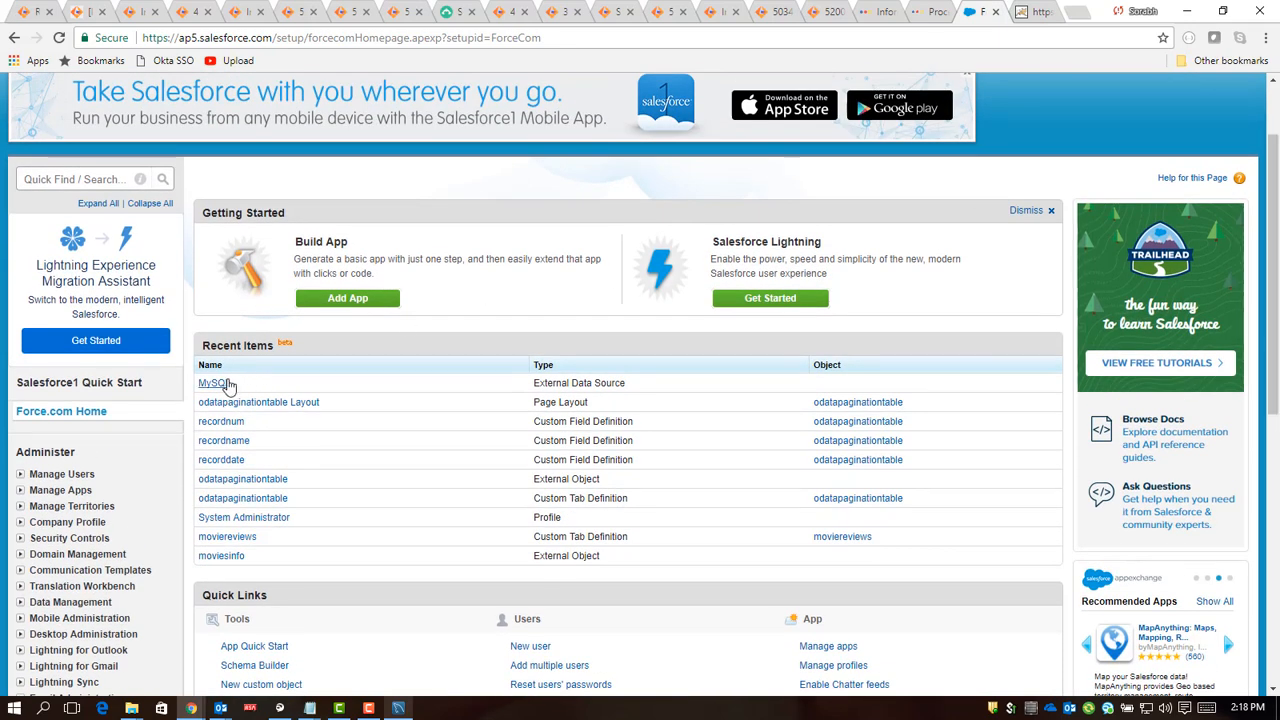
click(210, 383)
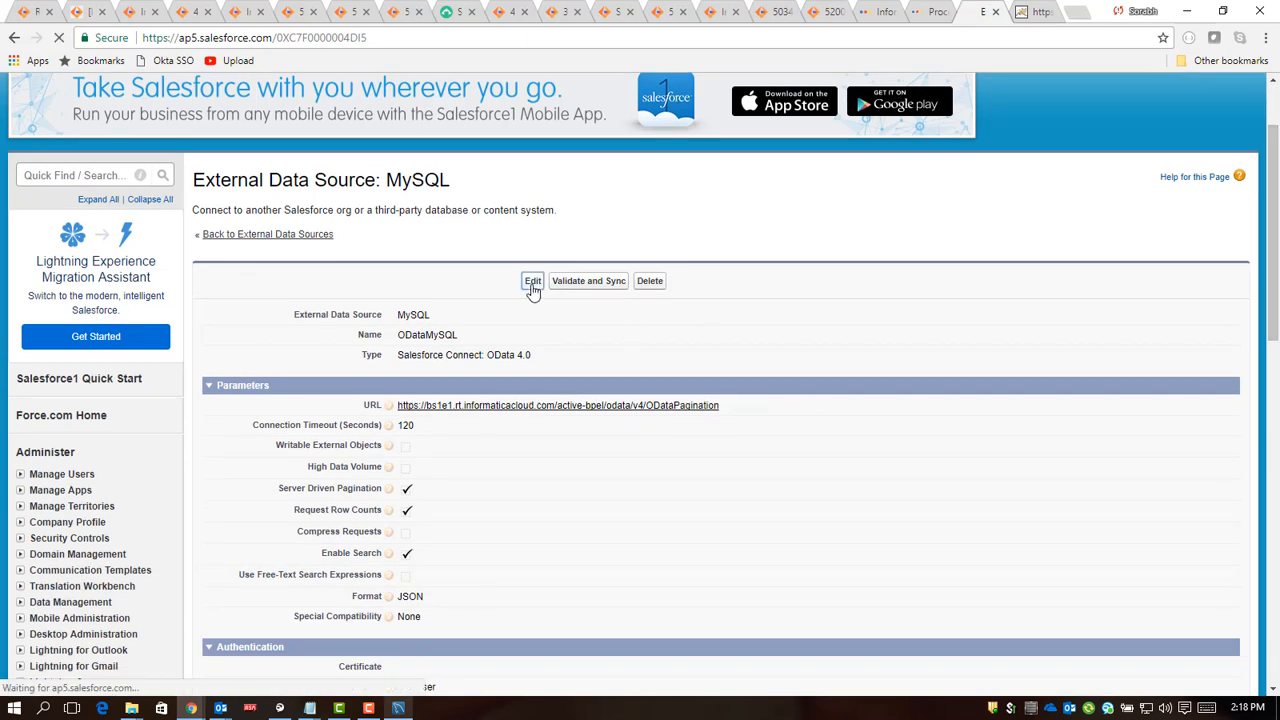
Enable Server Driven Pagination on the MySQL data source, save it, and start Validate and Sync
click(532, 280)
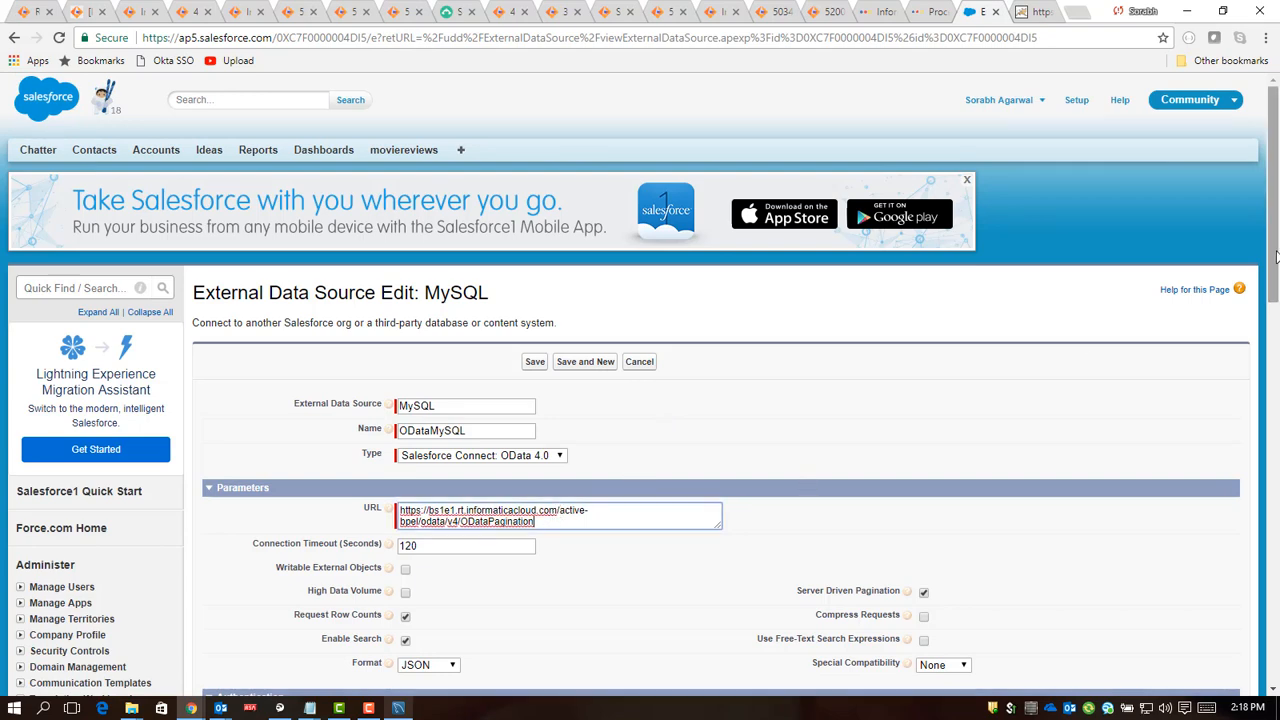
scroll(down, 3)
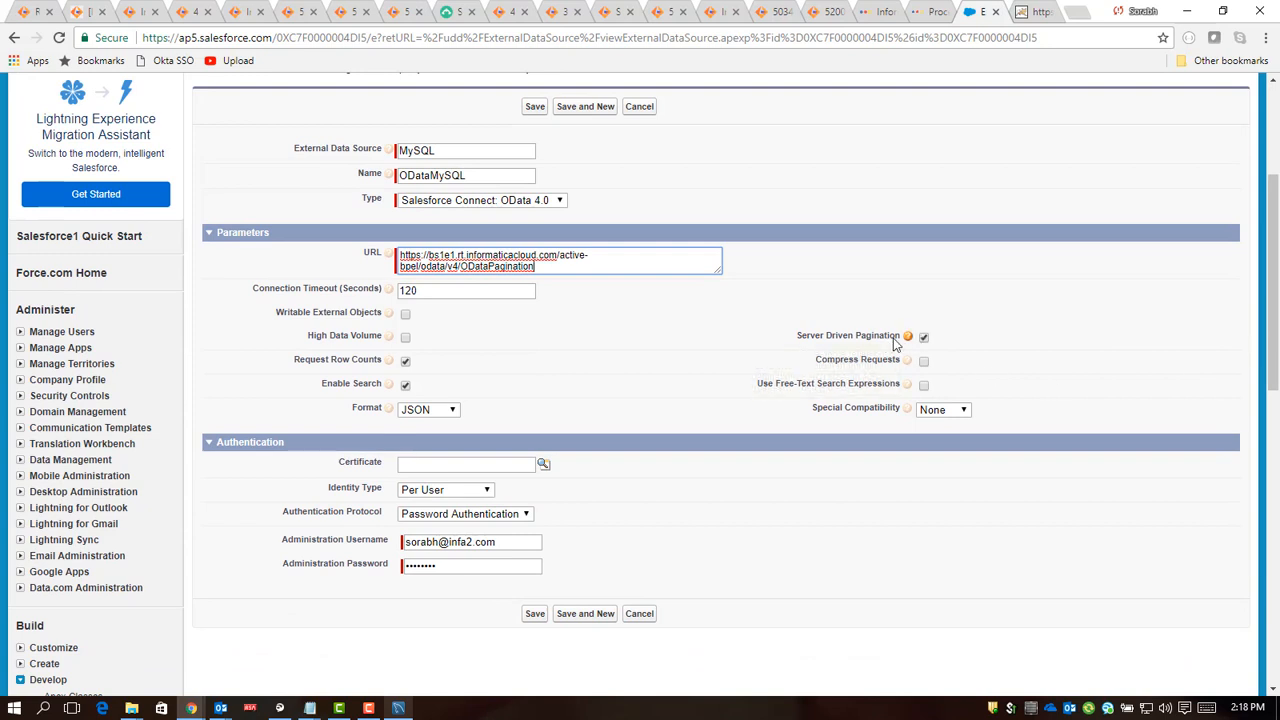
click(923, 336)
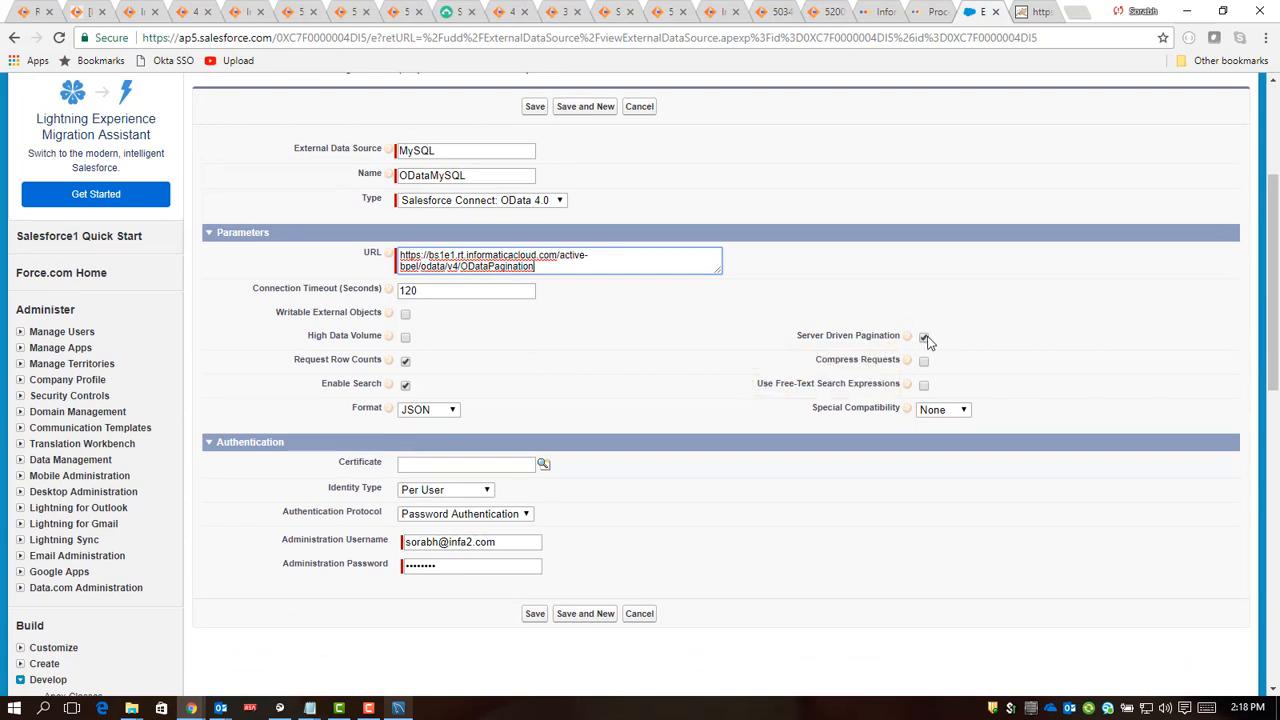
click(923, 336)
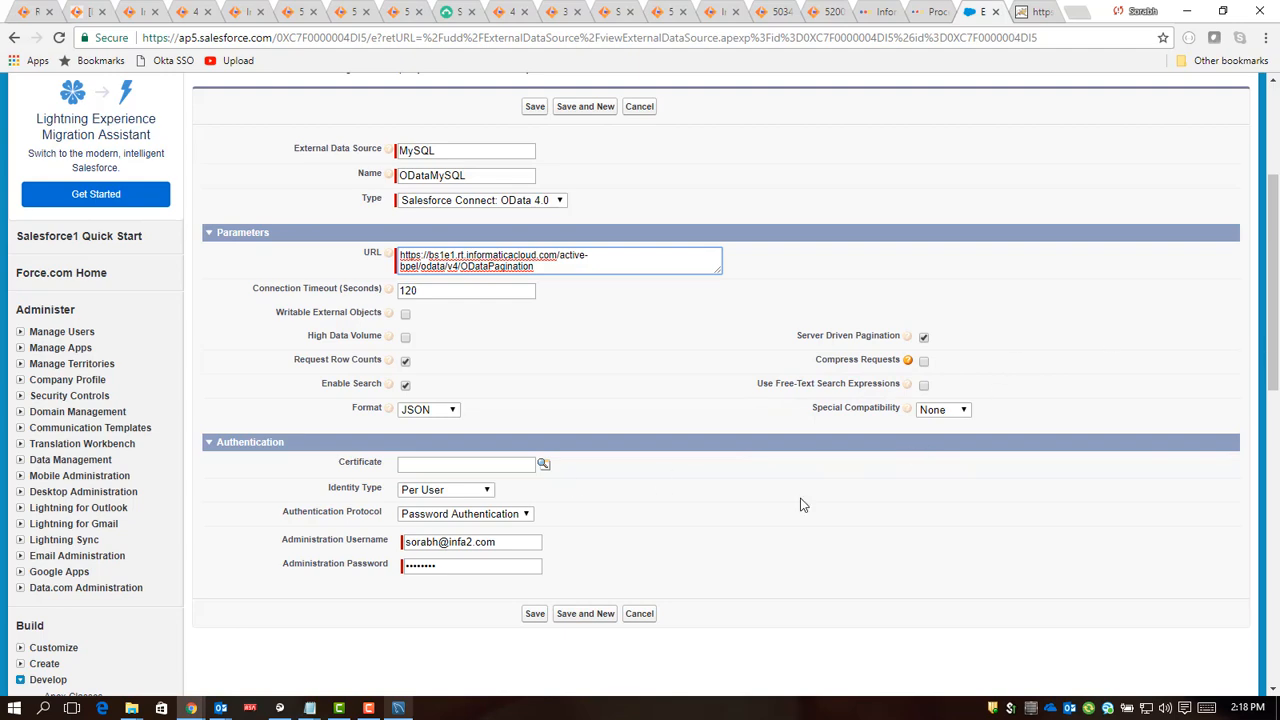
click(534, 106)
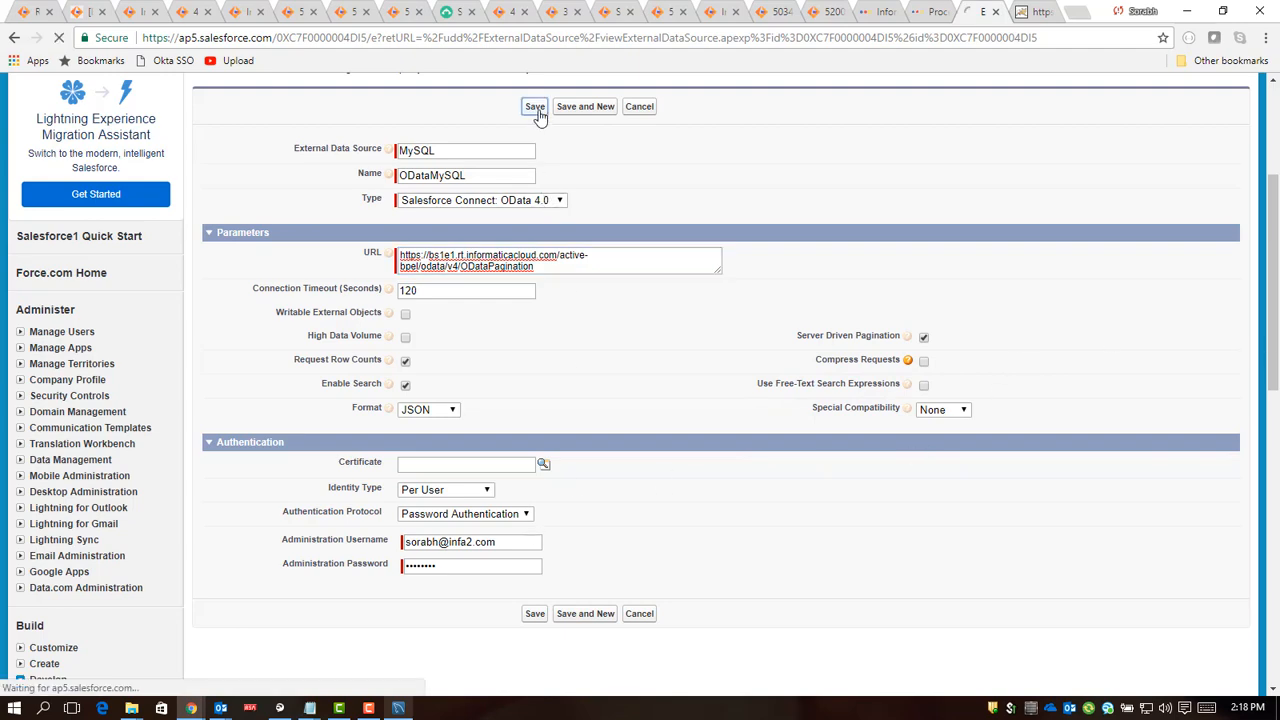
click(534, 106)
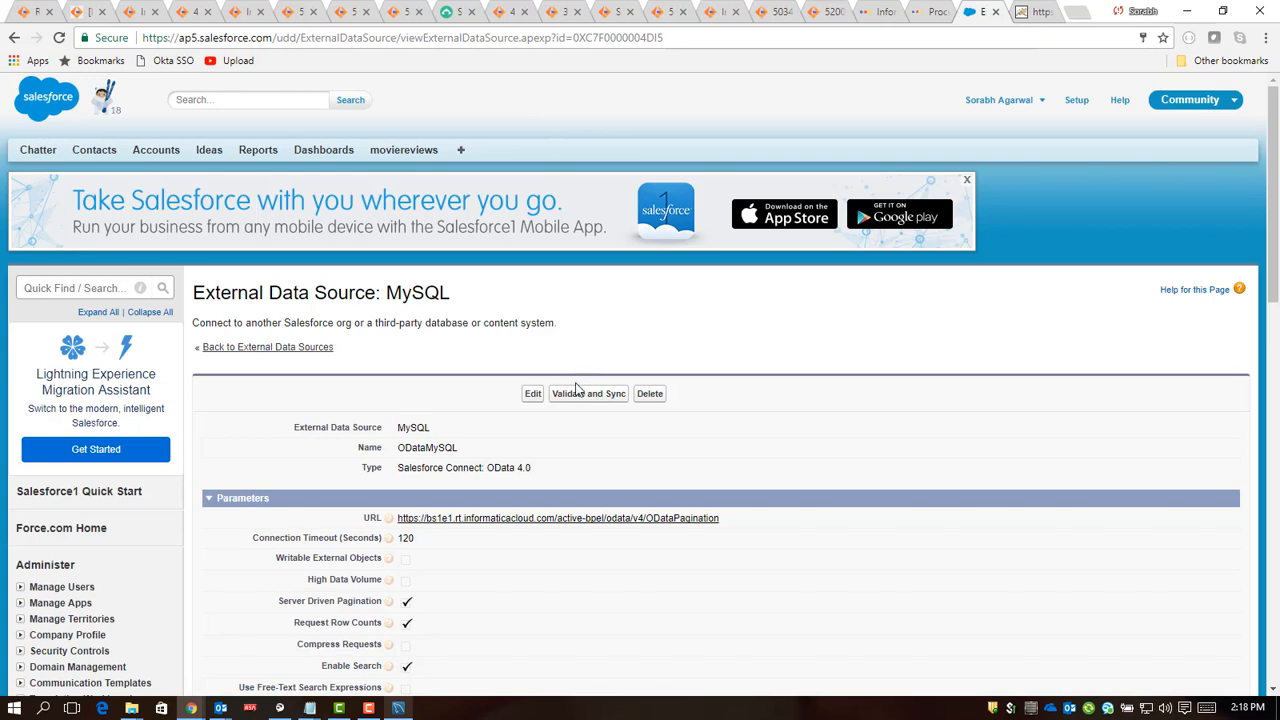
click(588, 393)
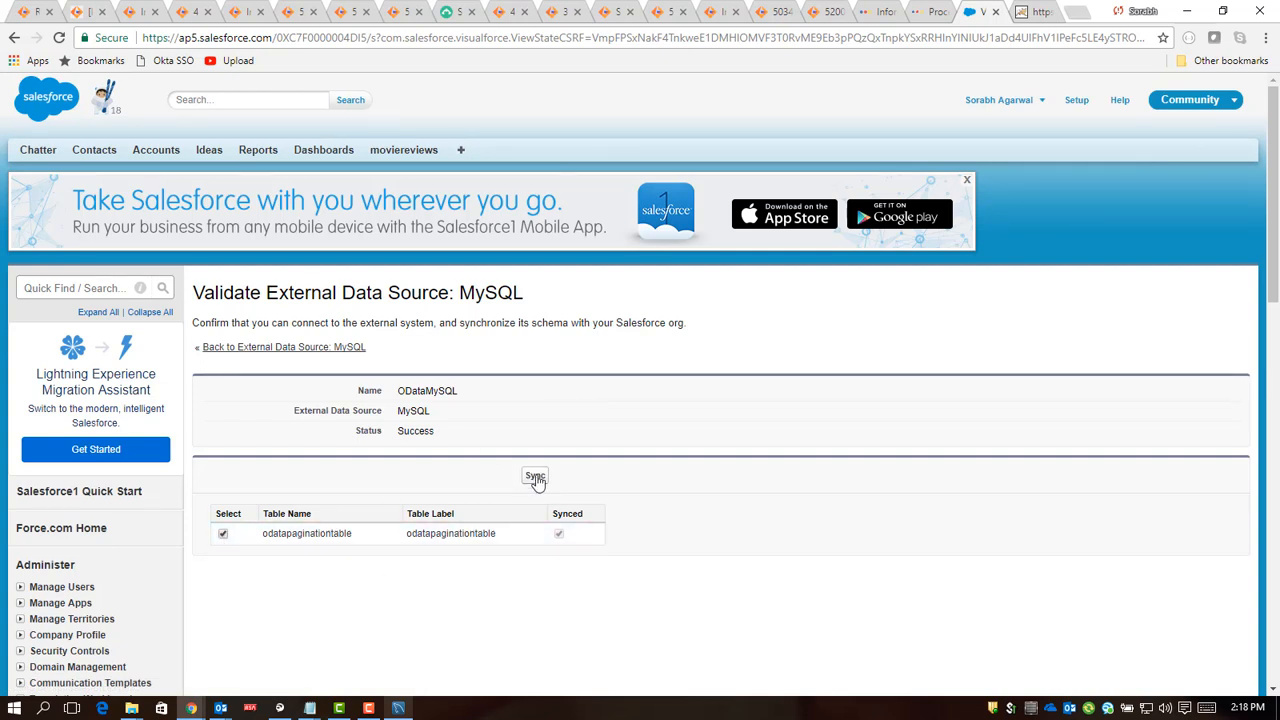
Sync the odatapaginationtable object, then filter Setup Quick Find by 'tab'
click(535, 477)
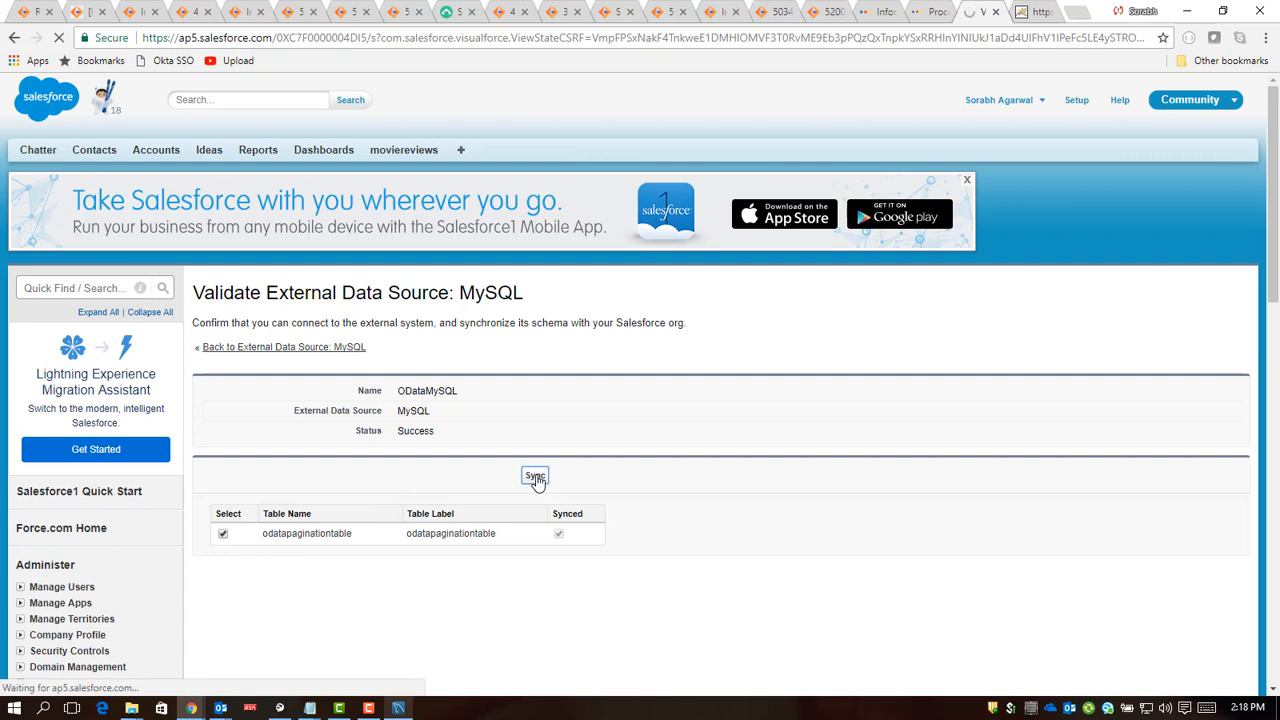
click(534, 476)
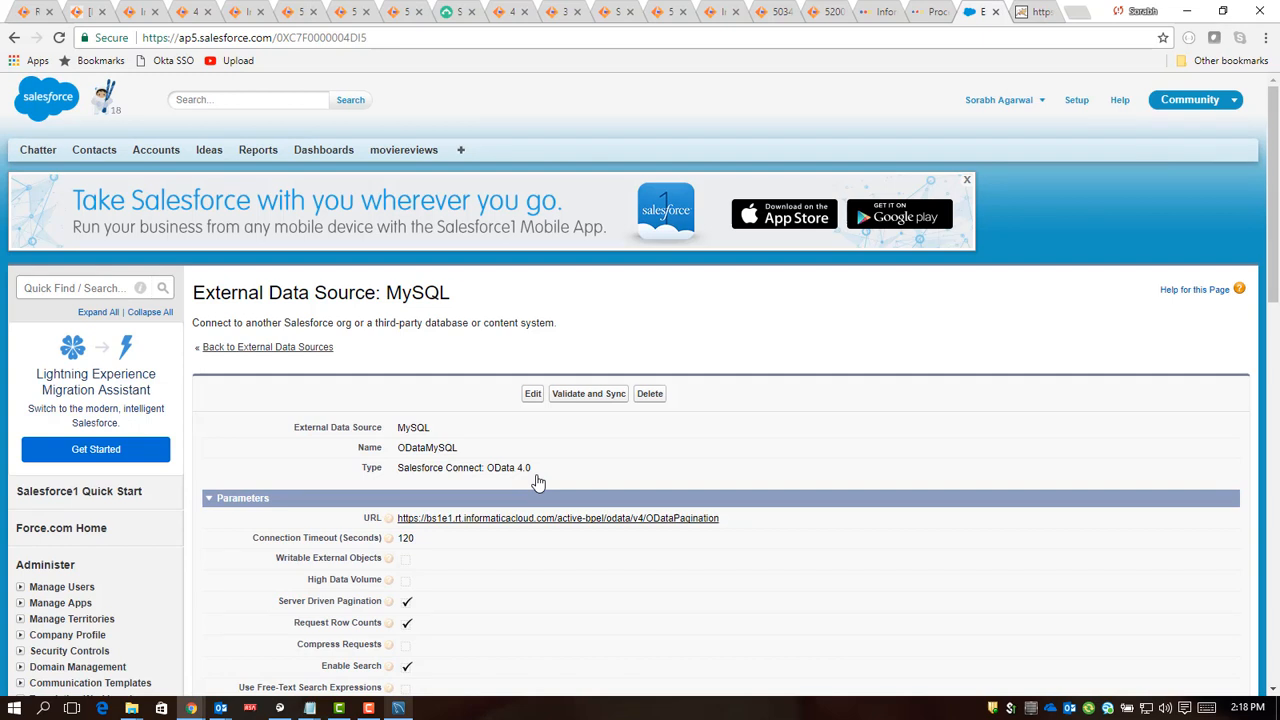
mouse_move(420, 377)
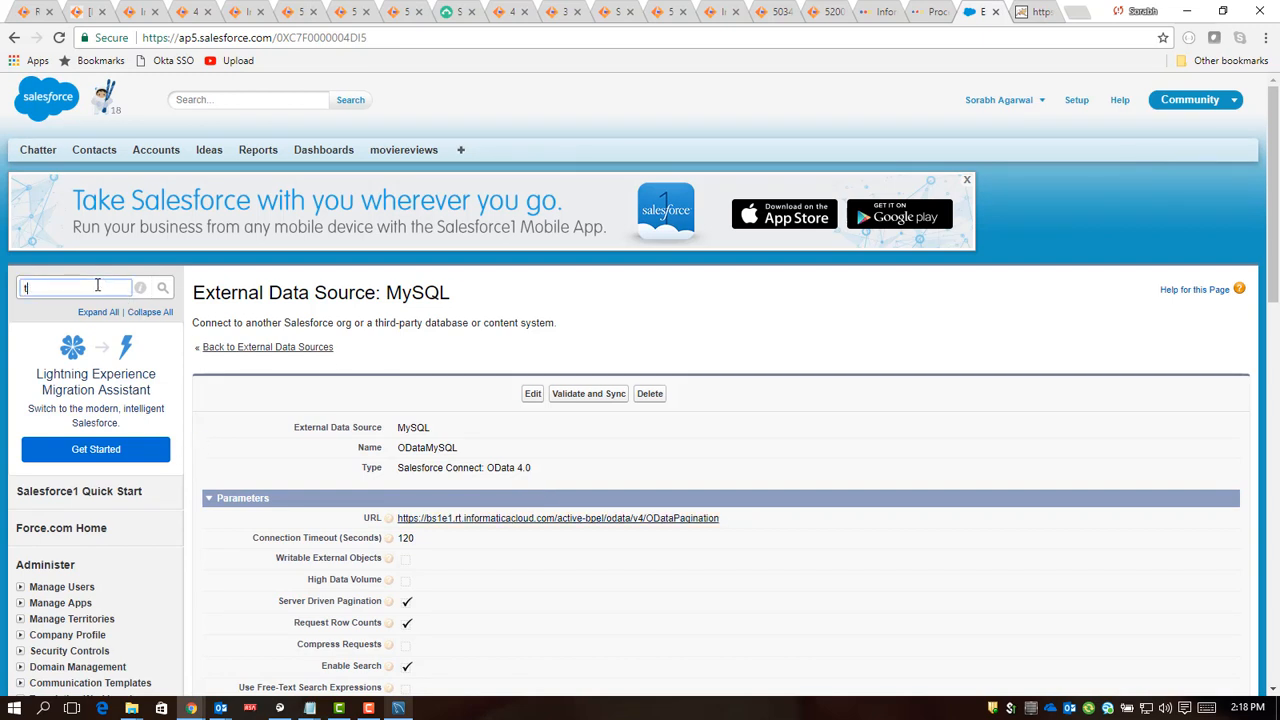
text(tab)
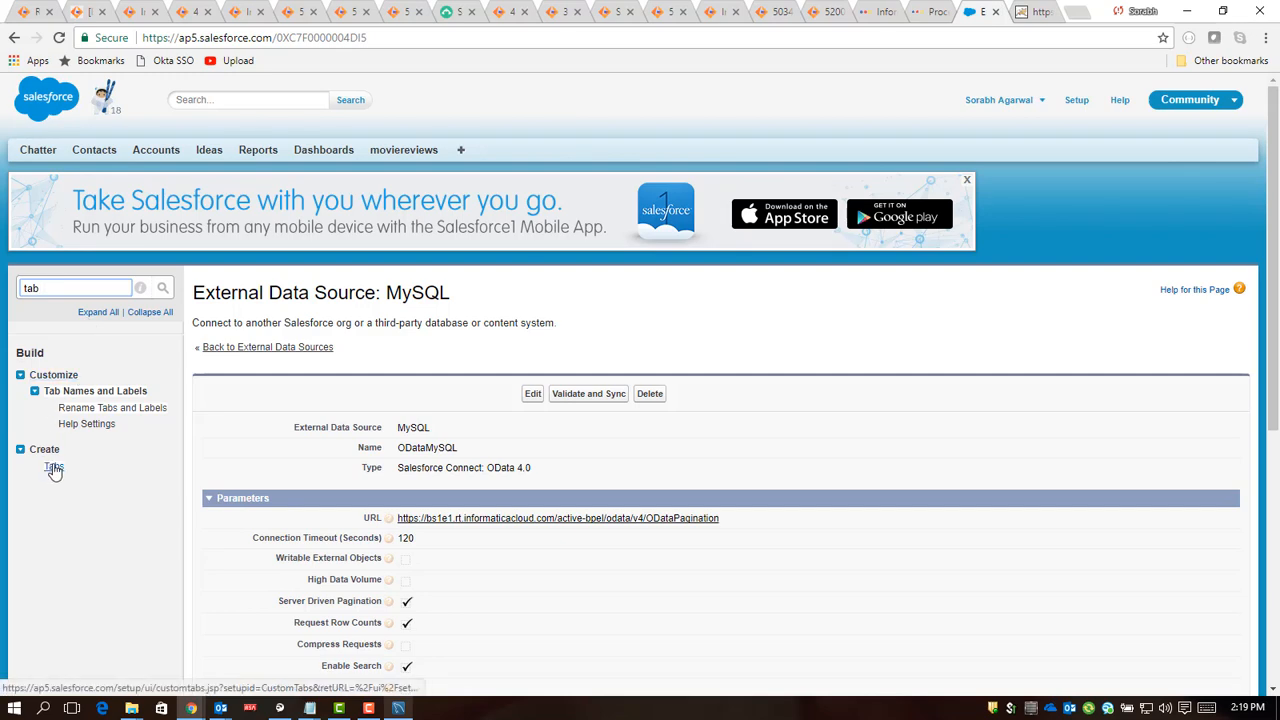
Go to the custom Tabs setup page and begin a new custom object tab
click(53, 468)
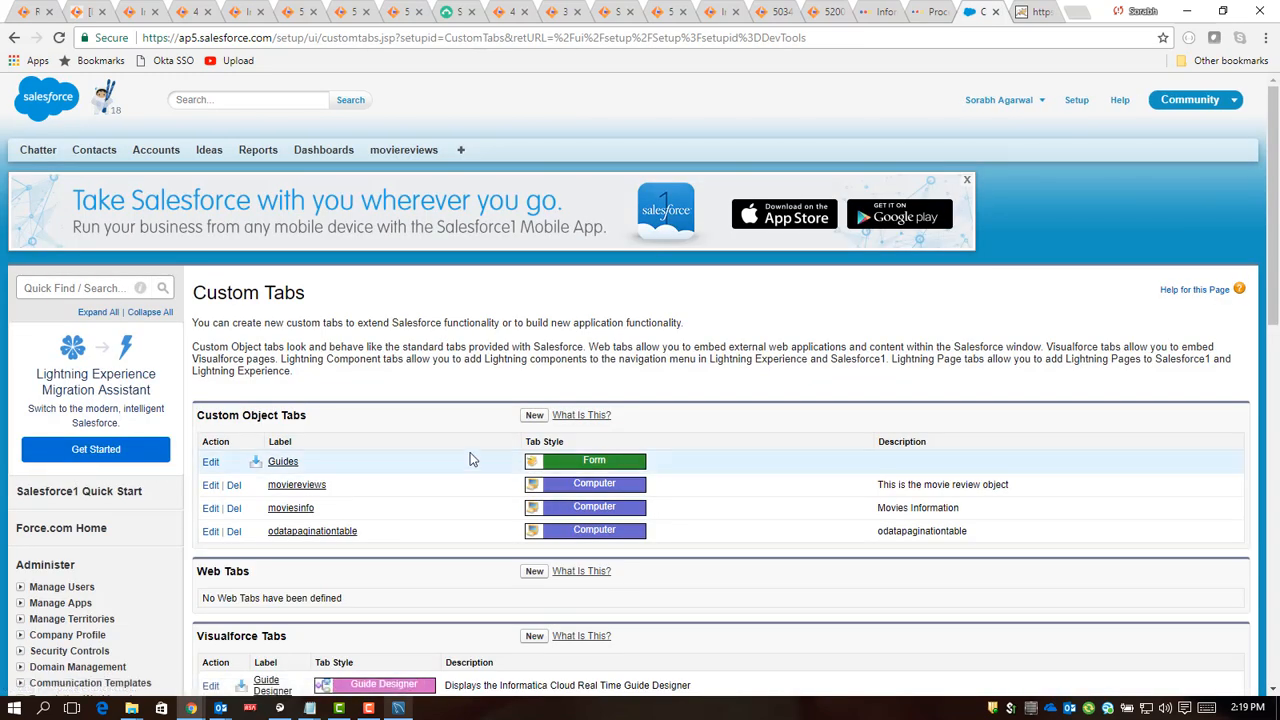
mouse_move(390, 425)
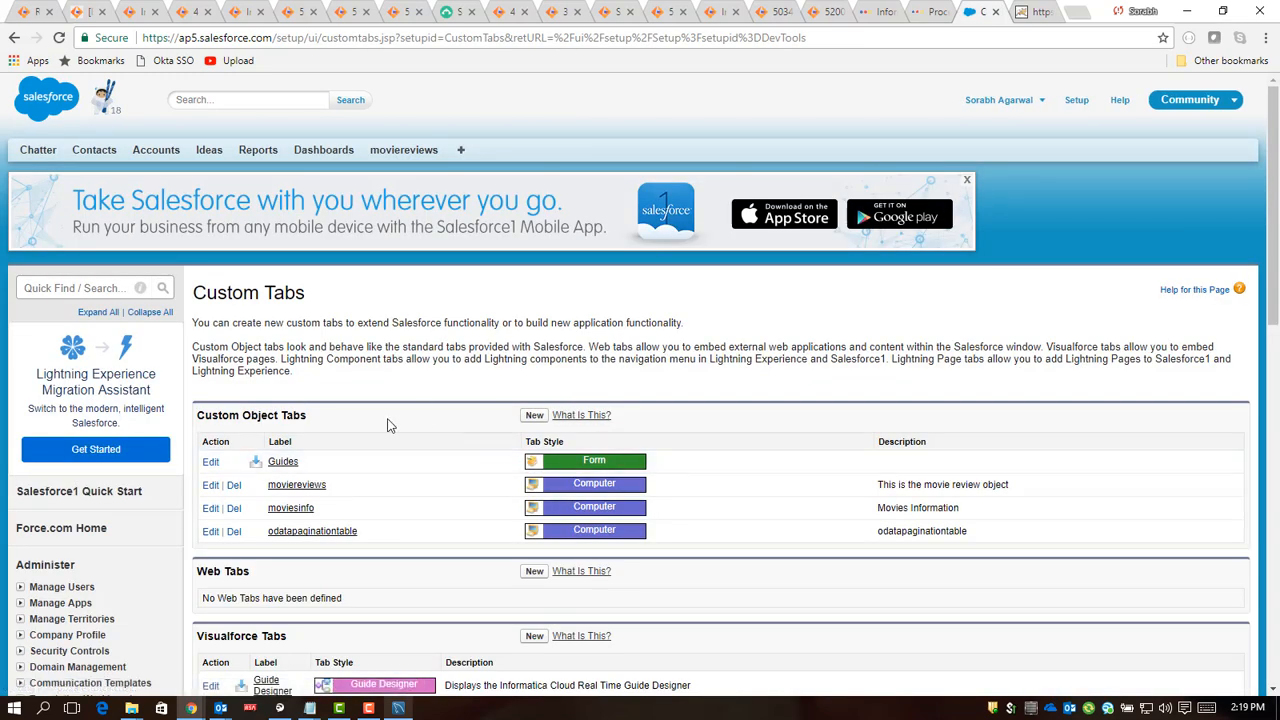
click(534, 415)
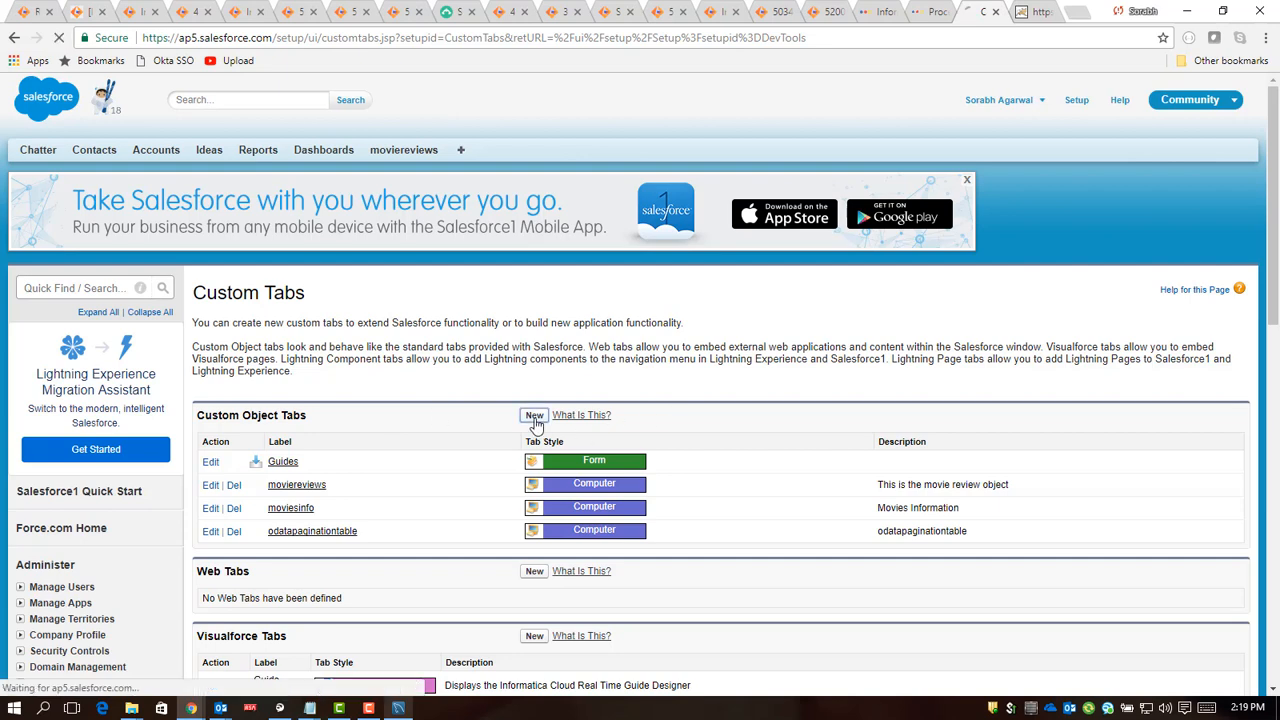
click(533, 415)
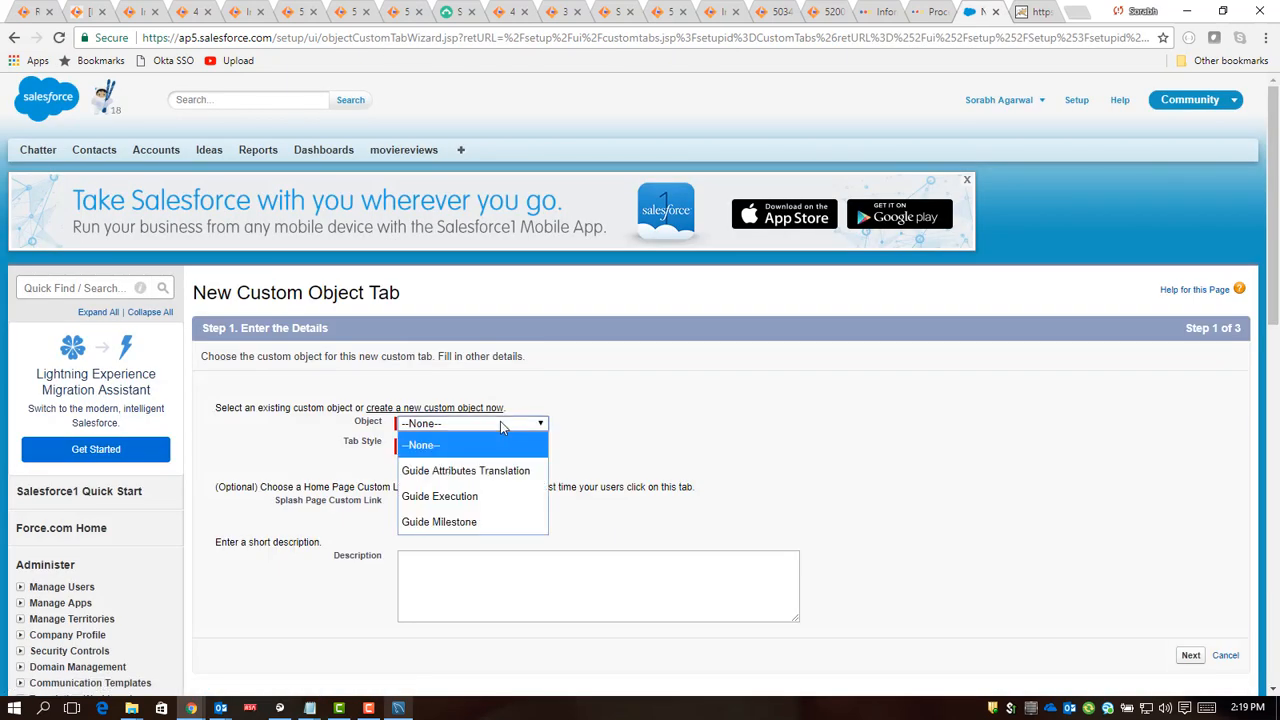
mouse_move(493, 429)
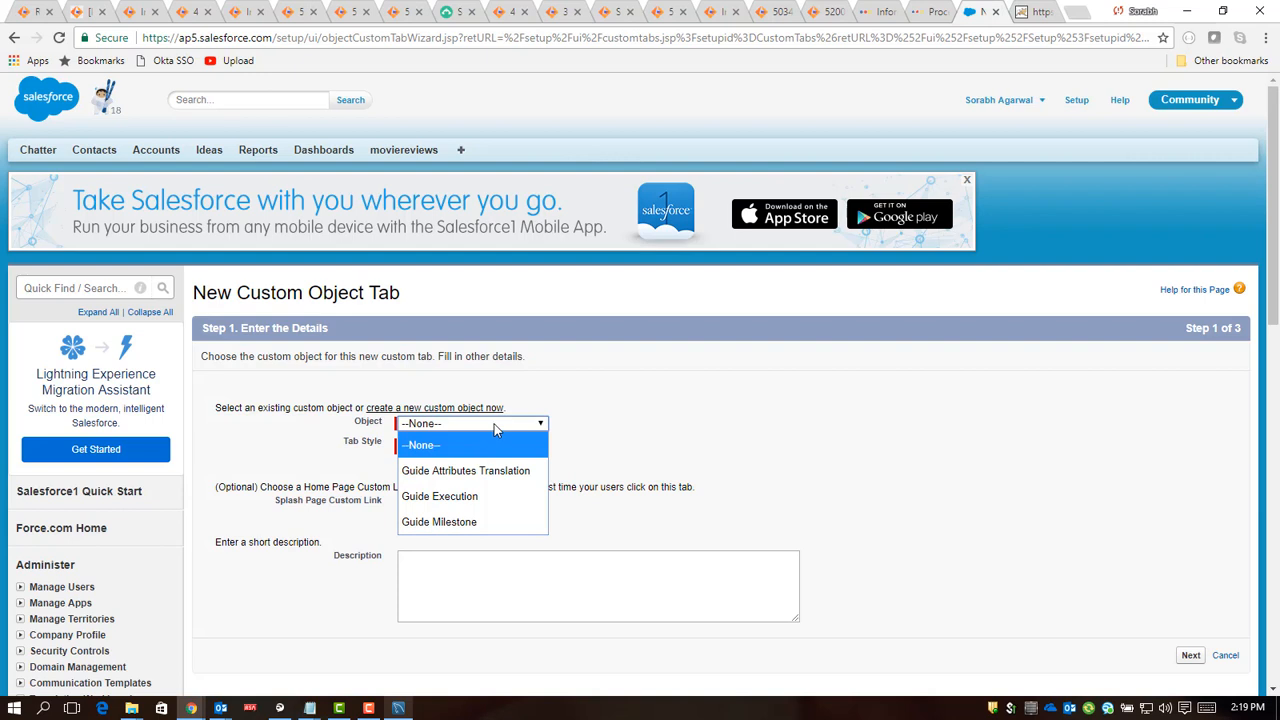
click(420, 444)
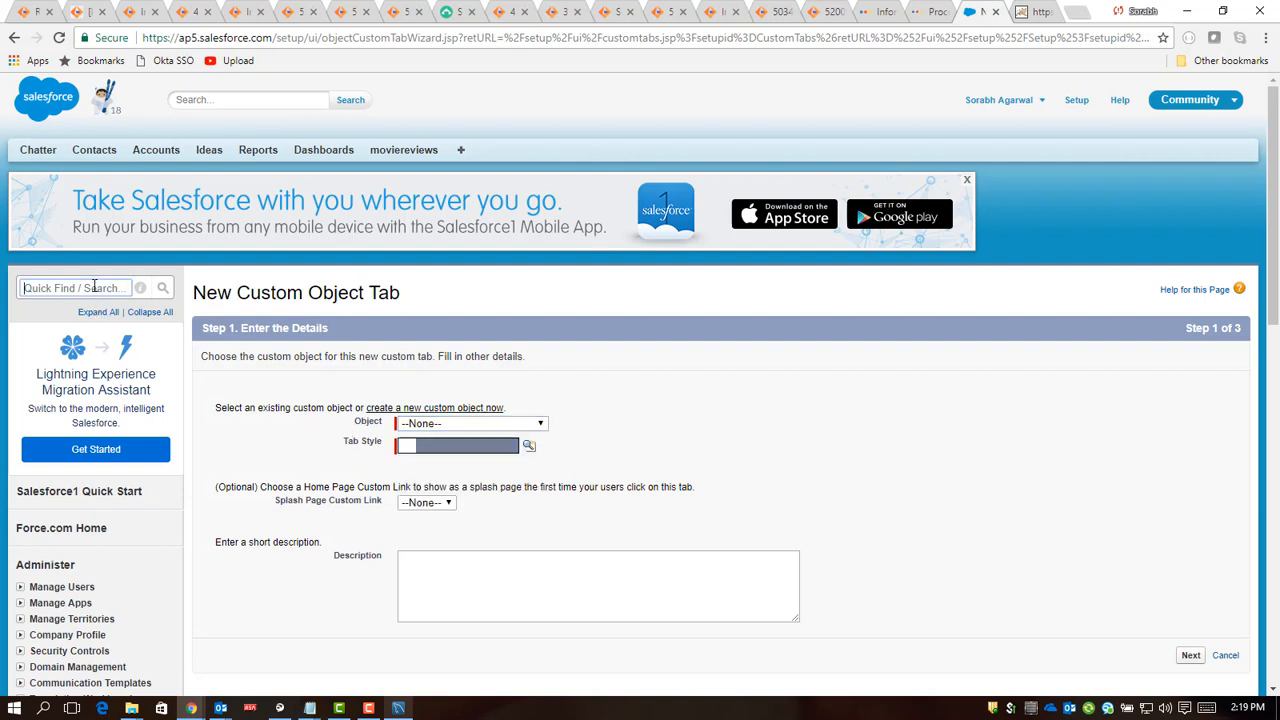
Filter Quick Find by 'tab' again and open the existing odatapaginationtable tab definition
text(tab)
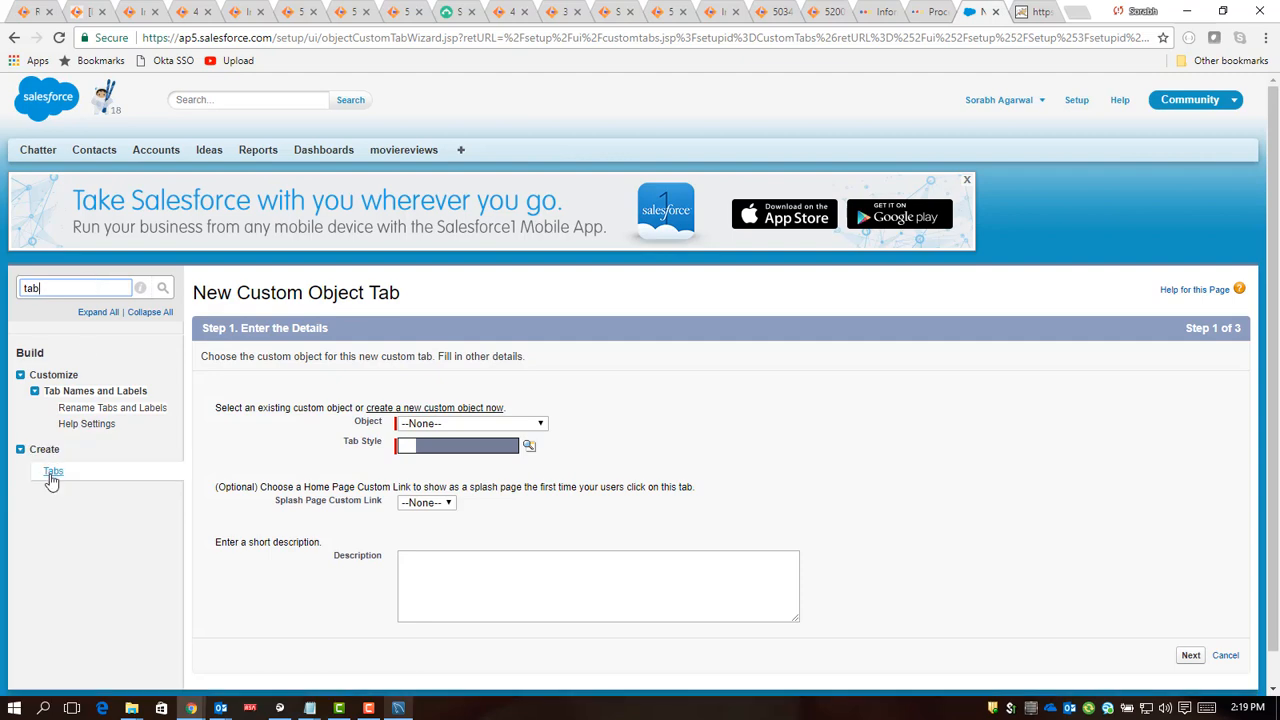
click(52, 471)
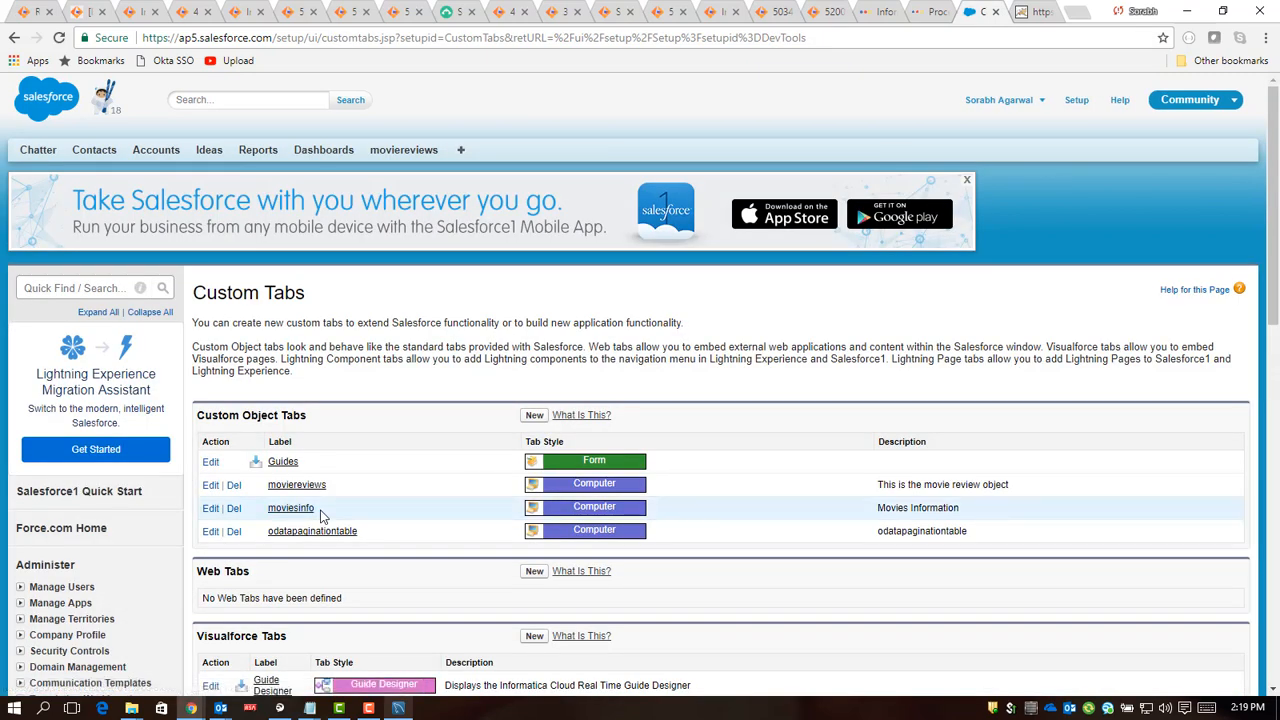
click(290, 507)
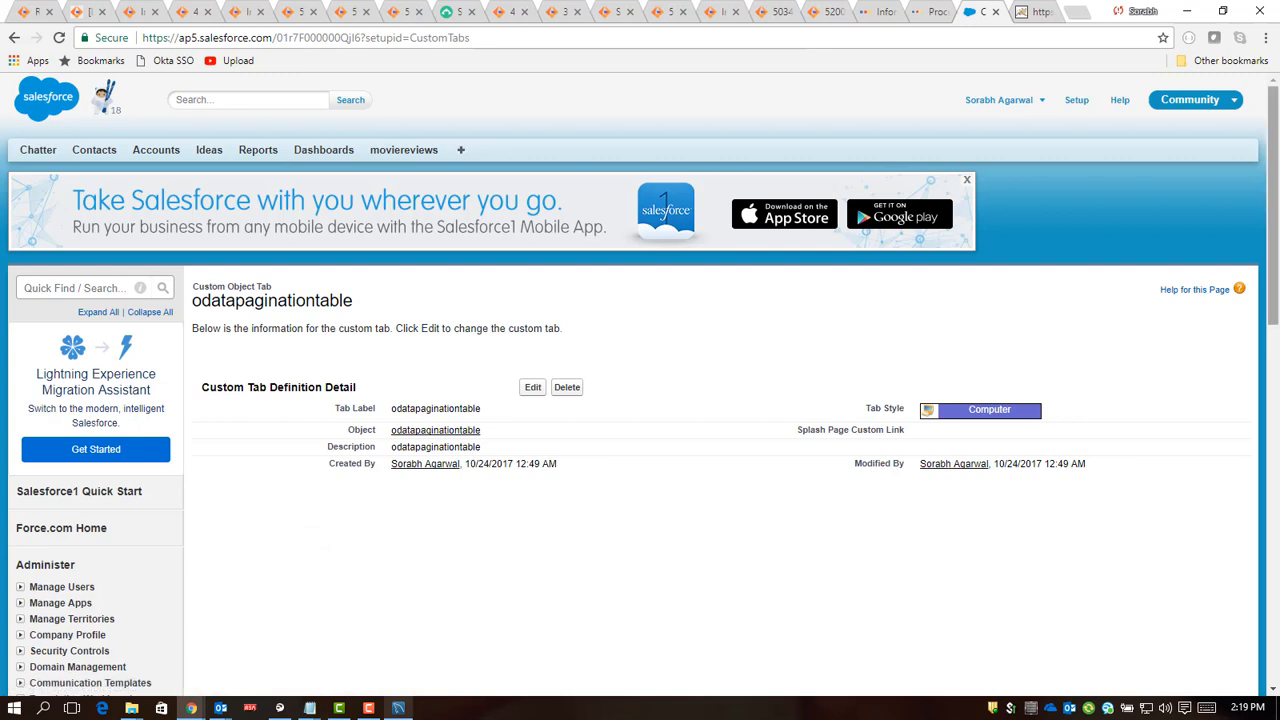
scroll(down, 3)
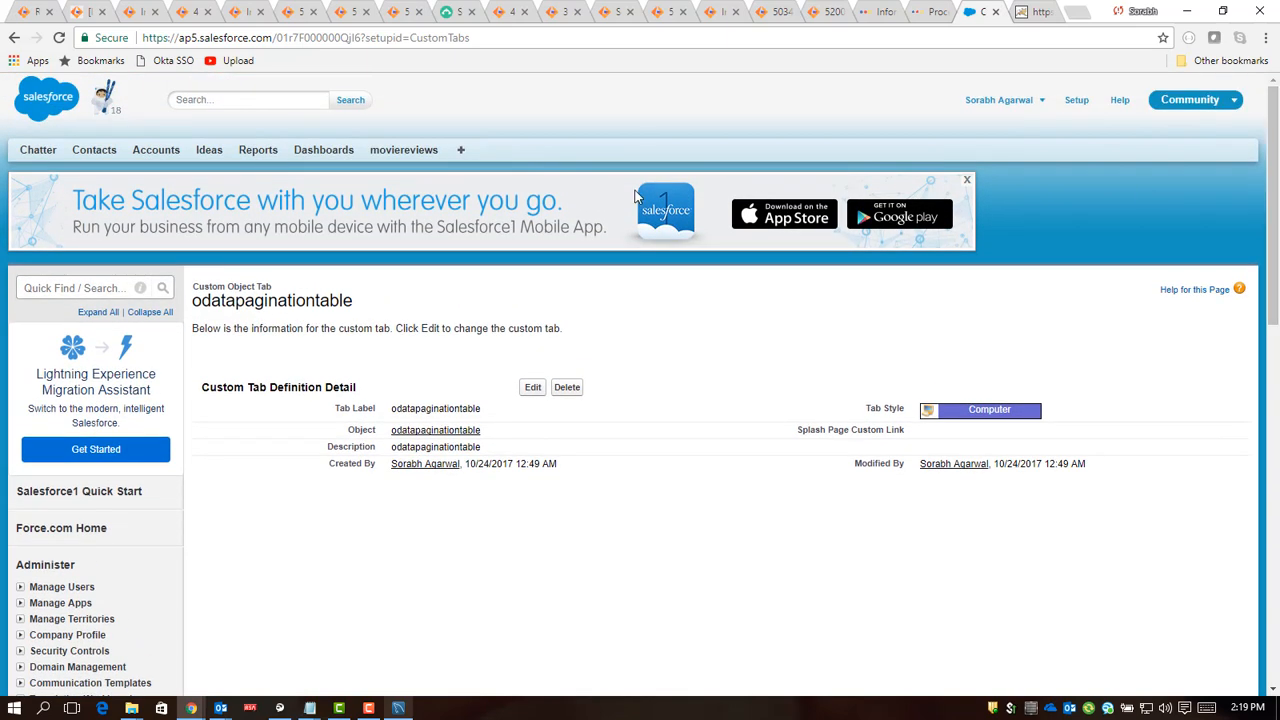
From All Tabs, open odatapaginationtable and display its All view records
click(460, 149)
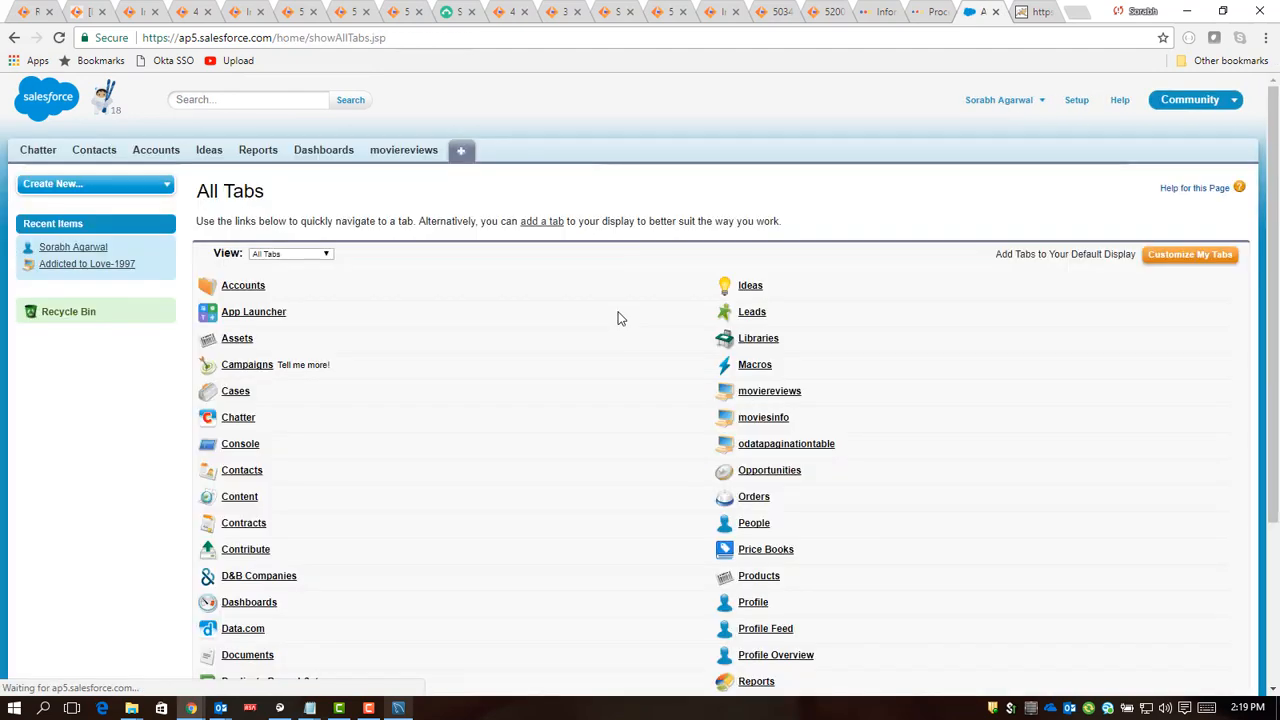
mouse_move(408, 452)
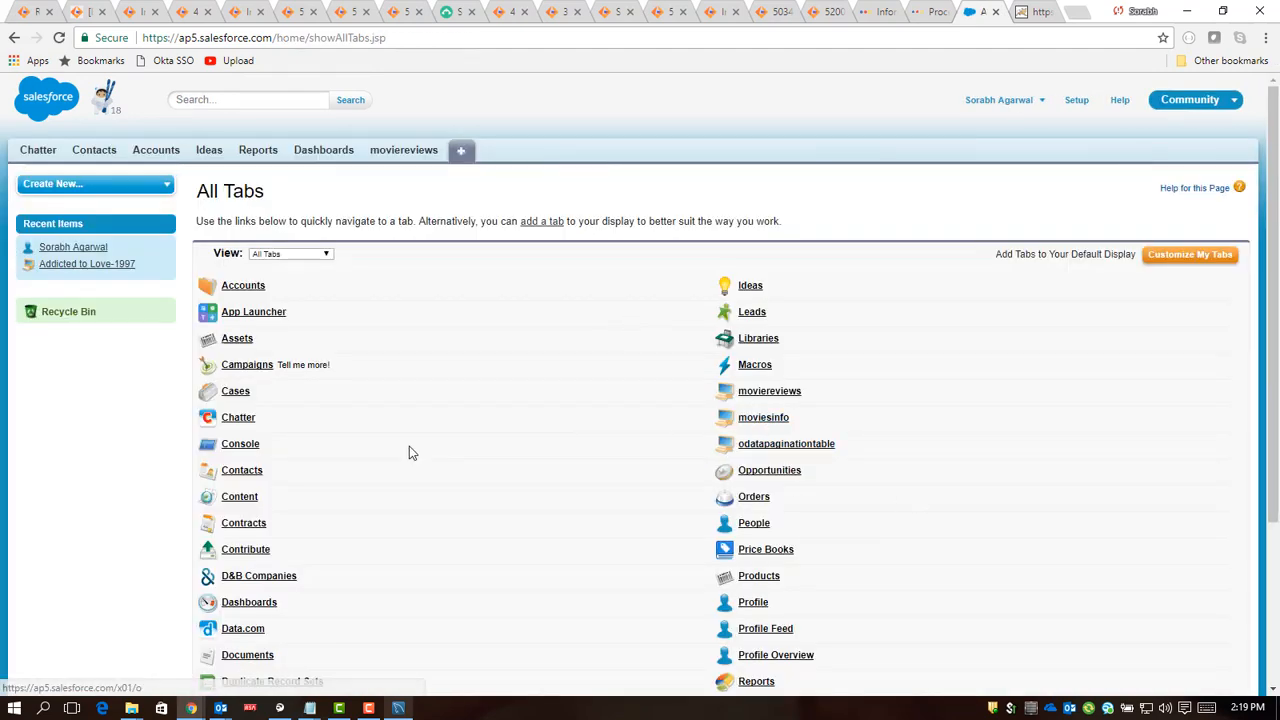
click(786, 443)
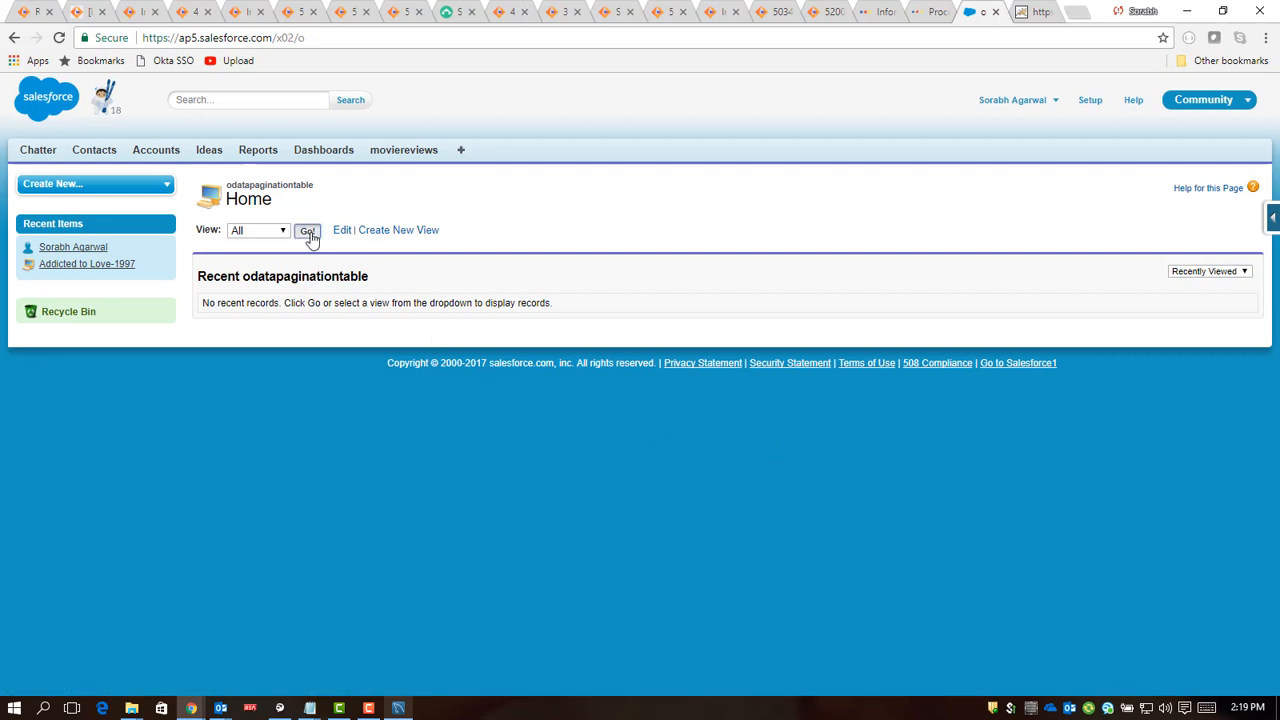
click(307, 230)
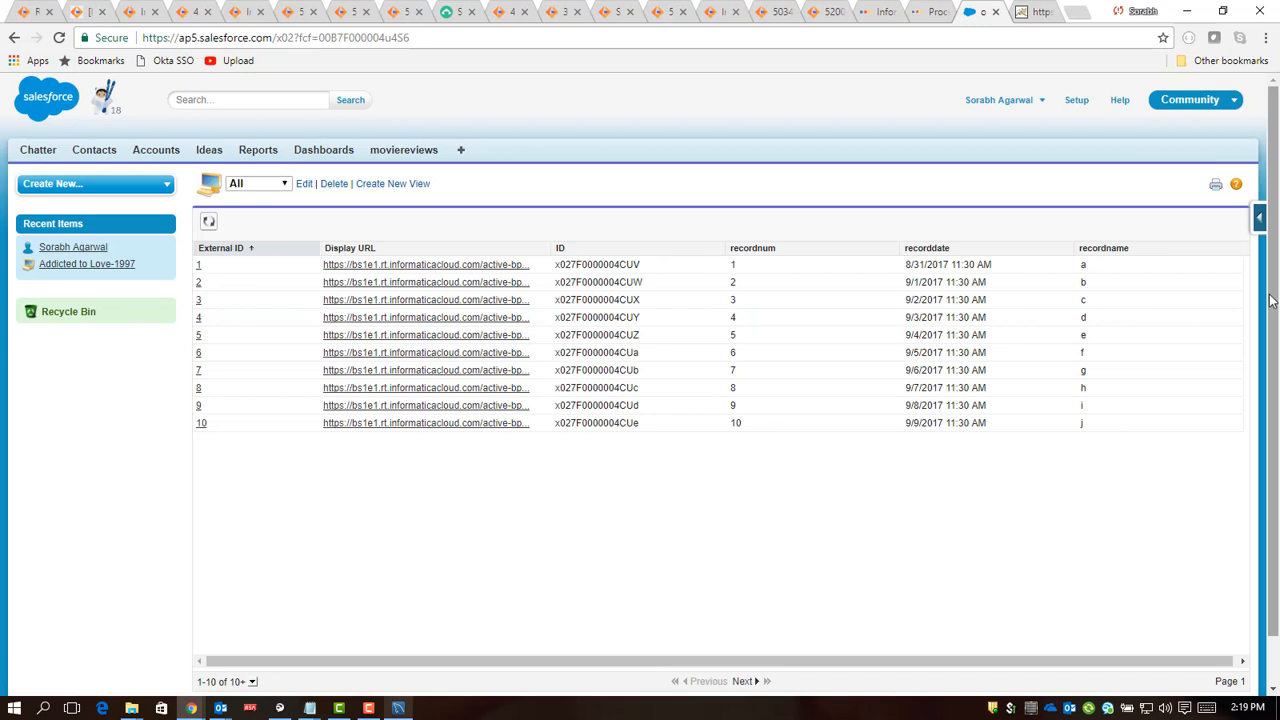
scroll(down, 3)
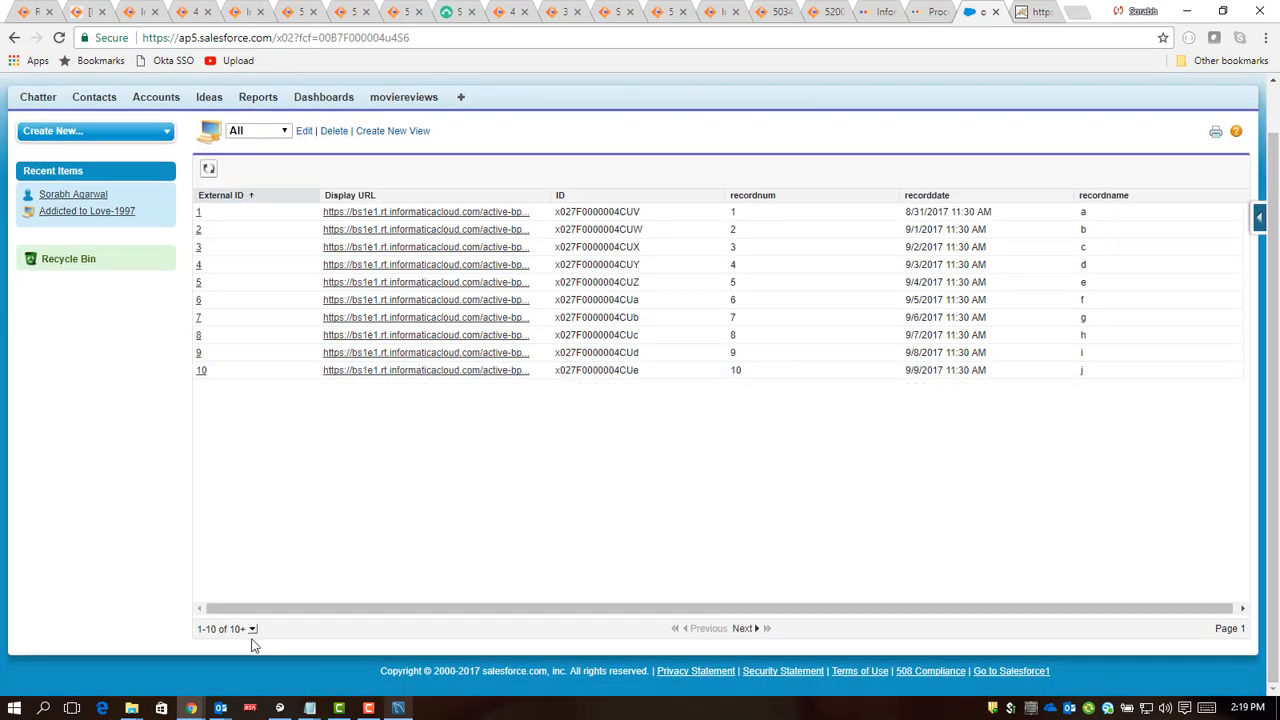
Switch records per page to 25, then back to 10
click(252, 629)
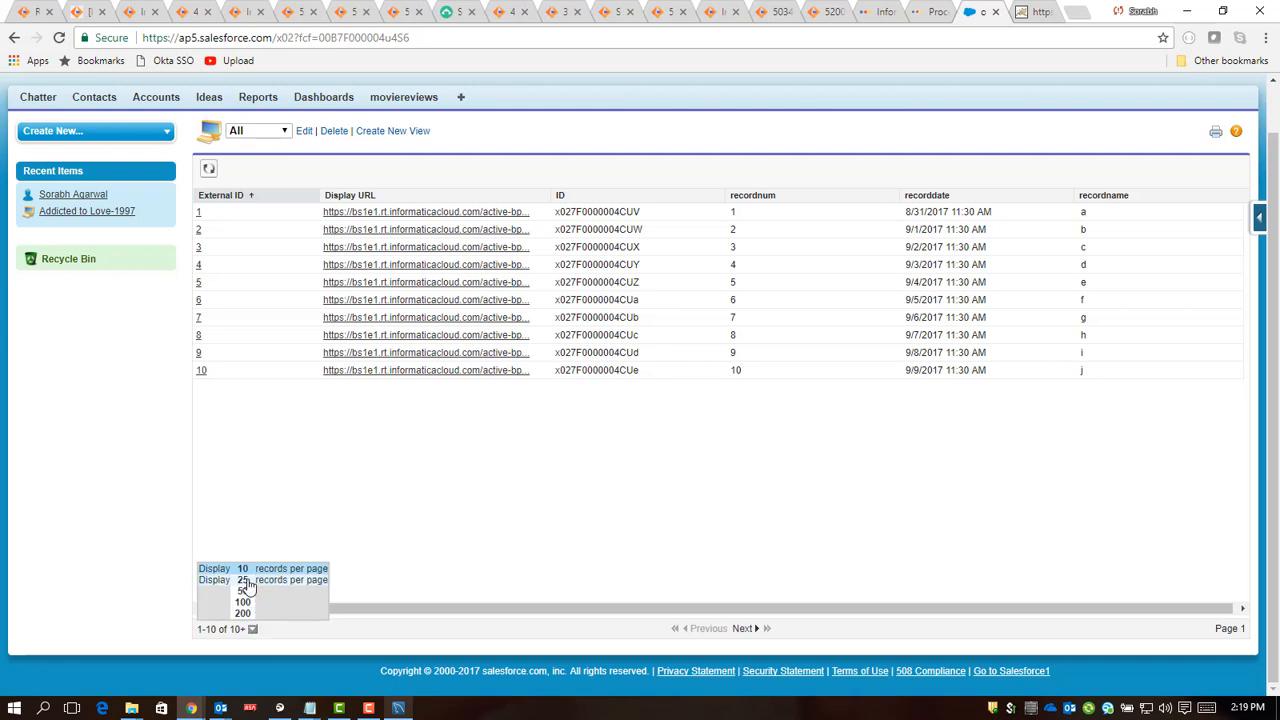
click(243, 580)
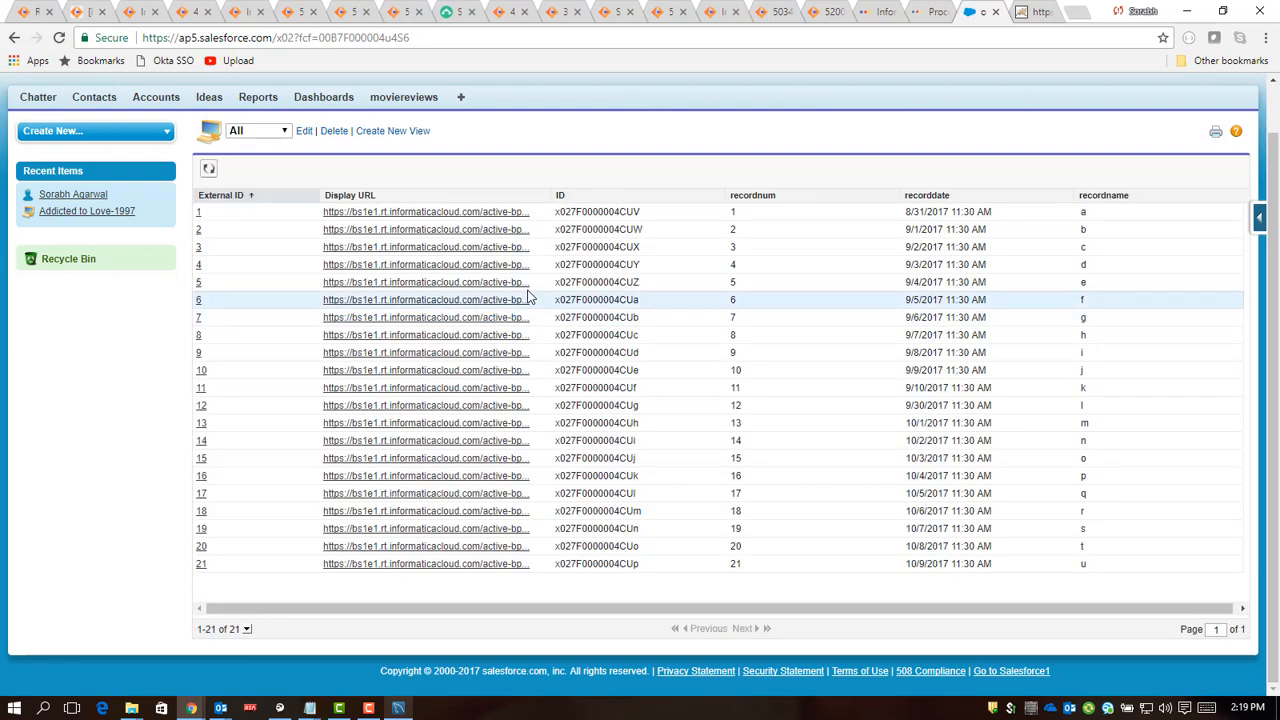
mouse_move(425, 600)
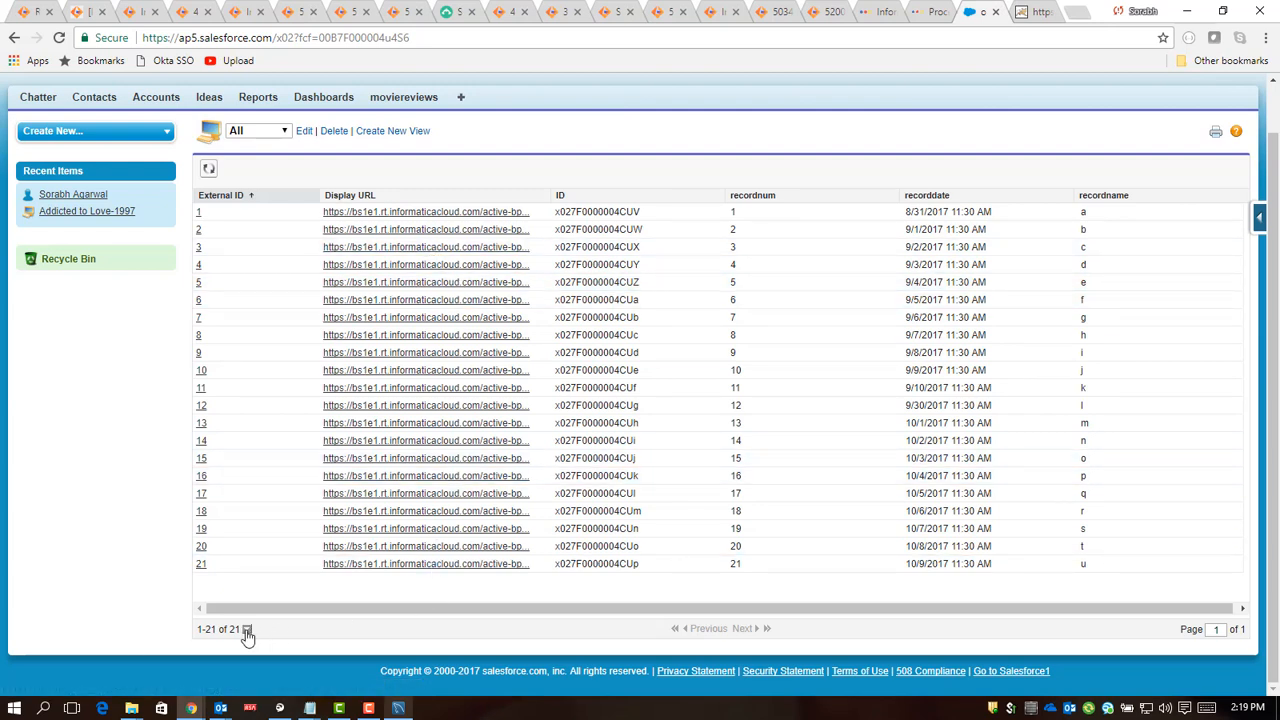
click(247, 630)
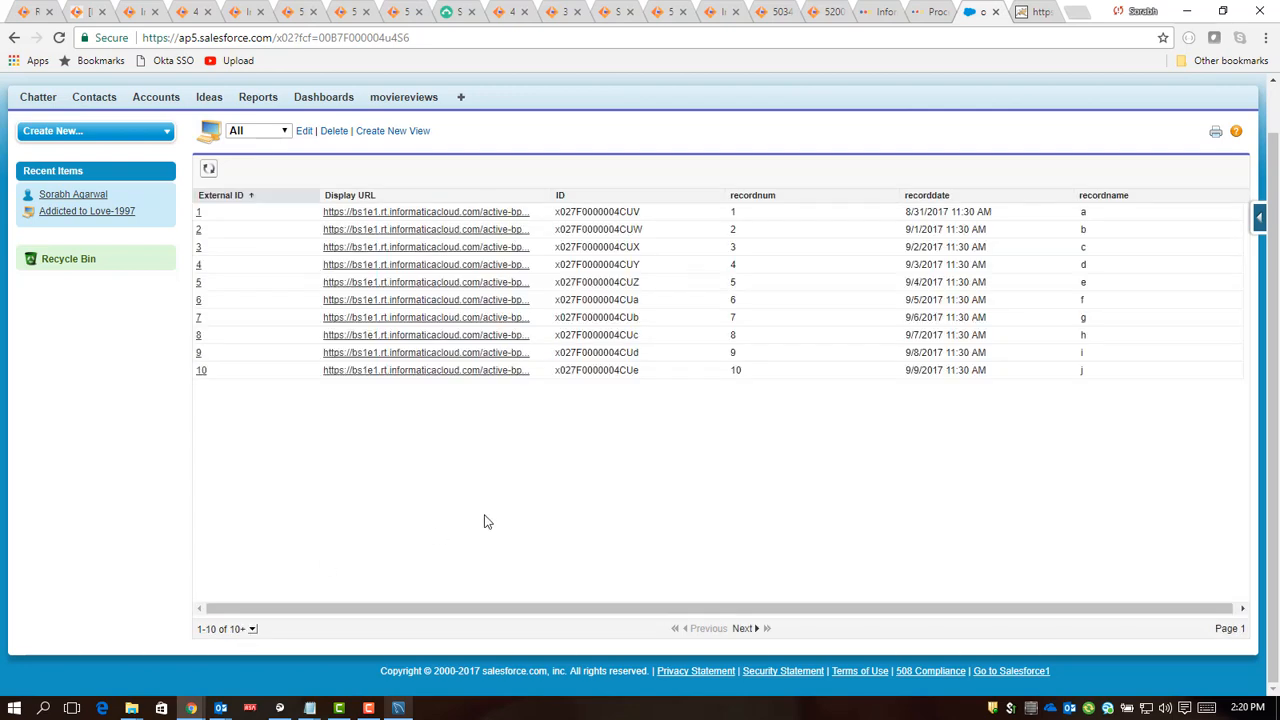
mouse_move(392, 441)
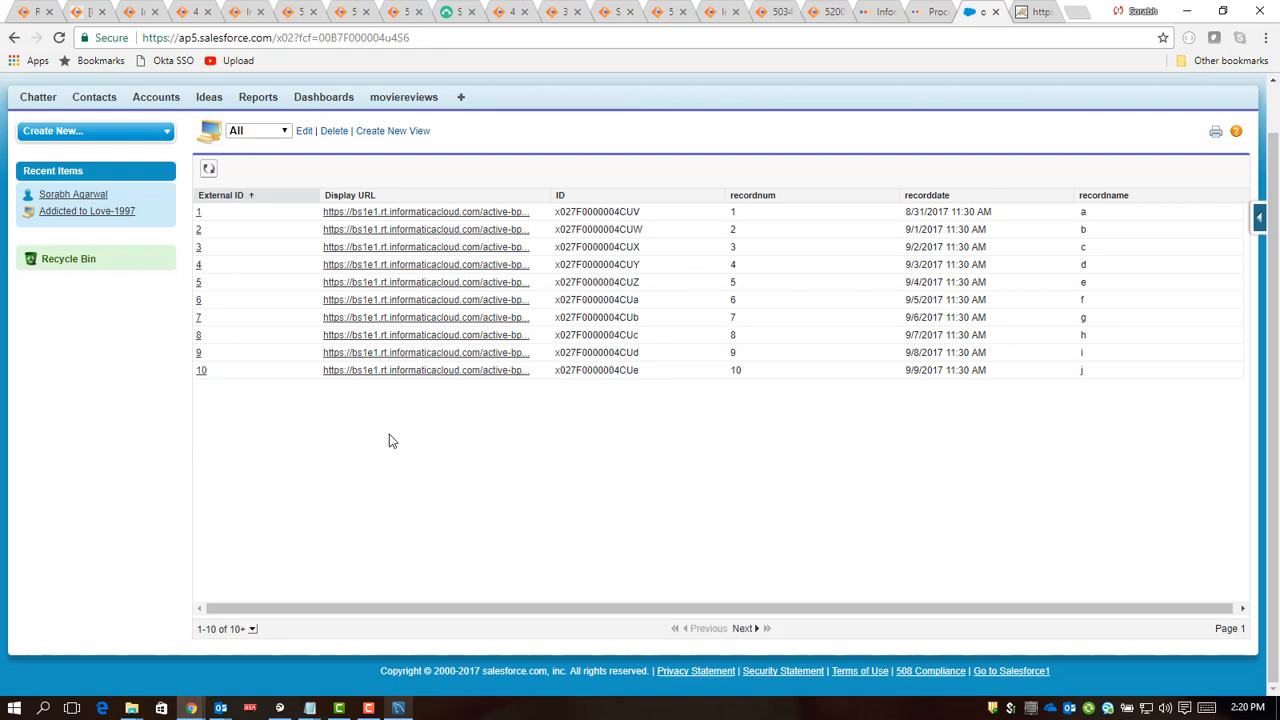
mouse_move(743, 628)
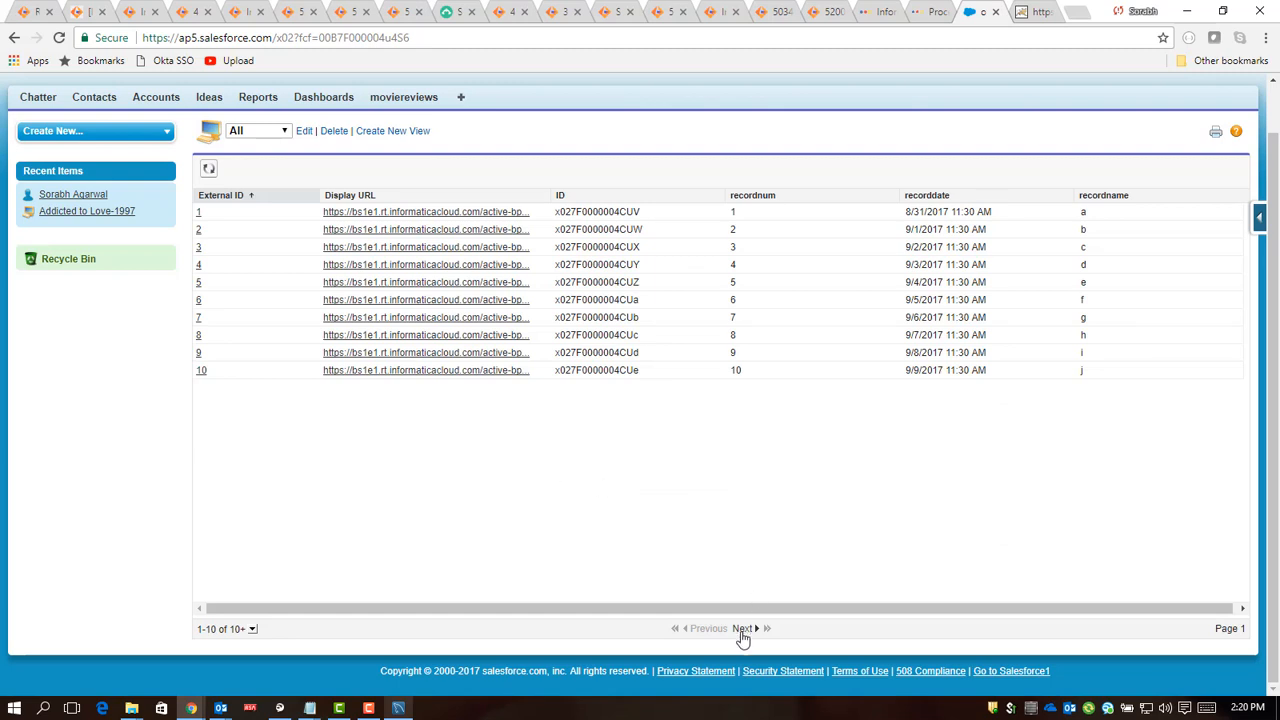
Page forward to page 3 of 3, showing record 21, and check the records-per-page options
click(742, 628)
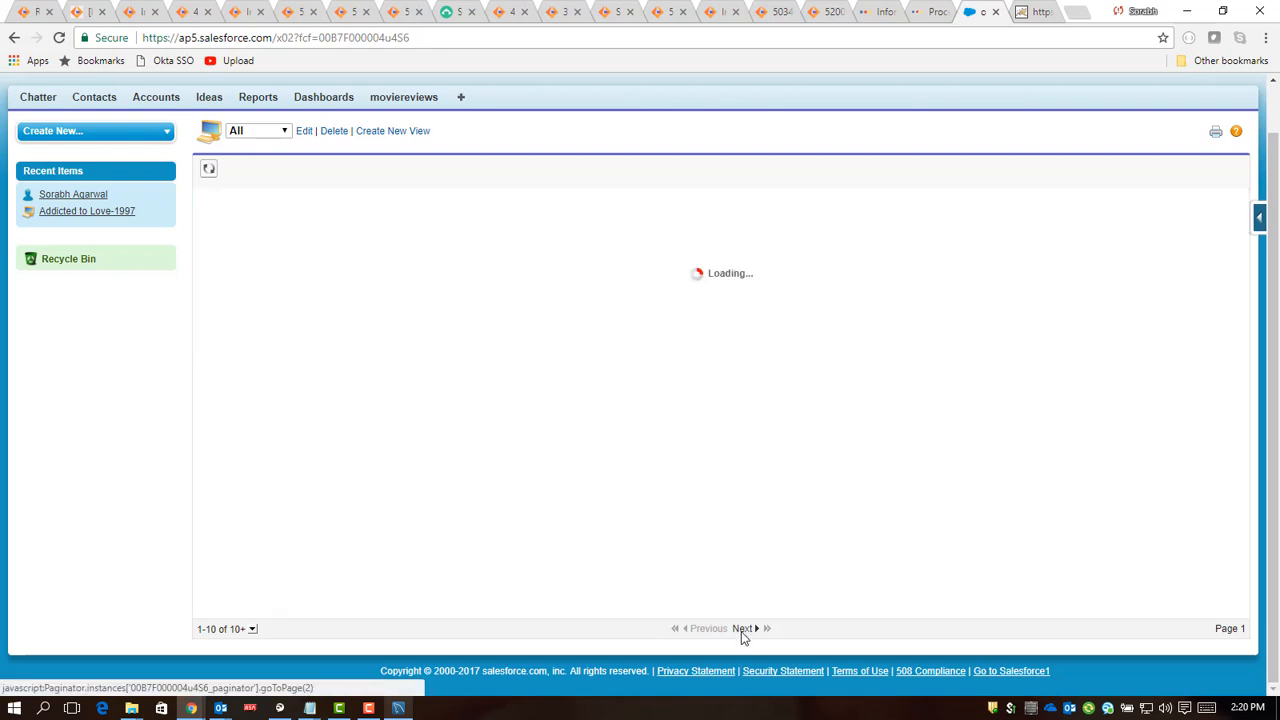
click(743, 628)
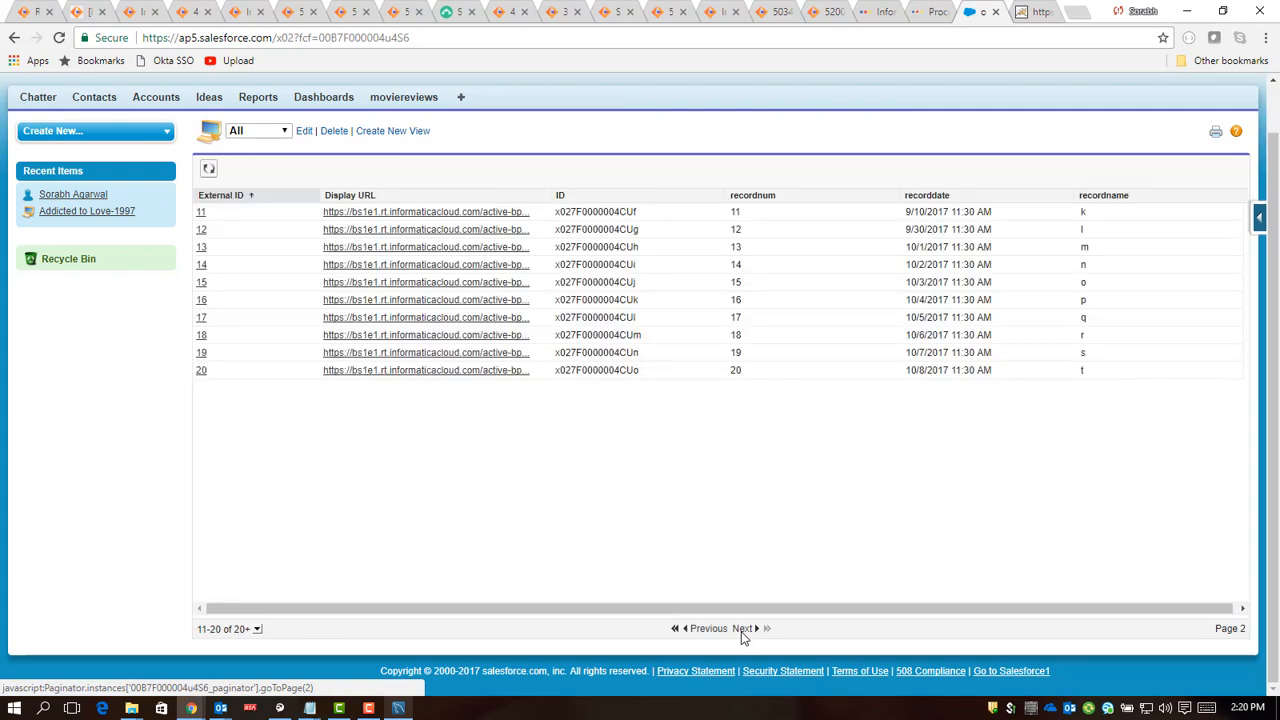
click(743, 628)
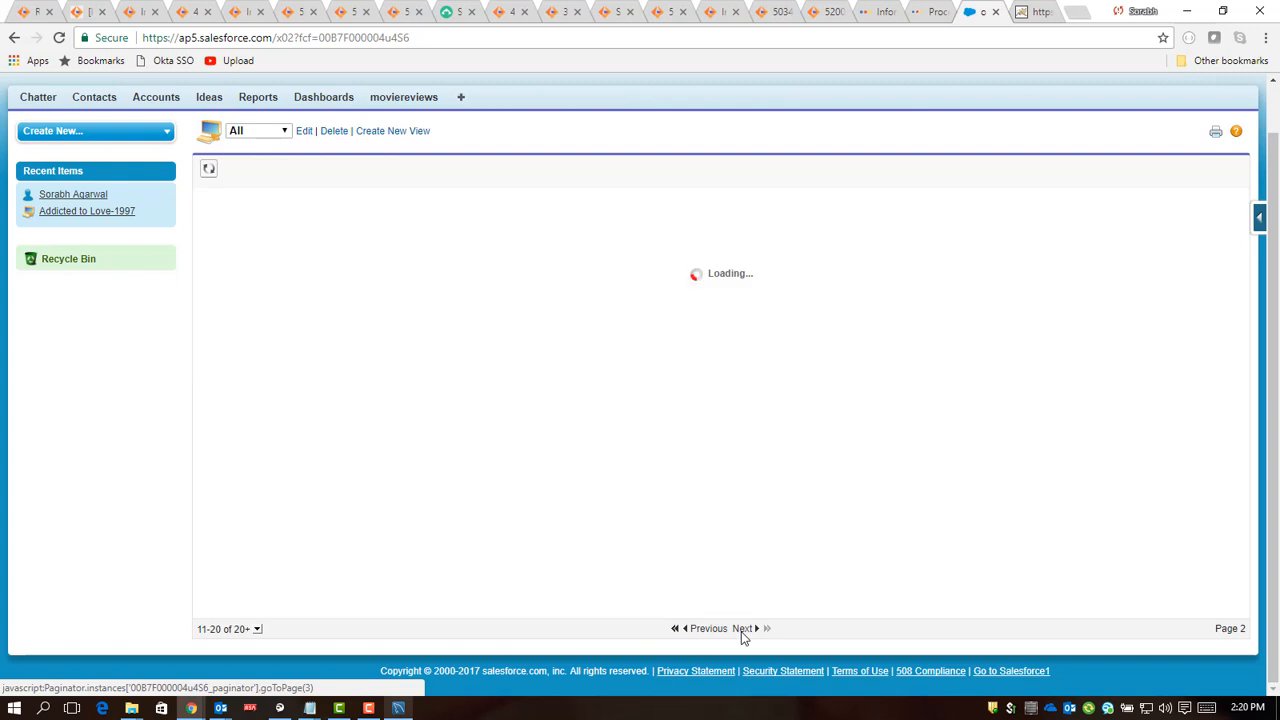
click(742, 628)
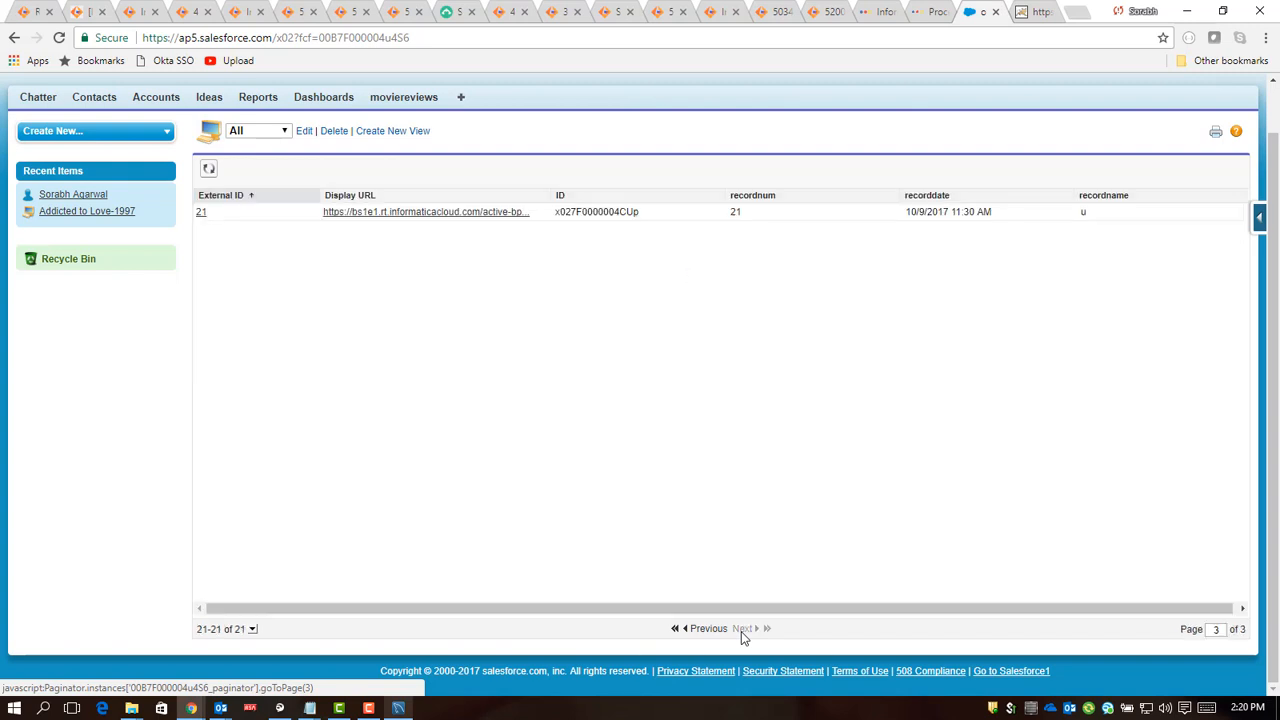
mouse_move(490, 605)
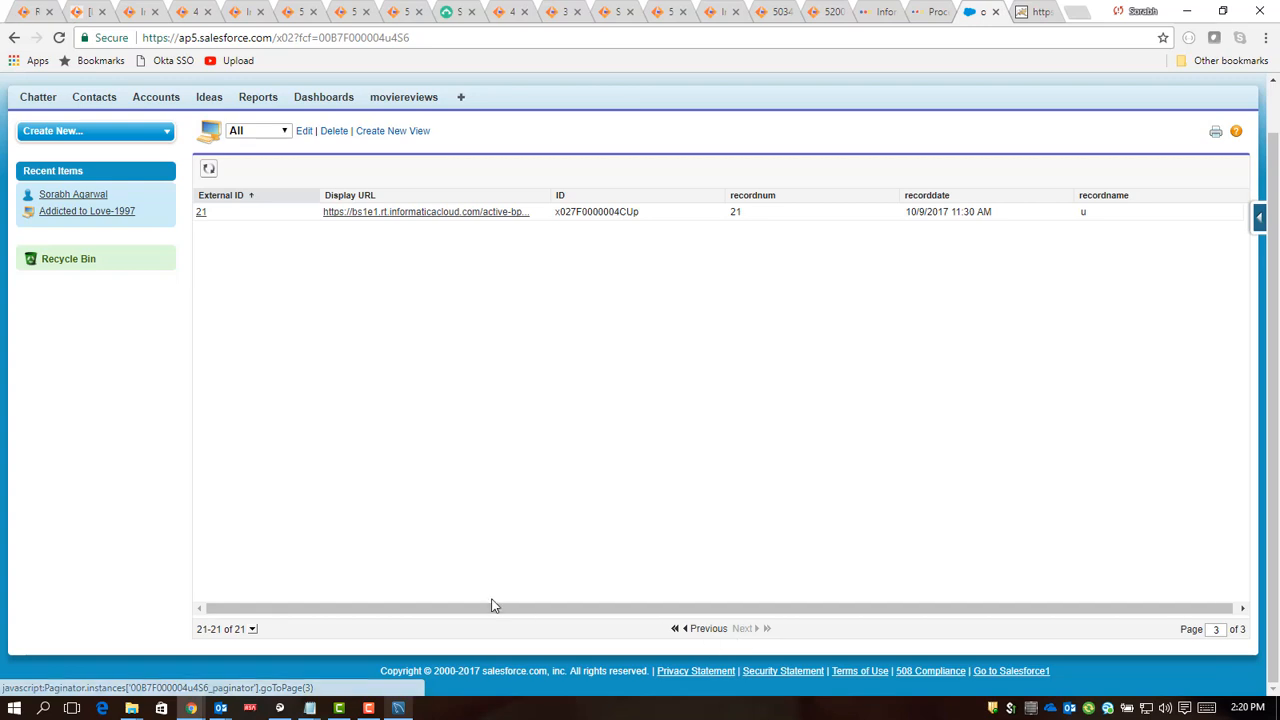
click(253, 629)
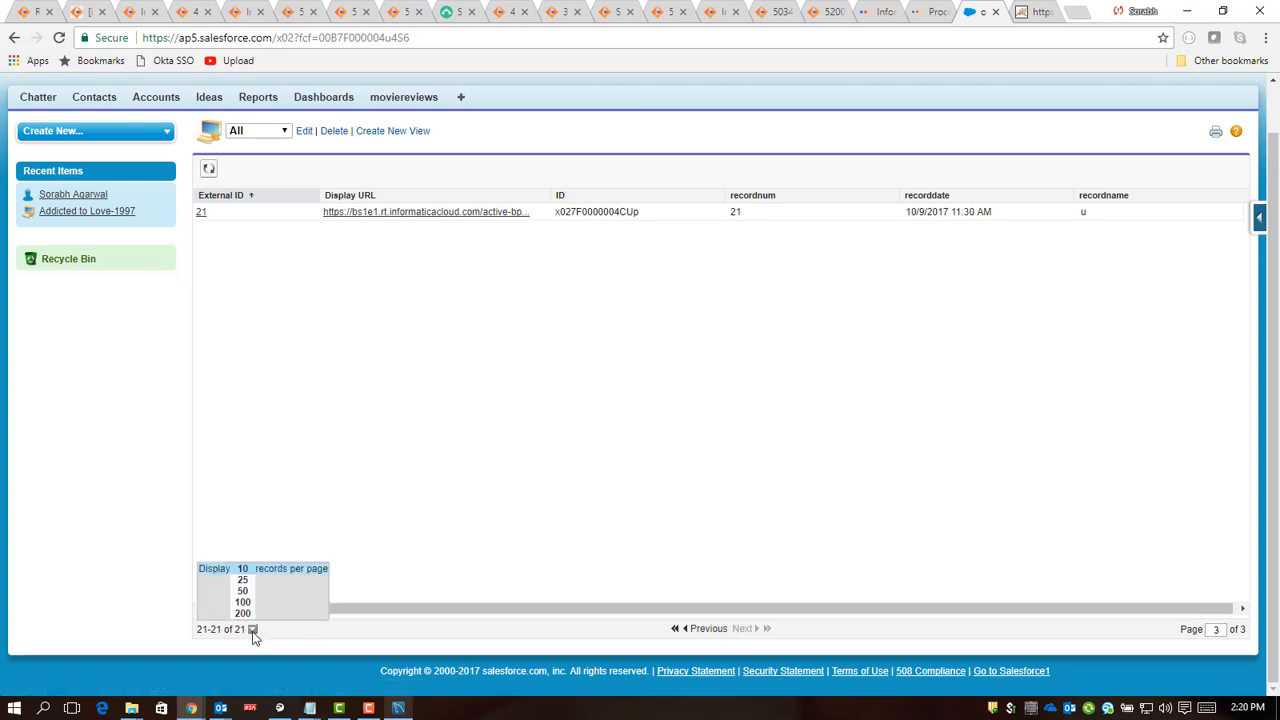
mouse_move(260, 578)
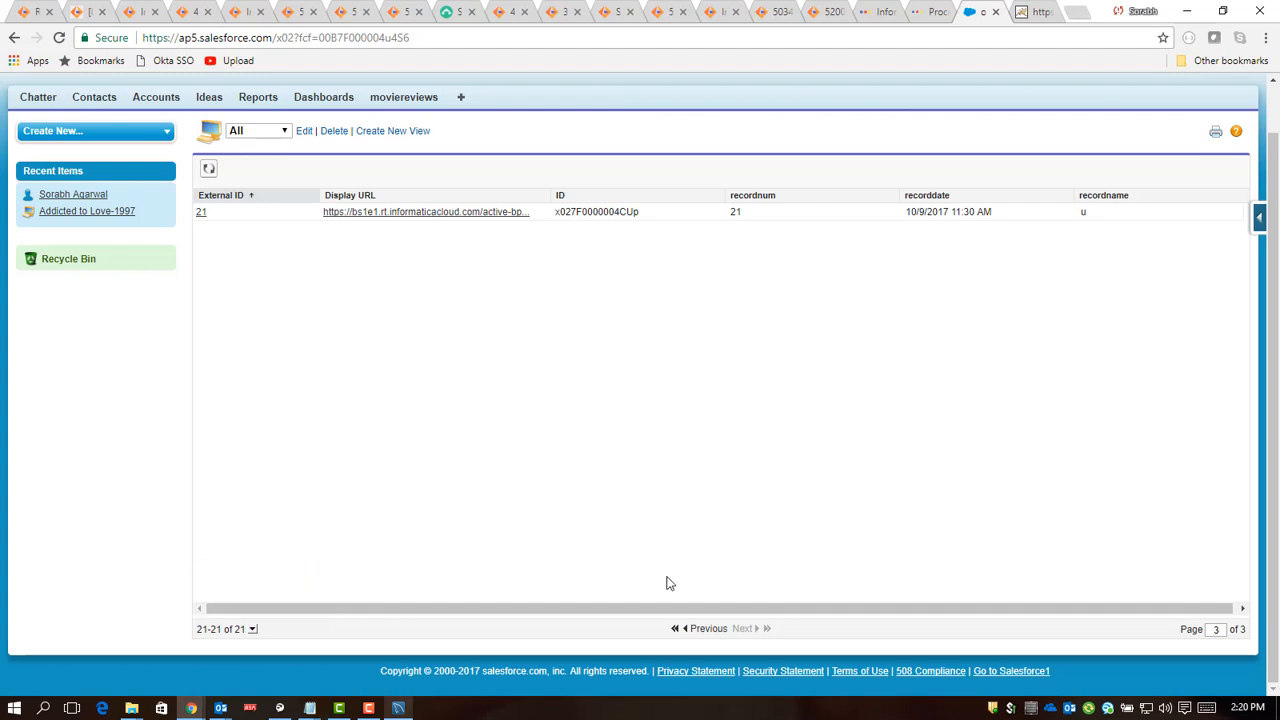
mouse_move(690, 640)
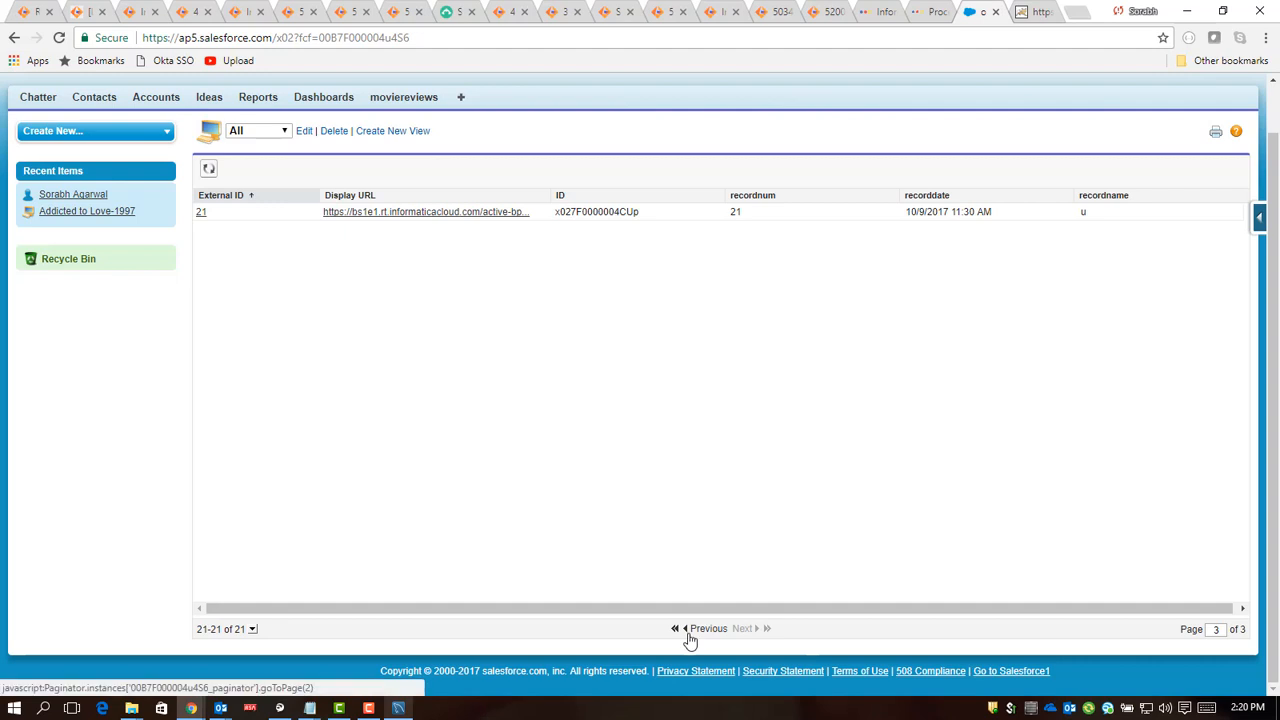
mouse_move(993, 639)
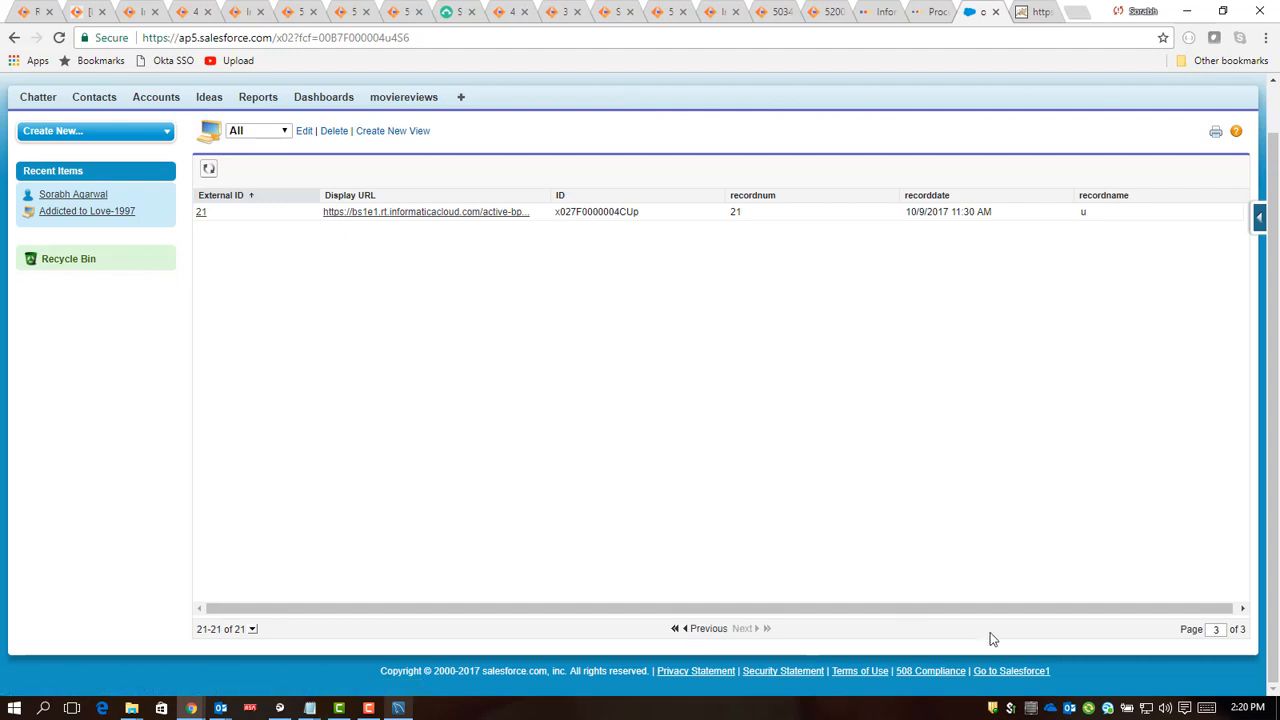
mouse_move(669, 571)
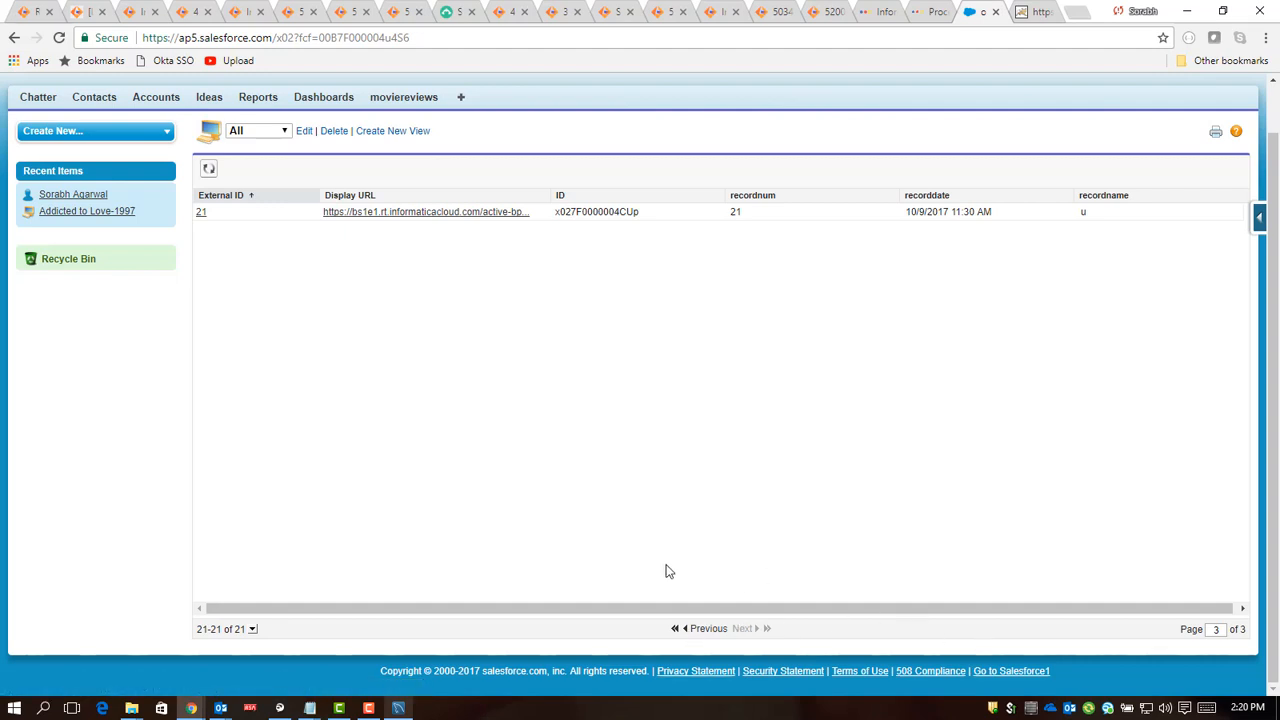
mouse_move(575, 537)
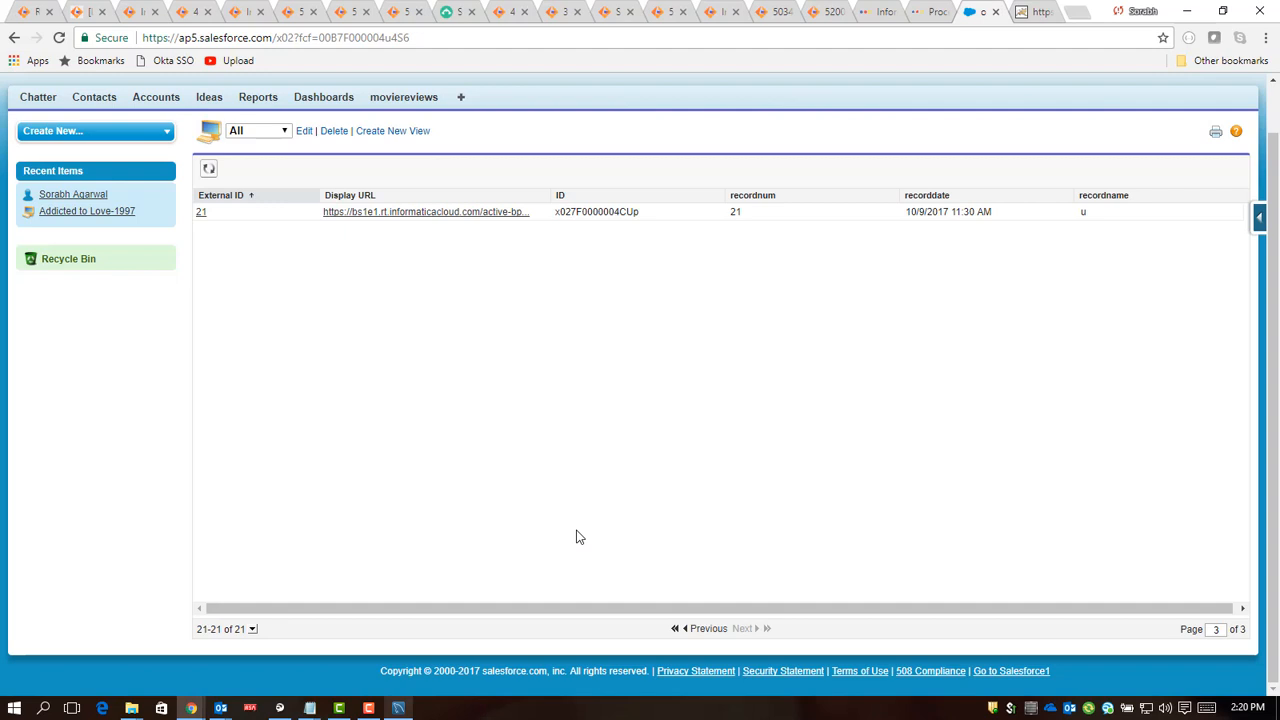
mouse_move(492, 612)
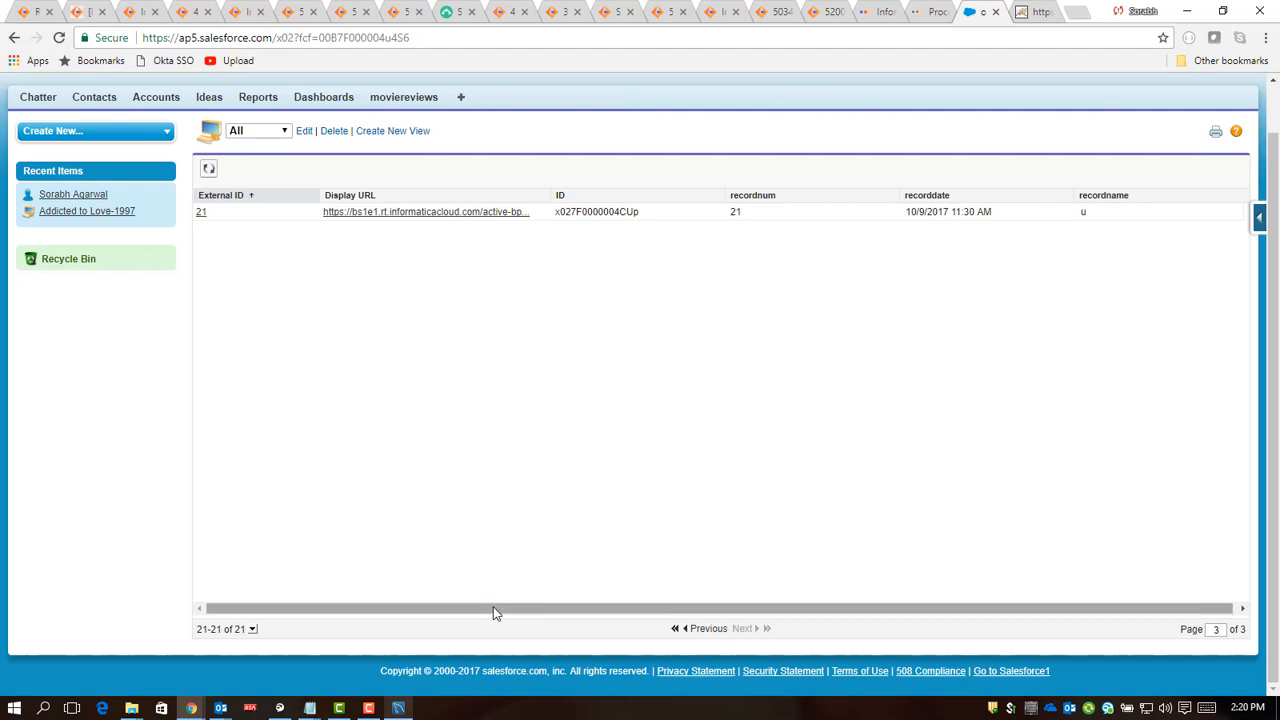